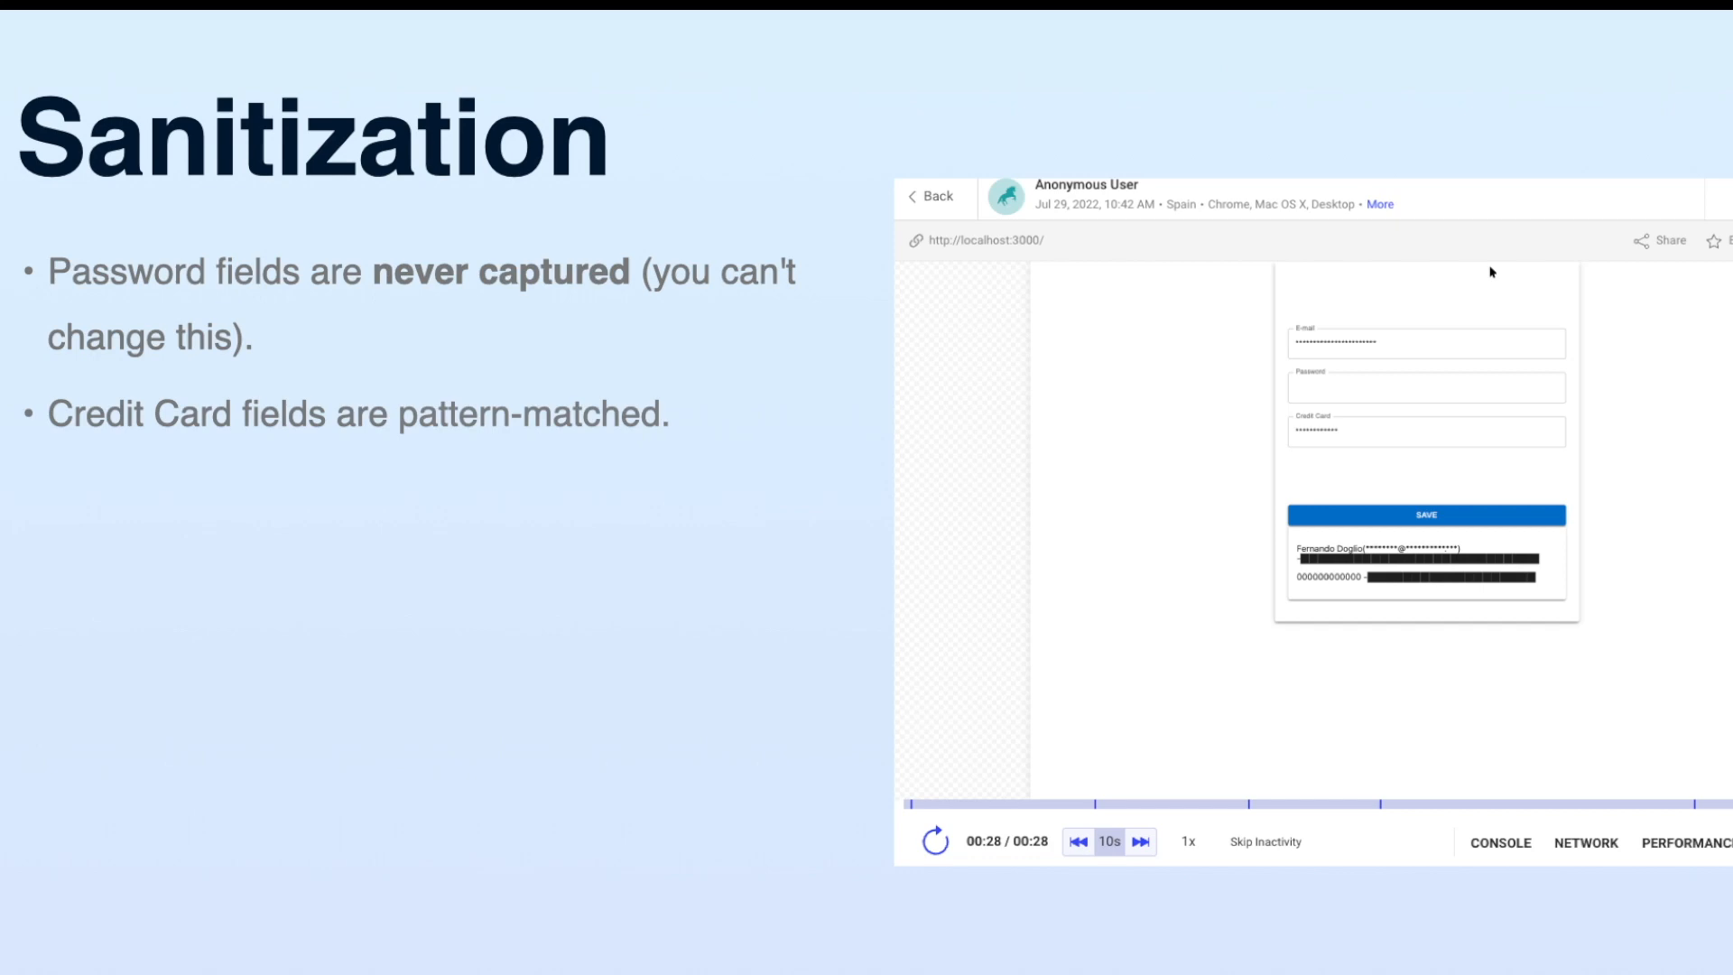
# Reveal the last two Sanitization bullets and annotate 'Learn more in our docs!' beneath them.
pyautogui.press('Right')
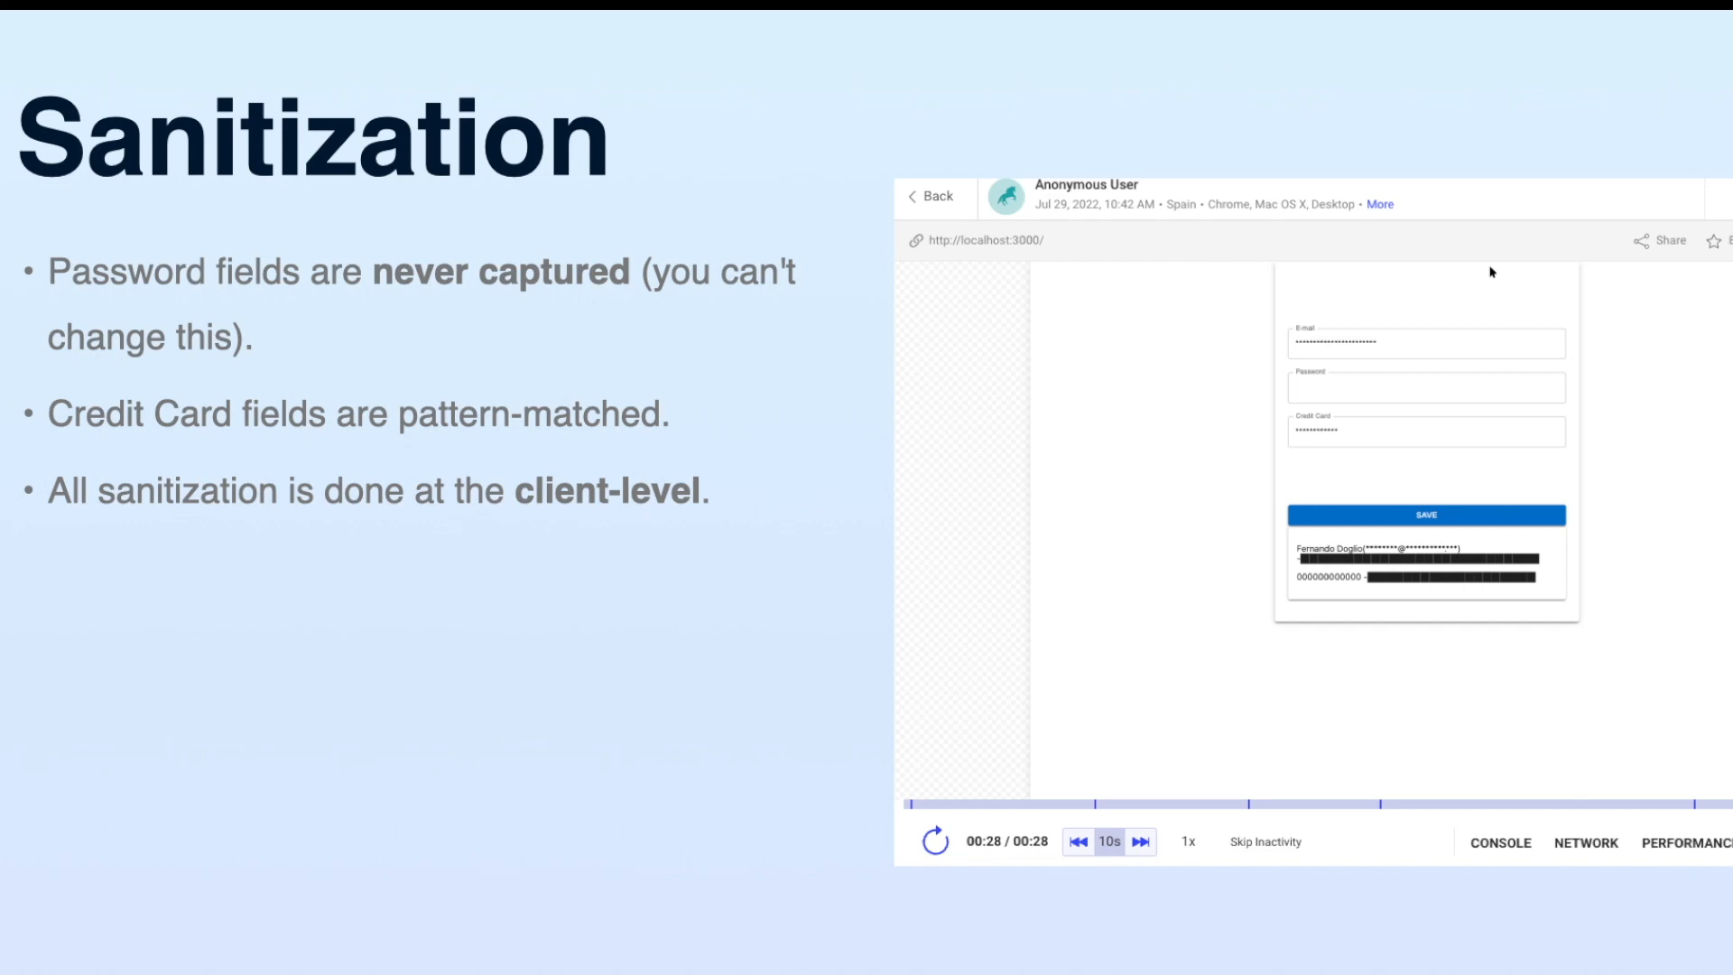
pyautogui.press('Right')
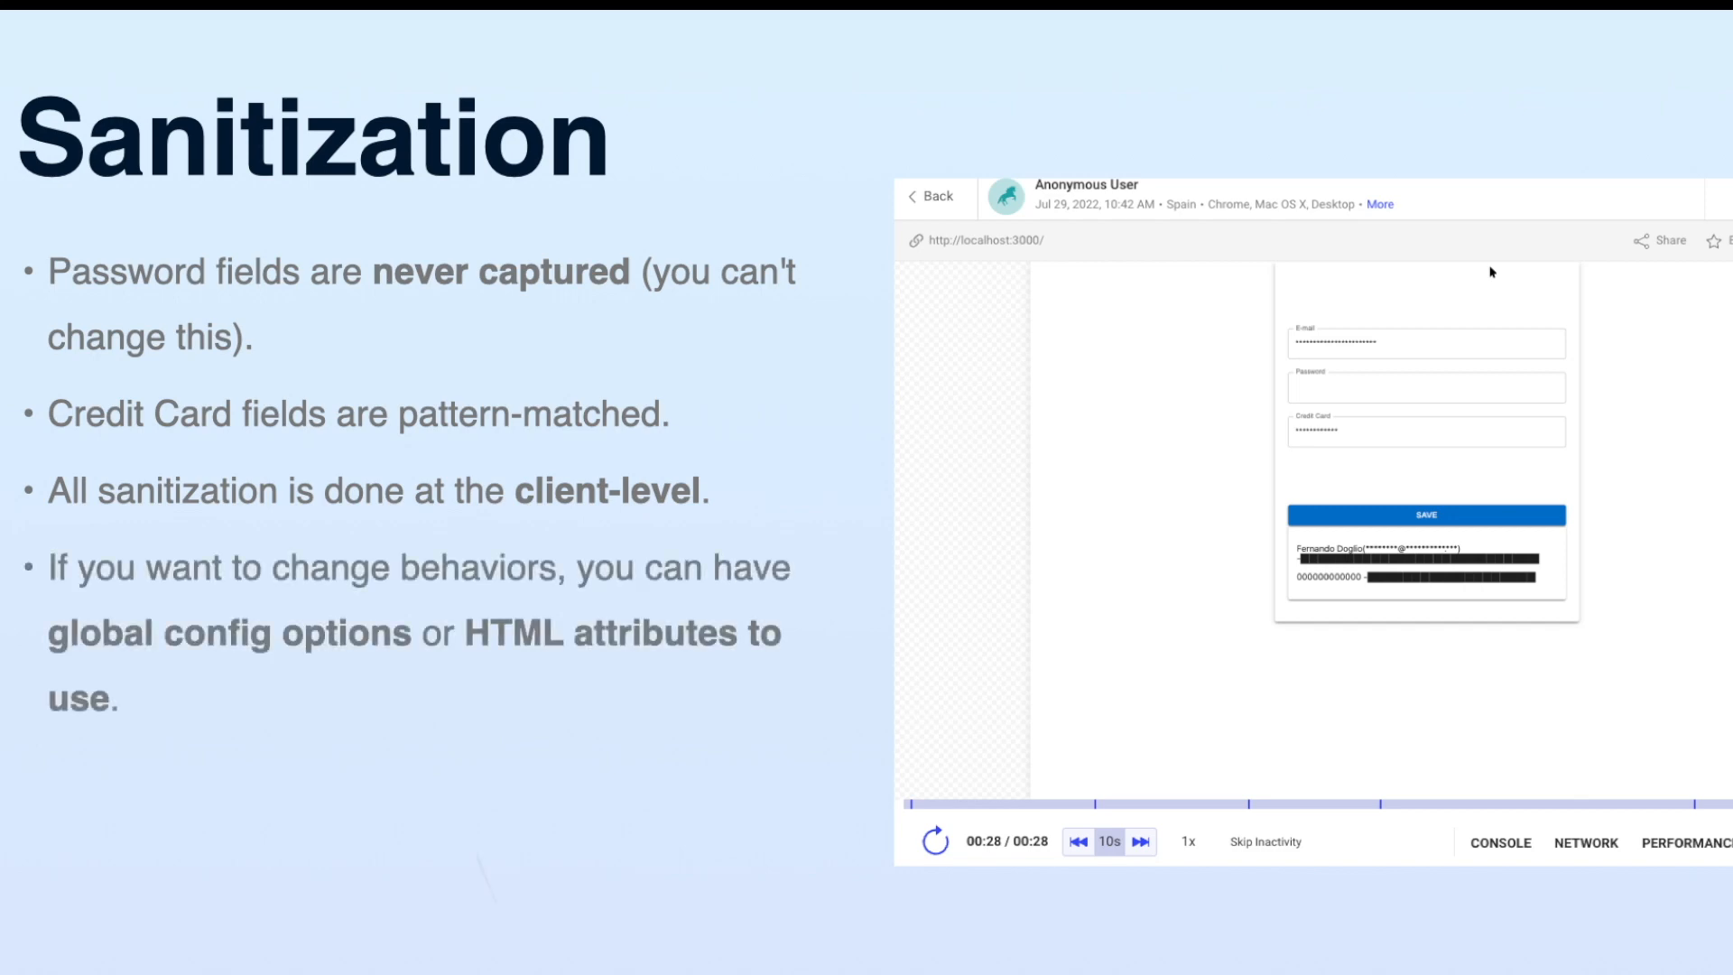
pyautogui.write('Learn more in o')
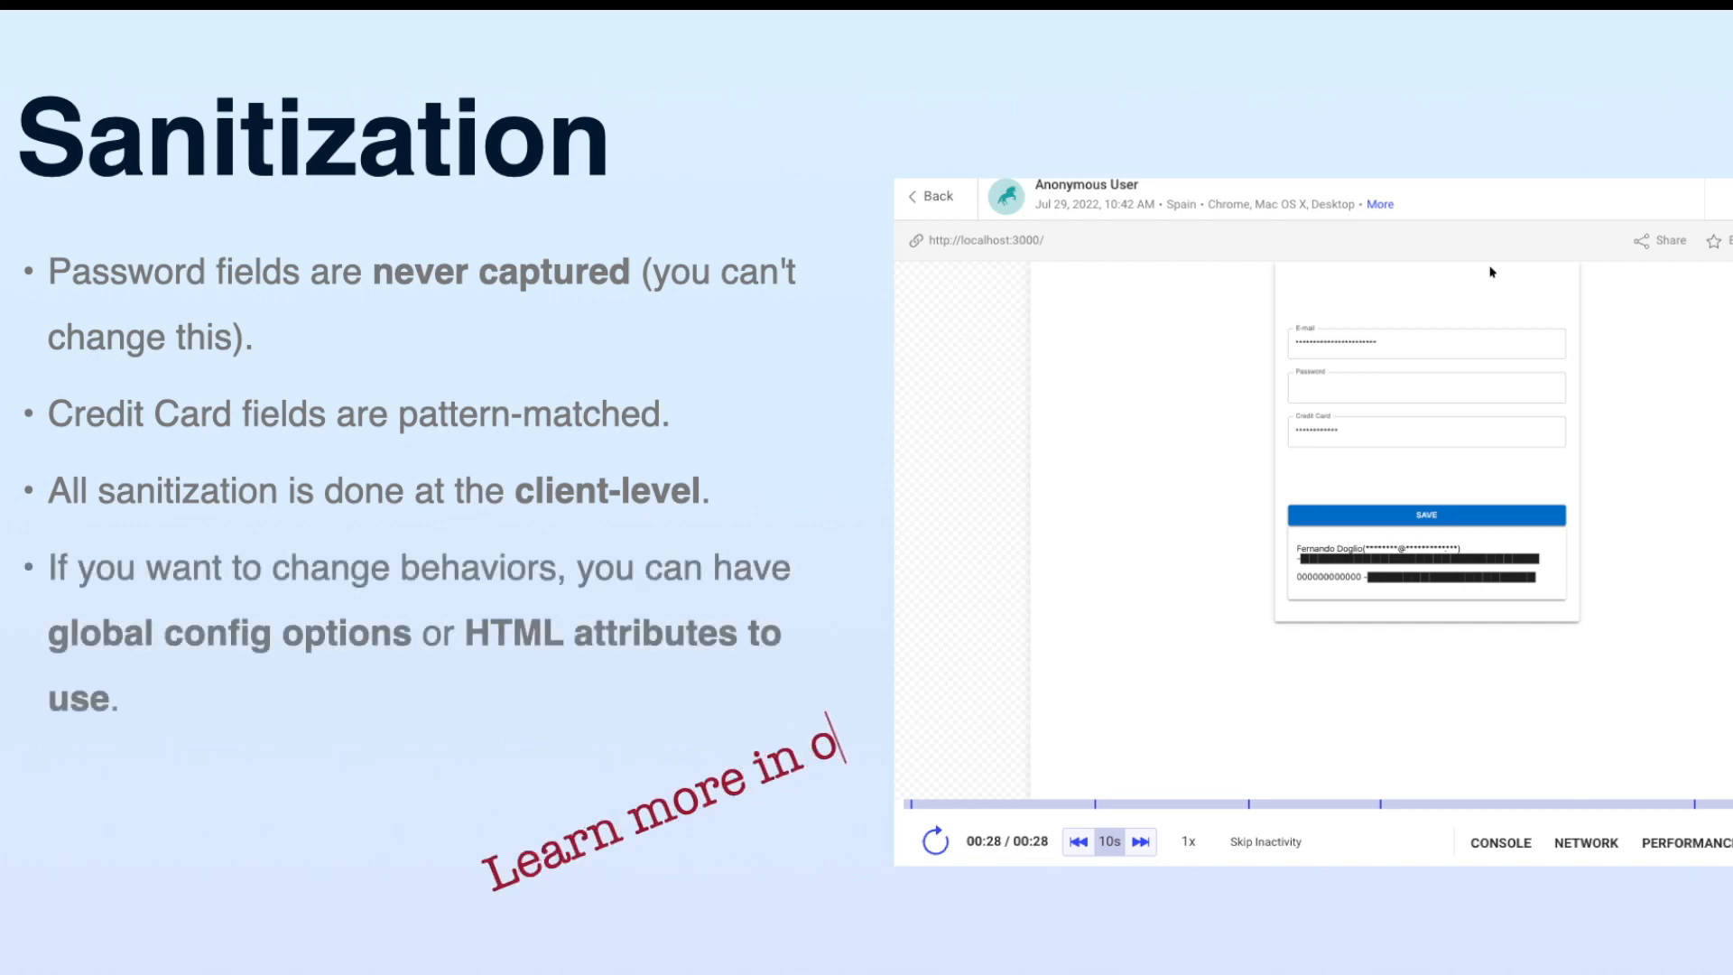
pyautogui.write('ur docs!')
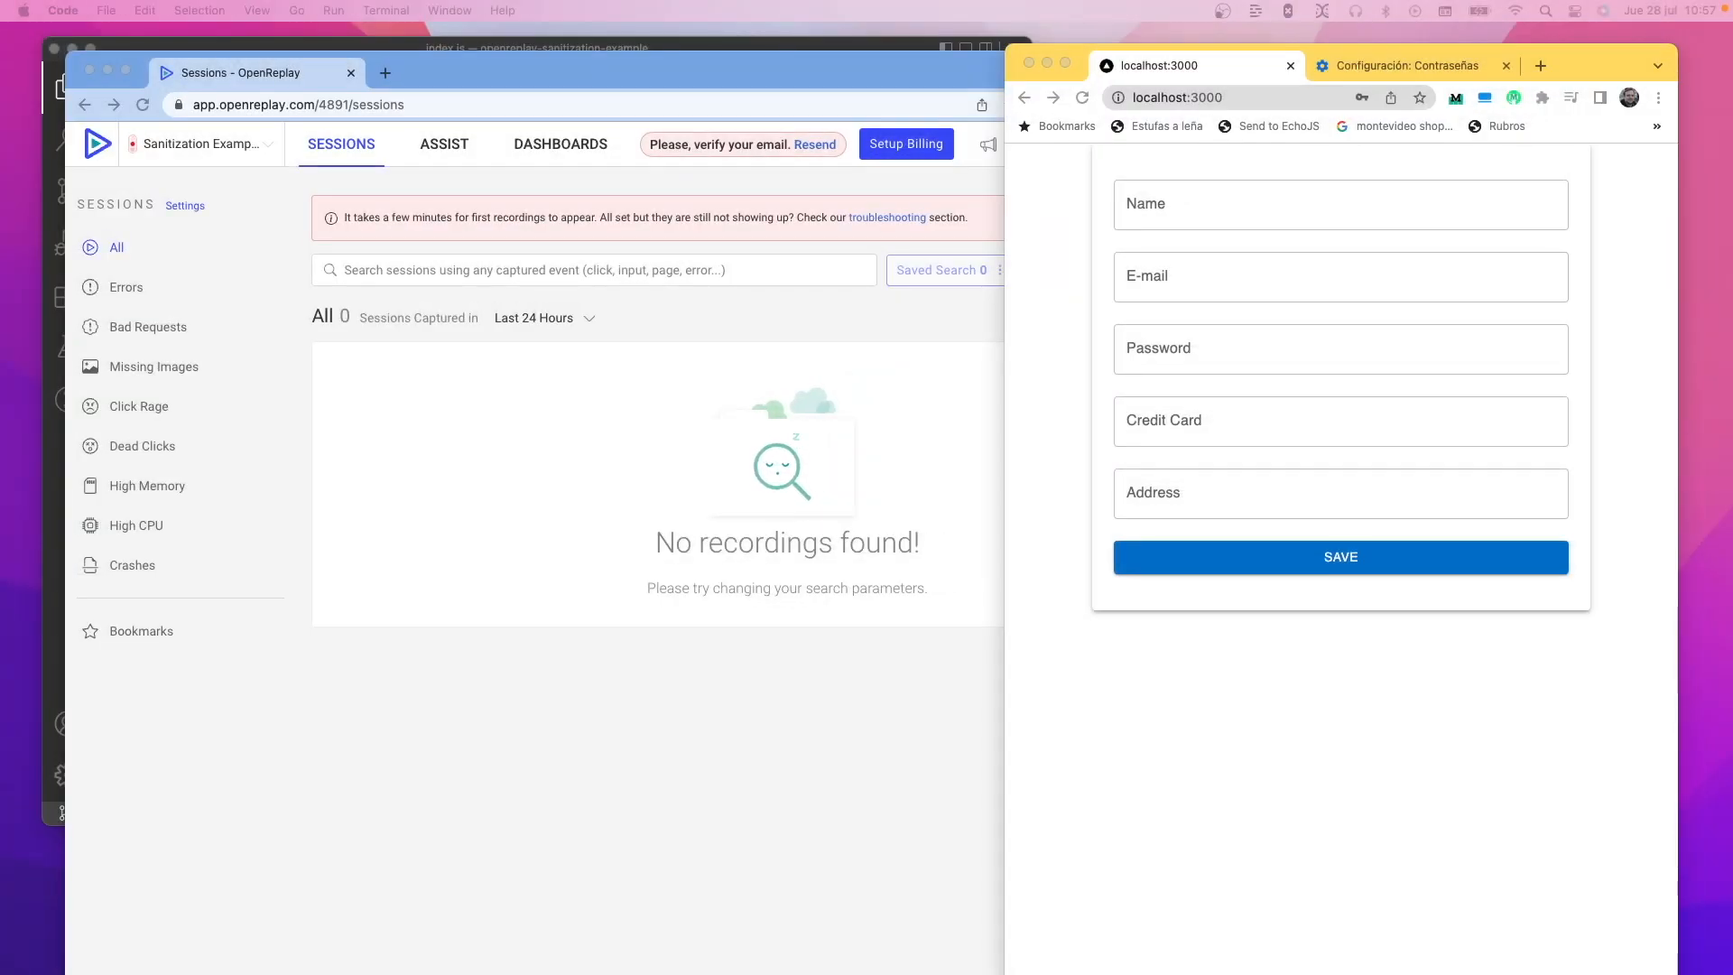
pyautogui.moveTo(1519, 805)
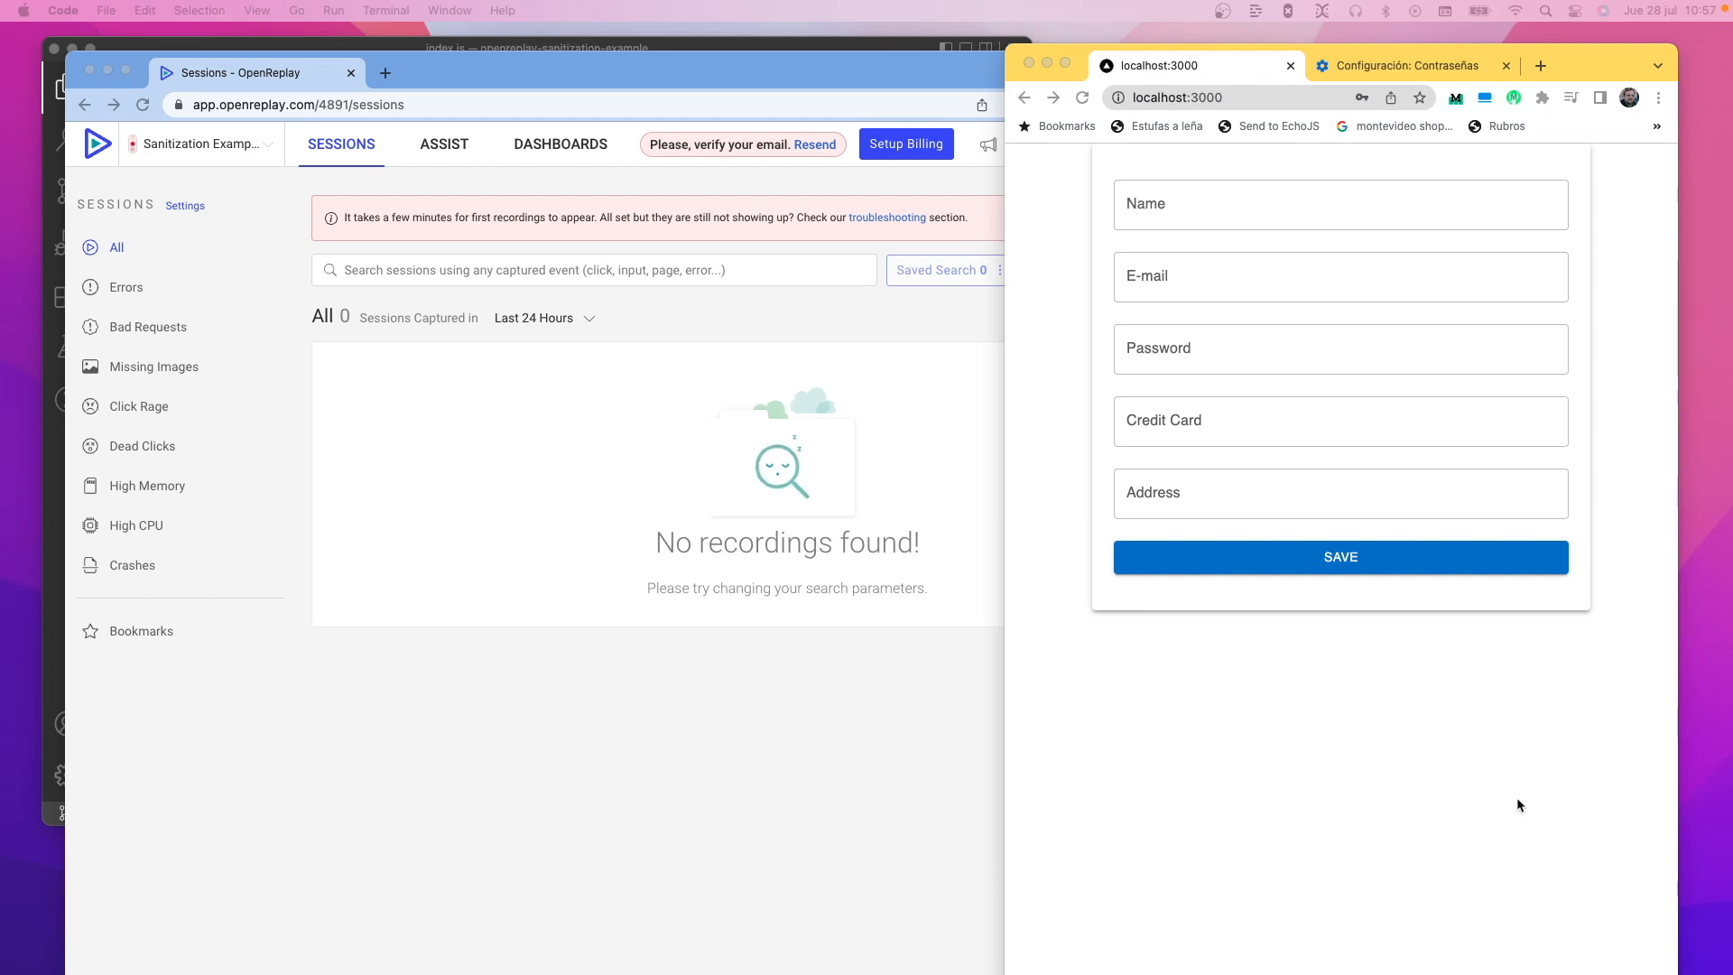
pyautogui.click(1340, 204)
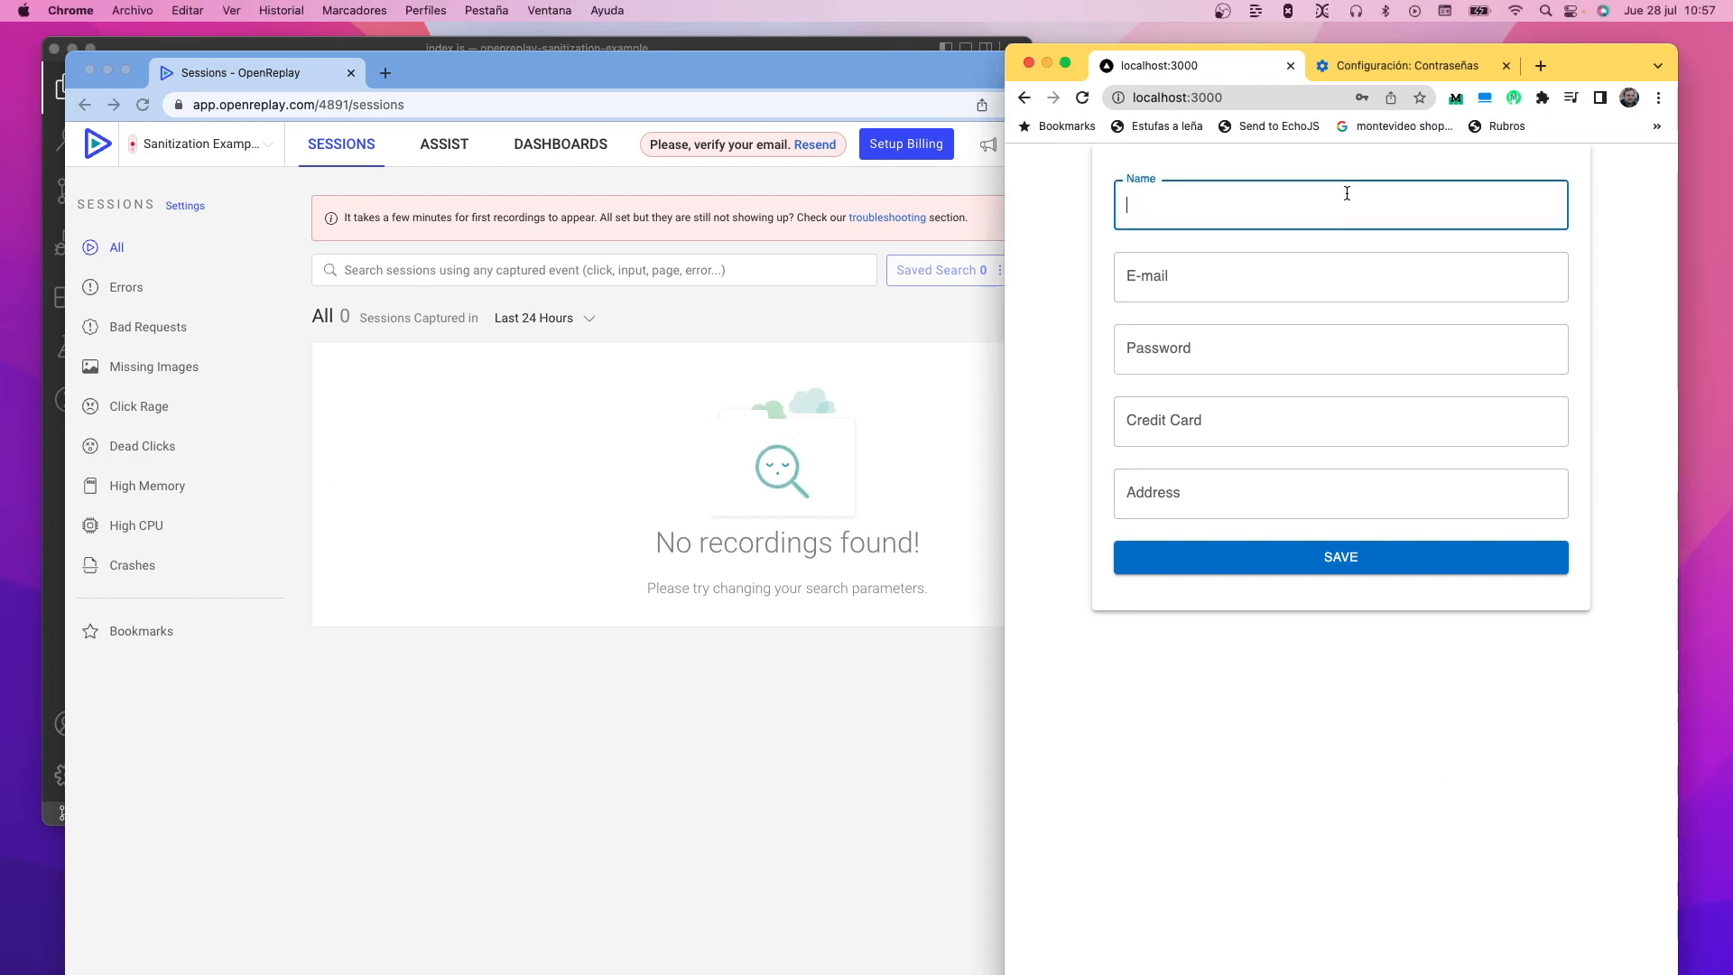
pyautogui.write('Fernando')
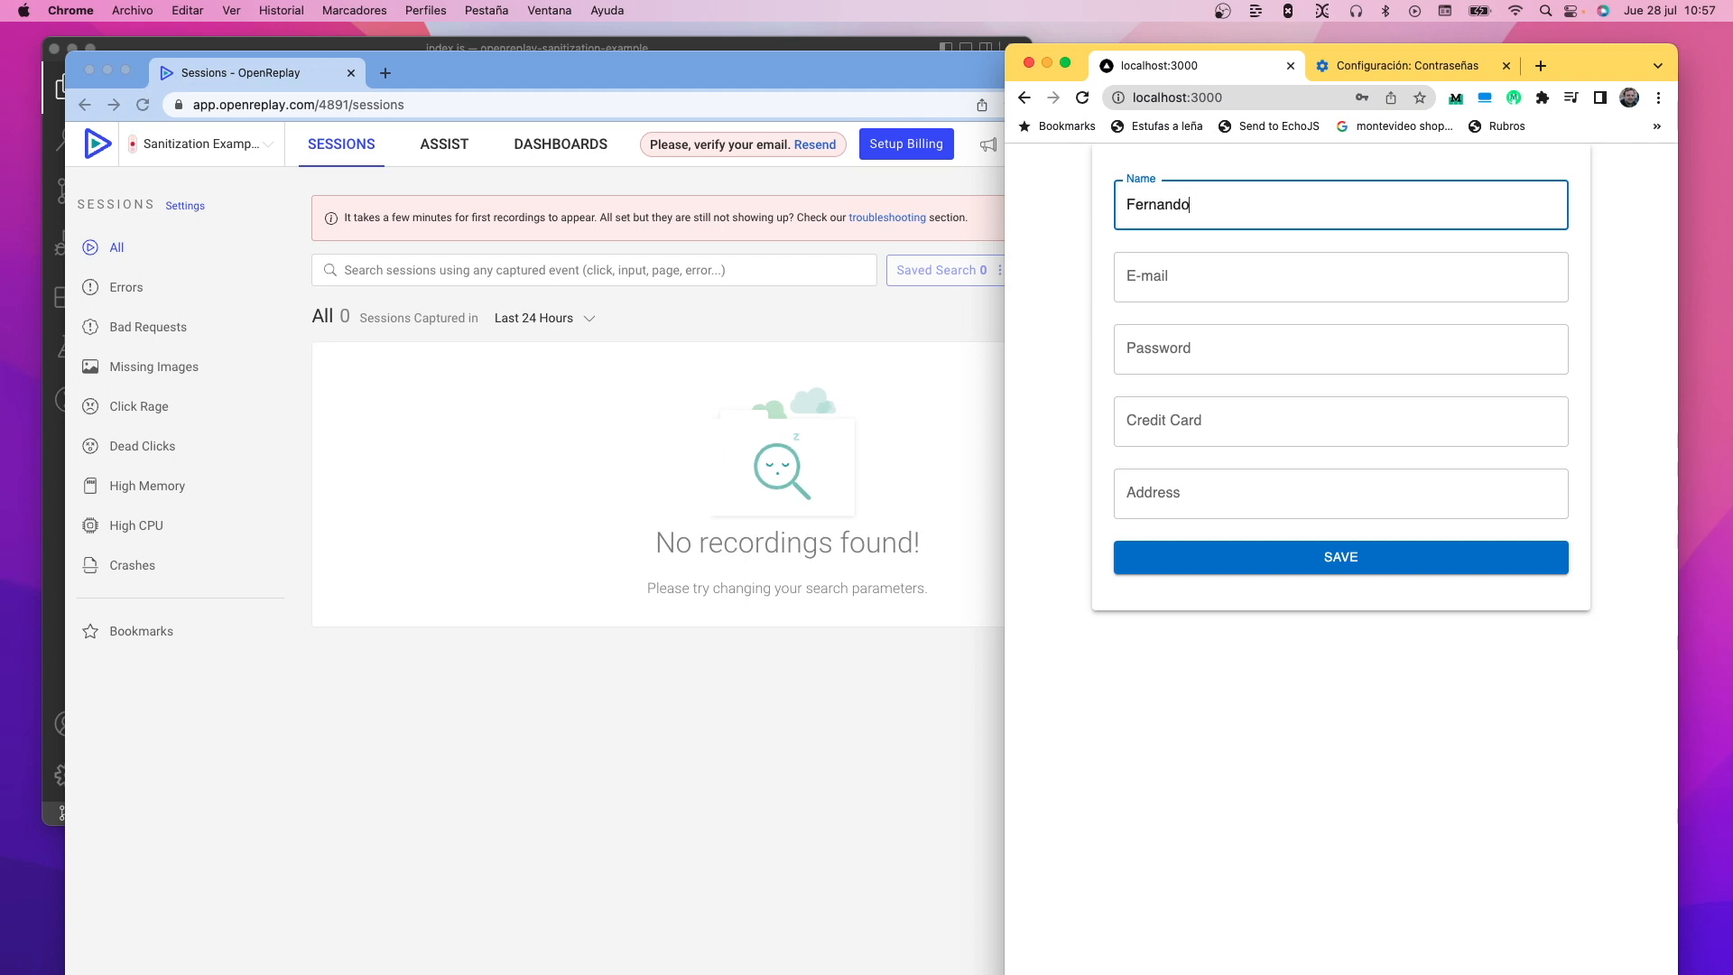
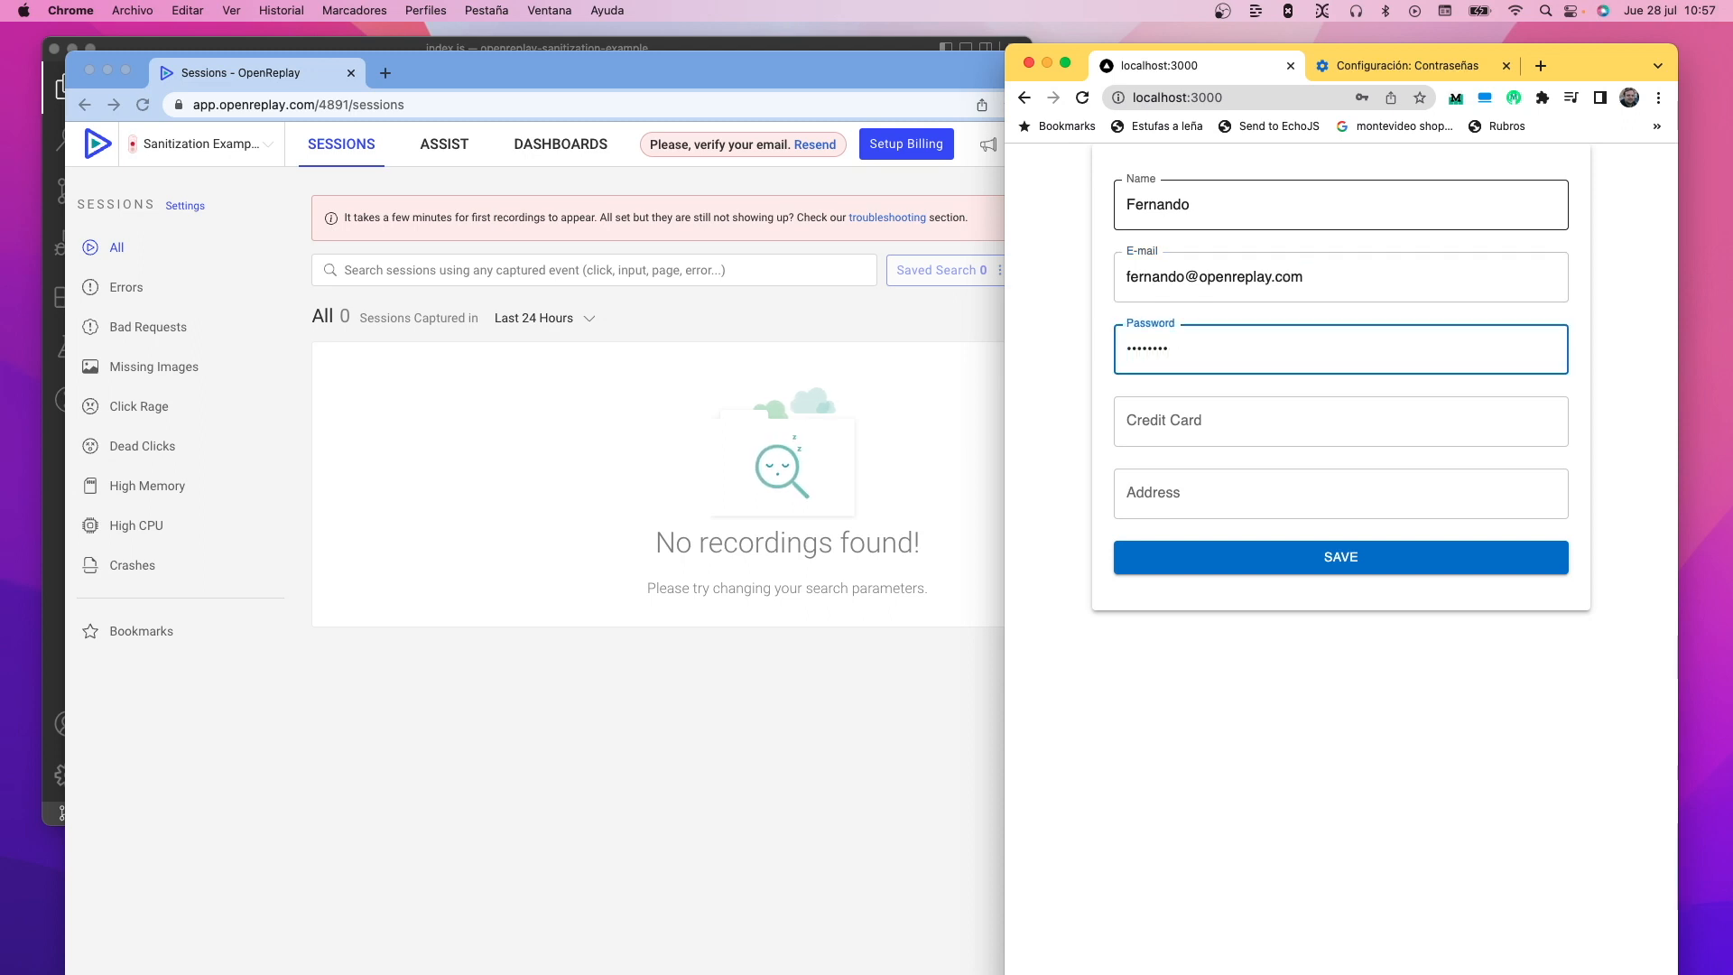
pyautogui.click(1339, 420)
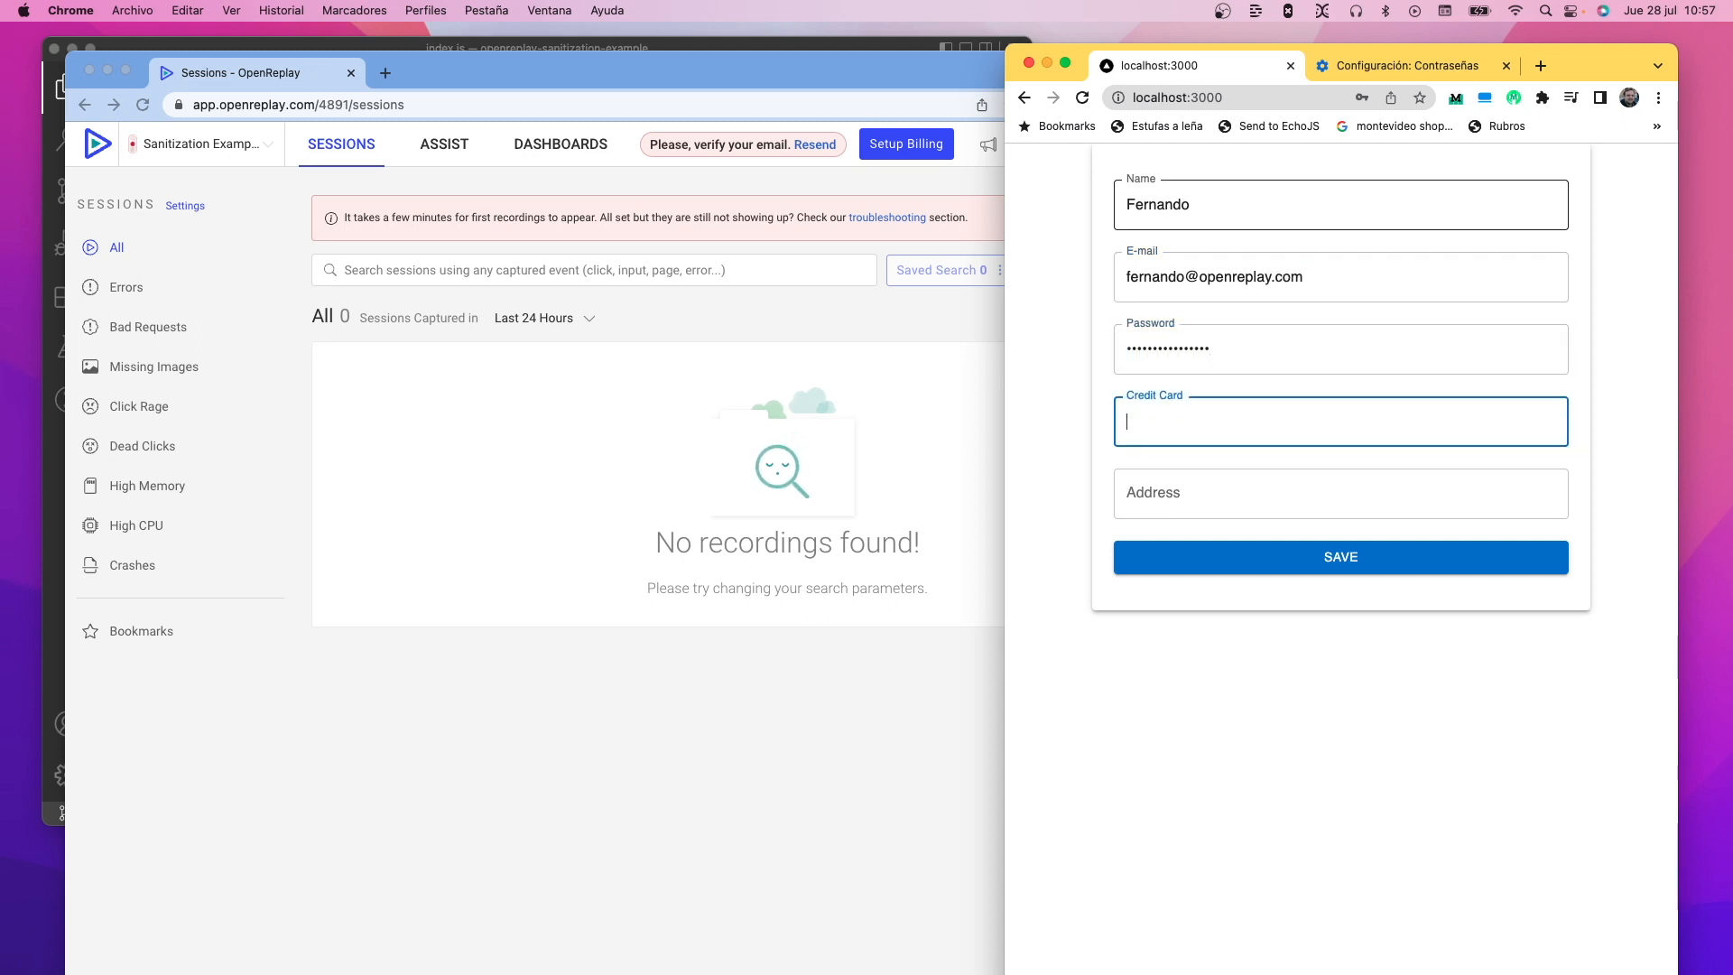
pyautogui.write('1231231234444')
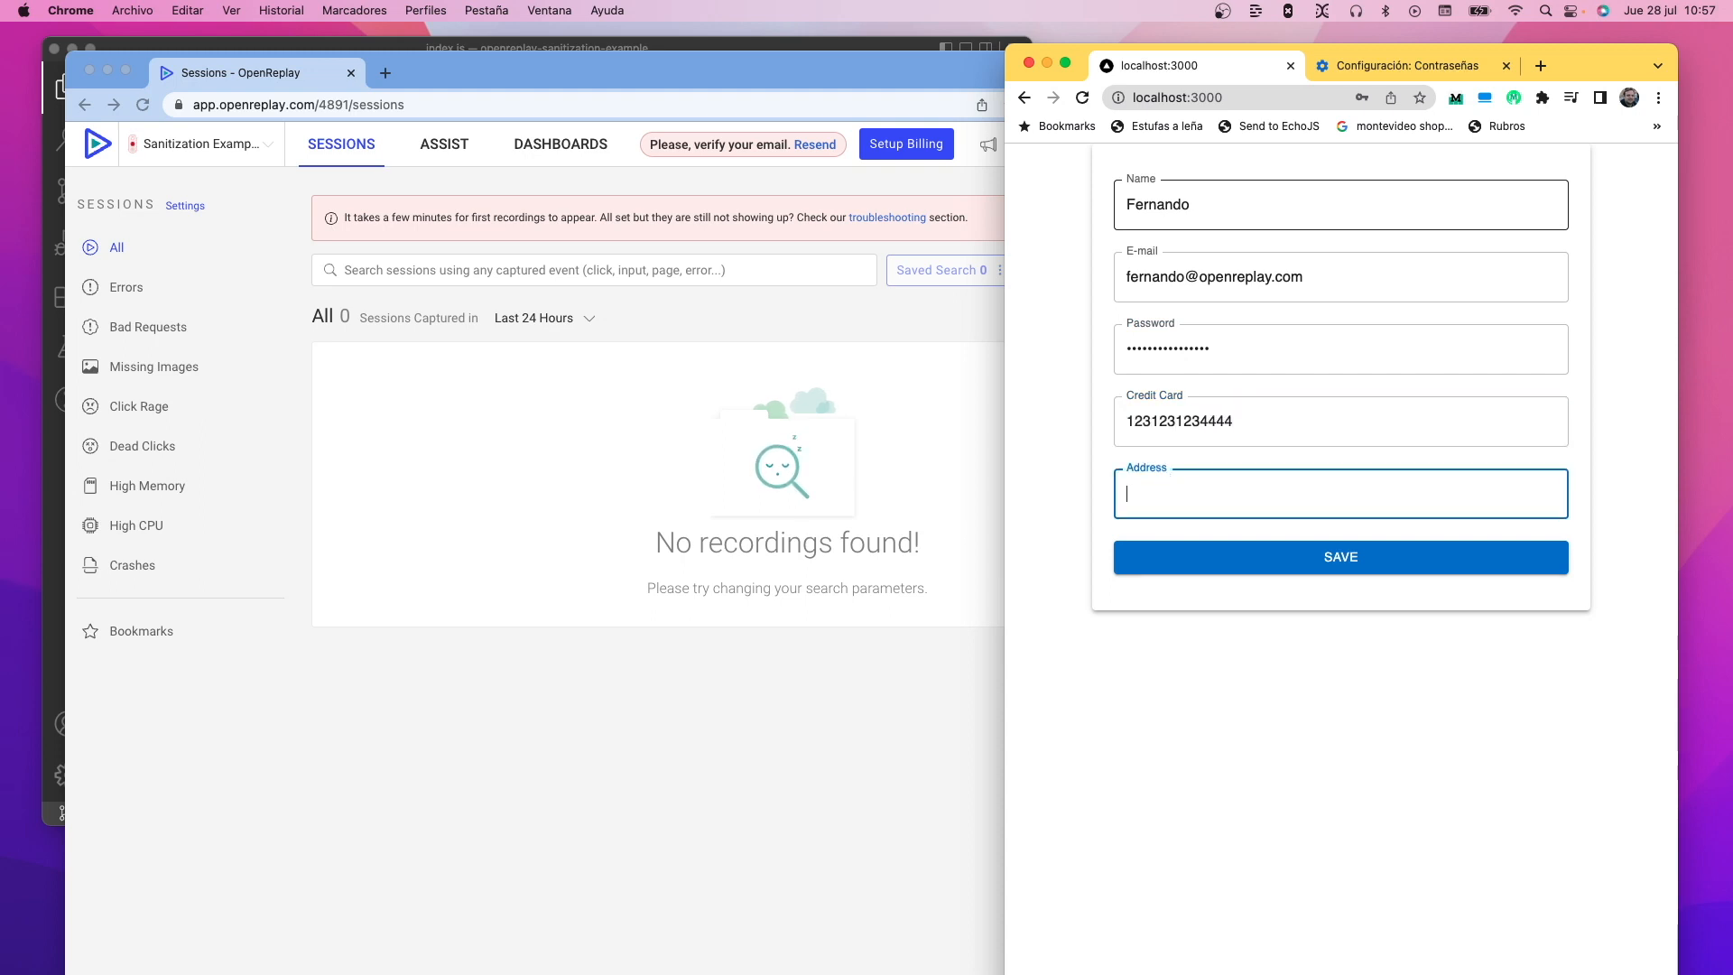
# Enter 'Madrid, Spain' as address, save the form and return to the OpenReplay window.
pyautogui.write('Madrid, Sp')
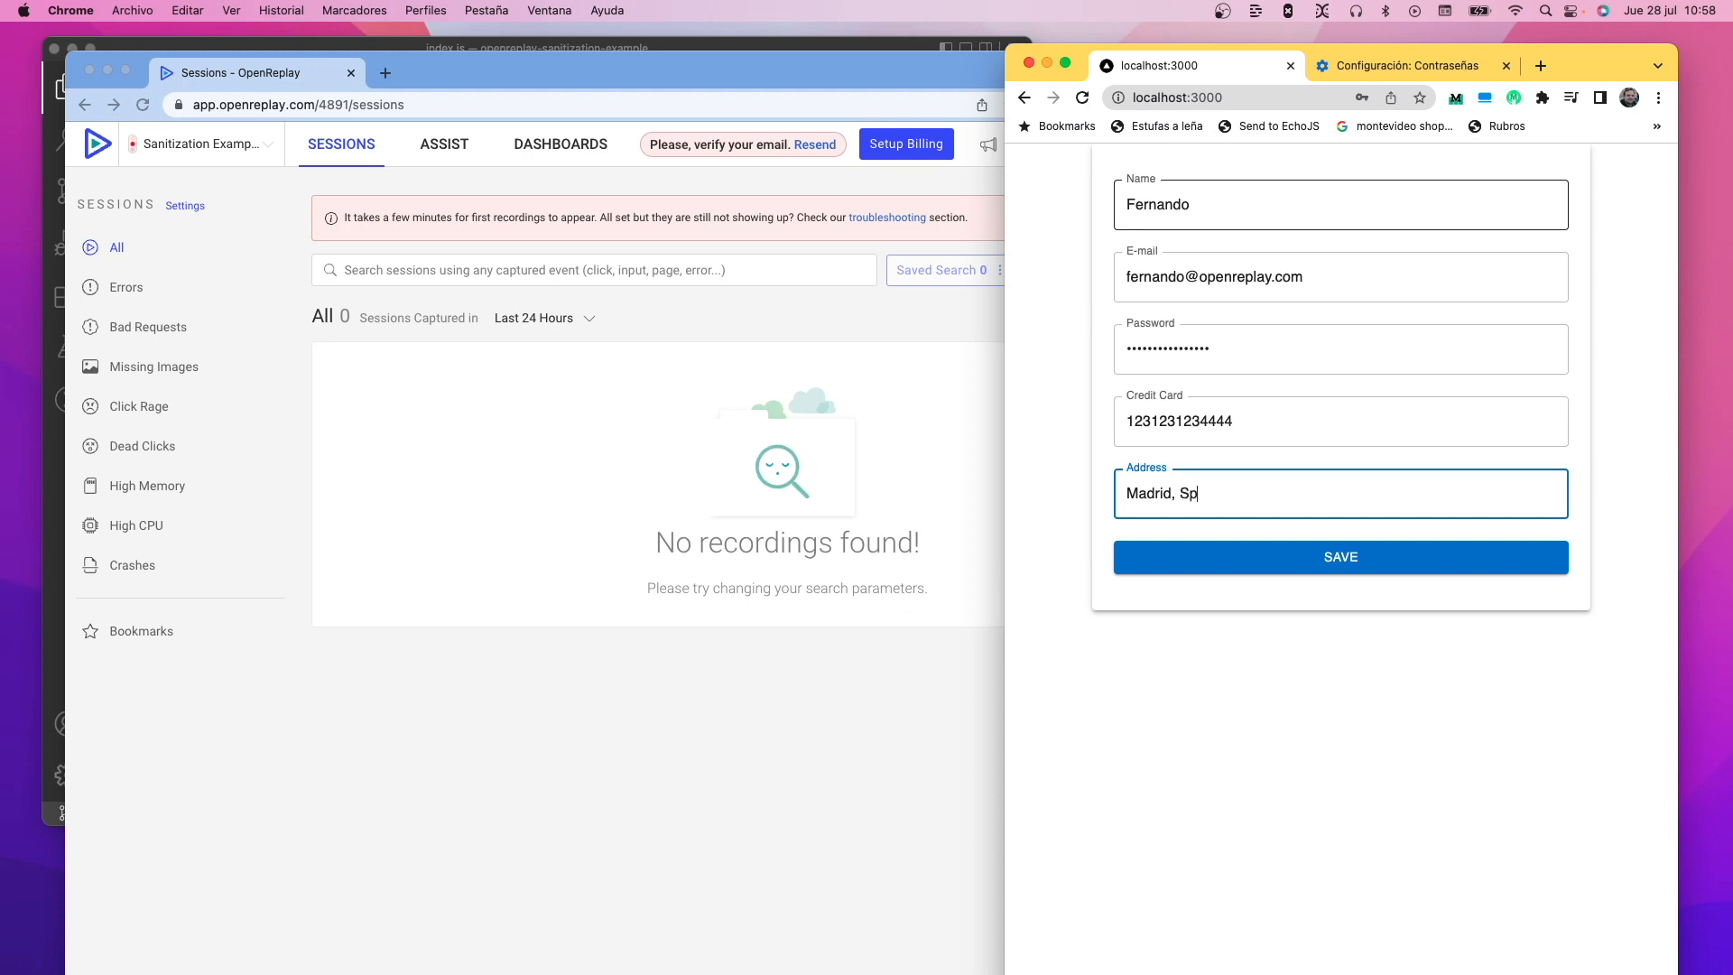
pyautogui.write('ain')
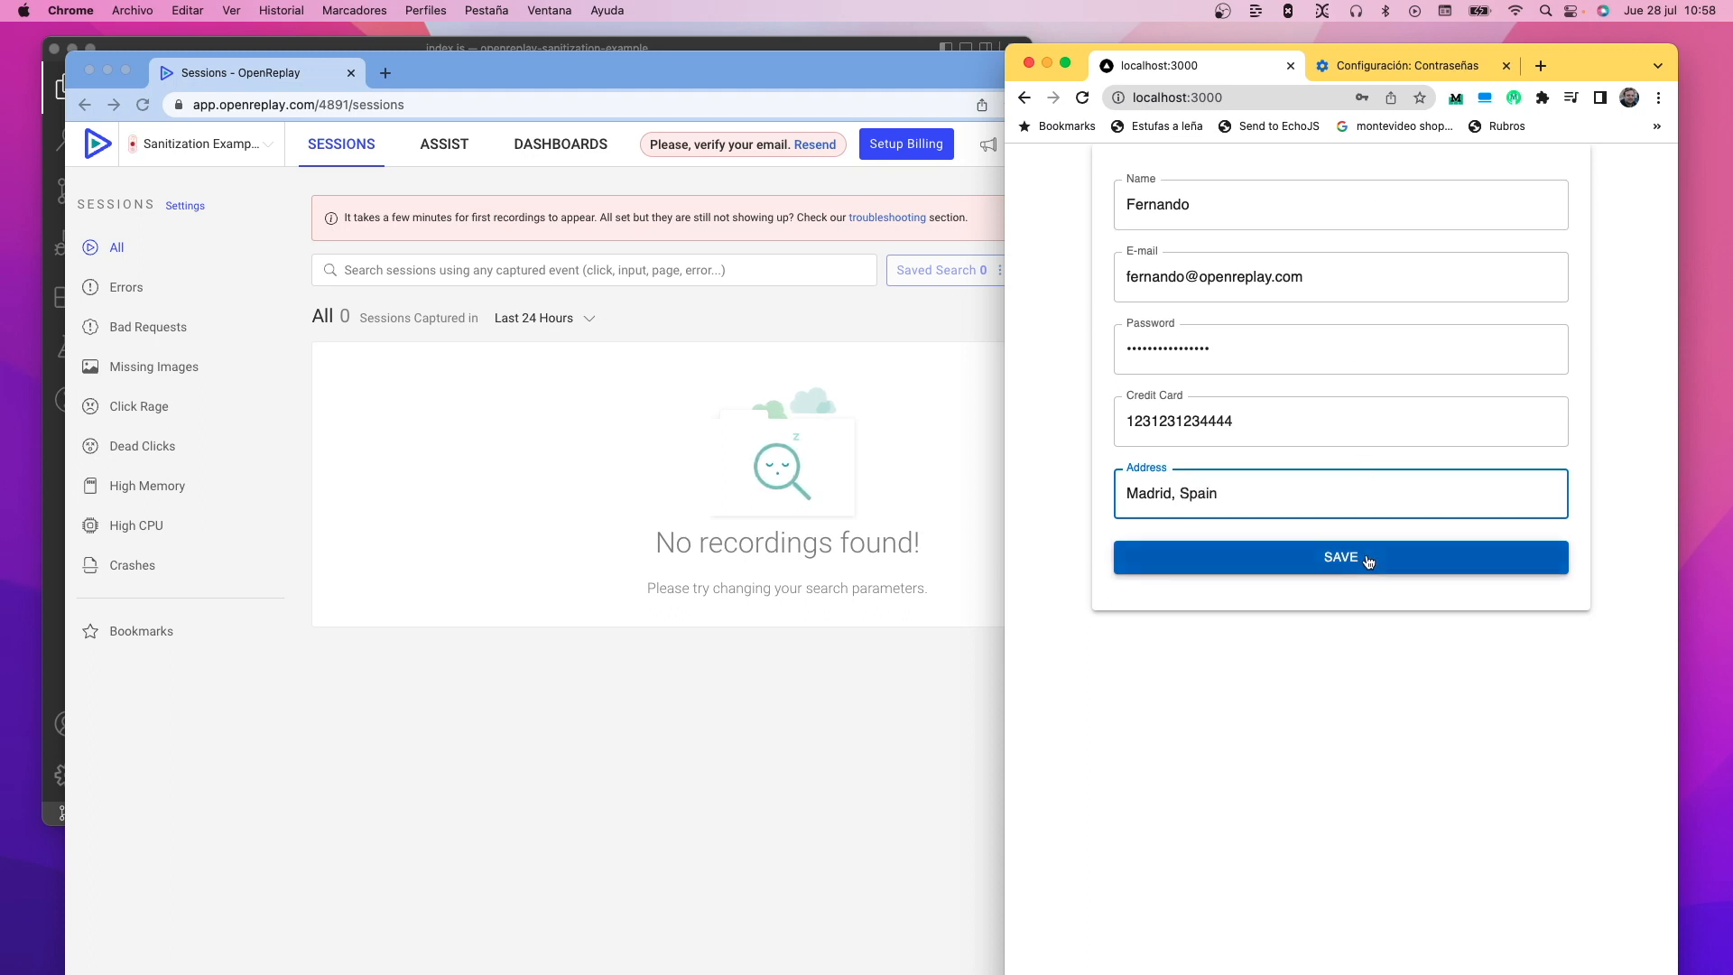
pyautogui.click(1339, 556)
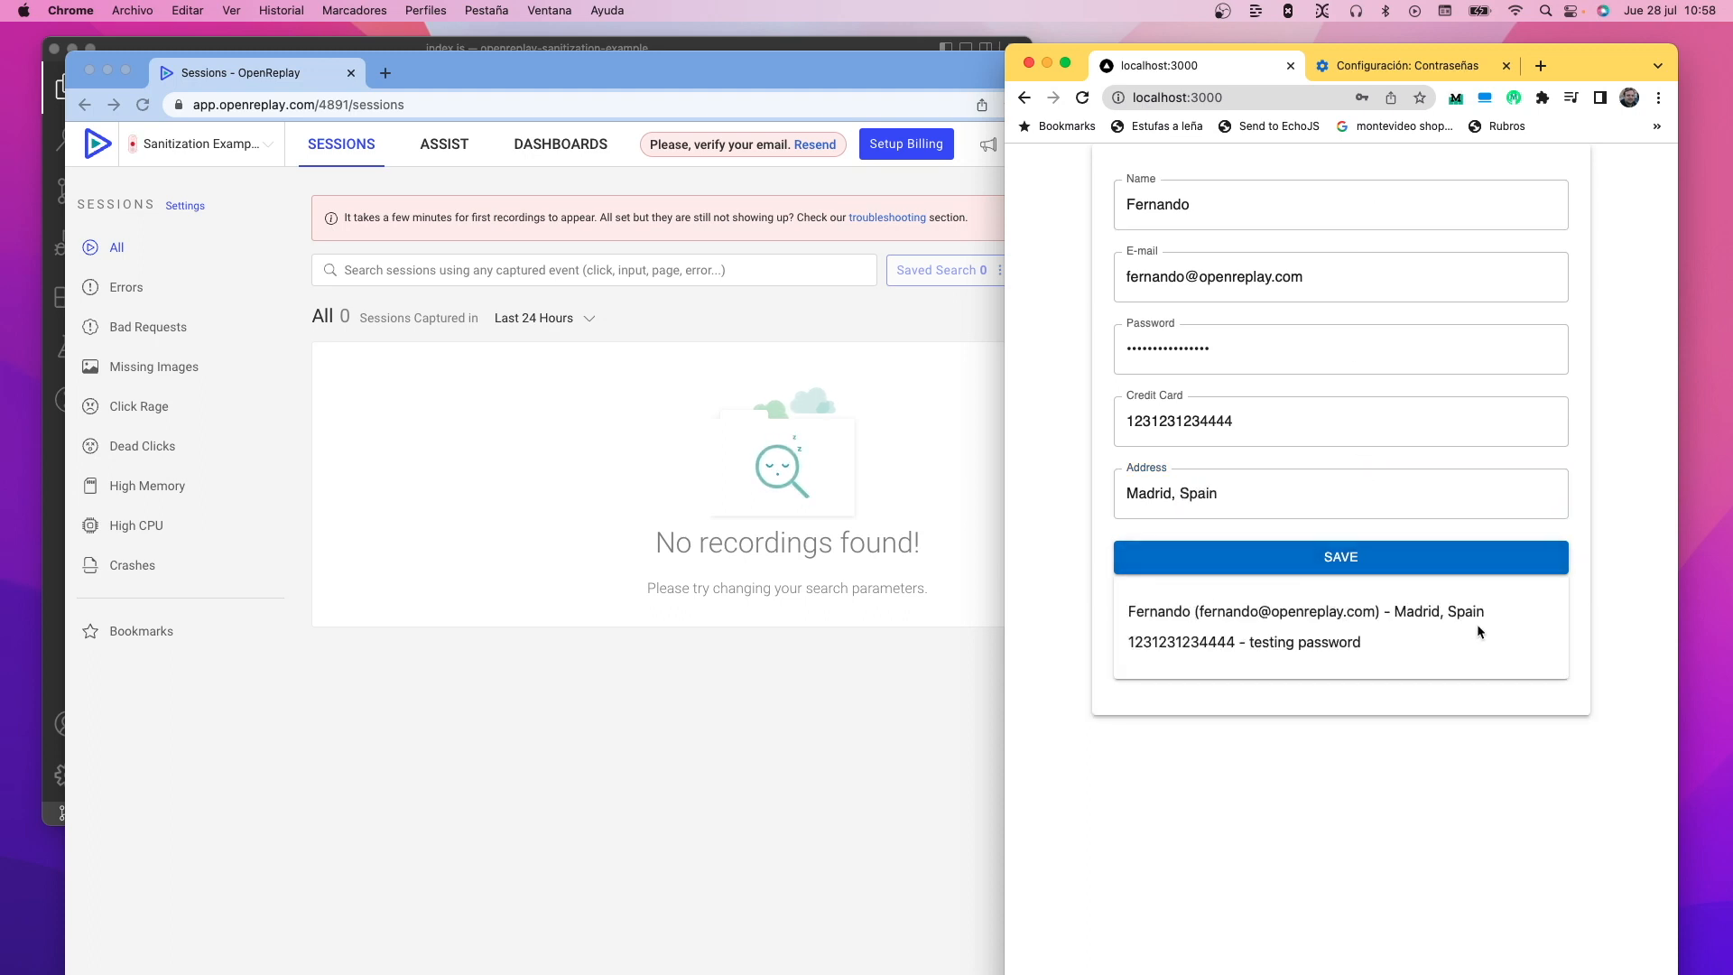
pyautogui.doubleClick(1181, 643)
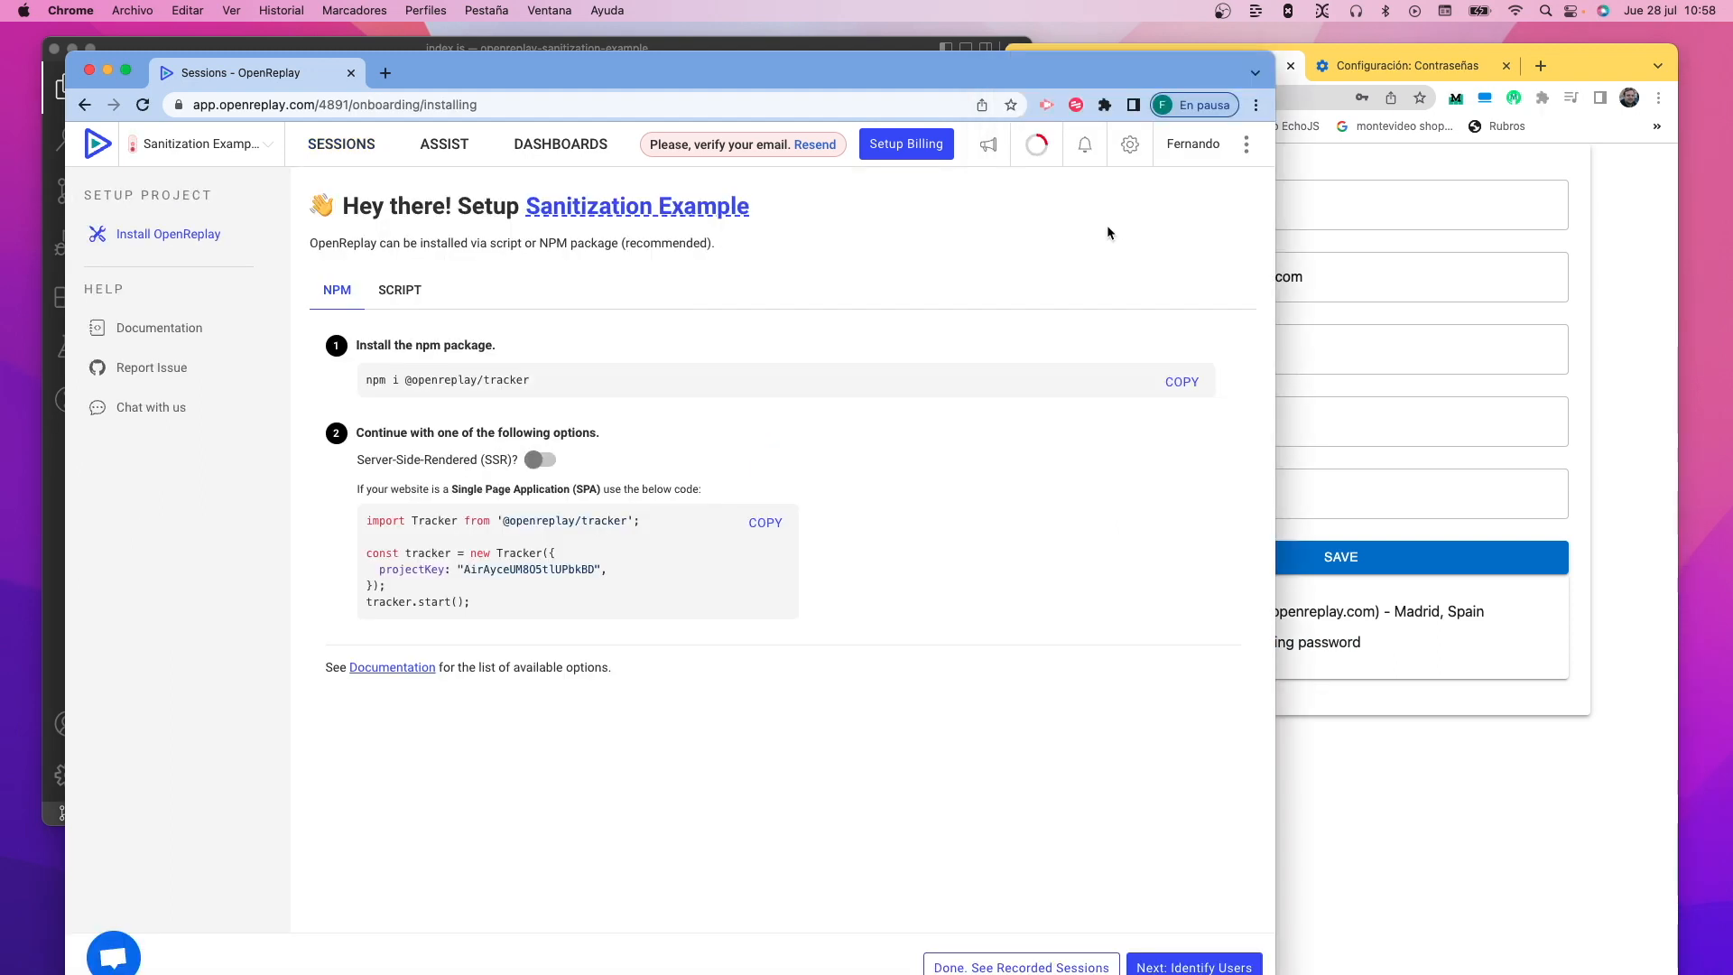
pyautogui.moveTo(422, 296)
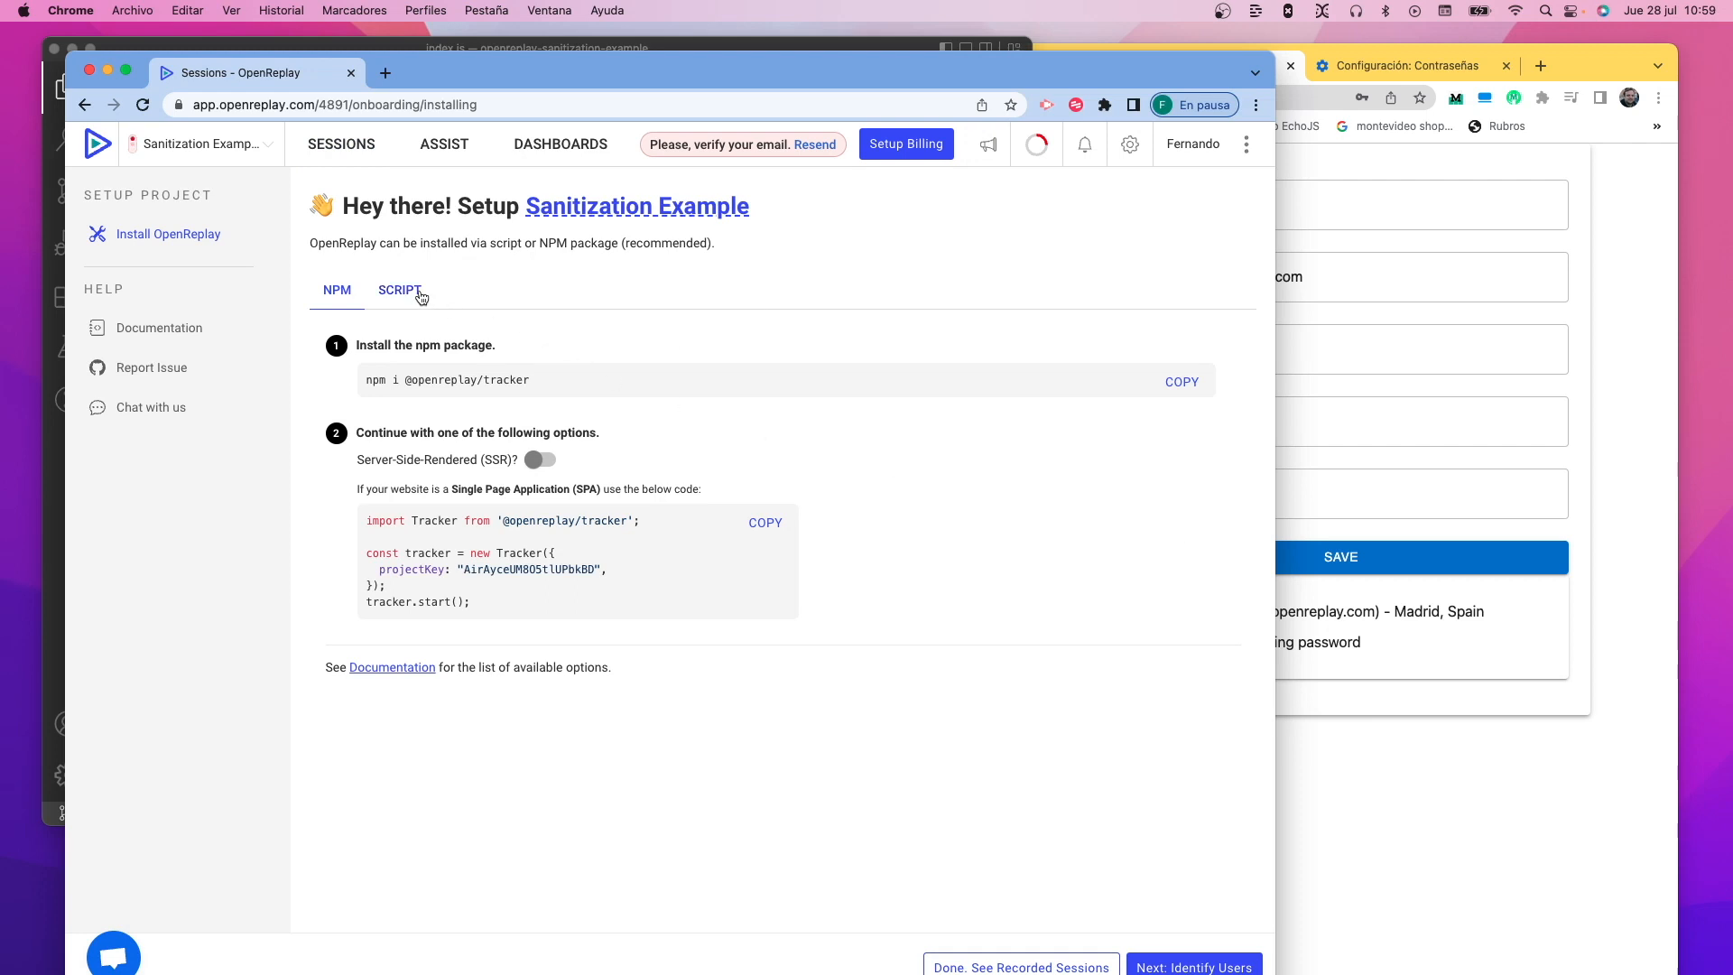
pyautogui.click(397, 289)
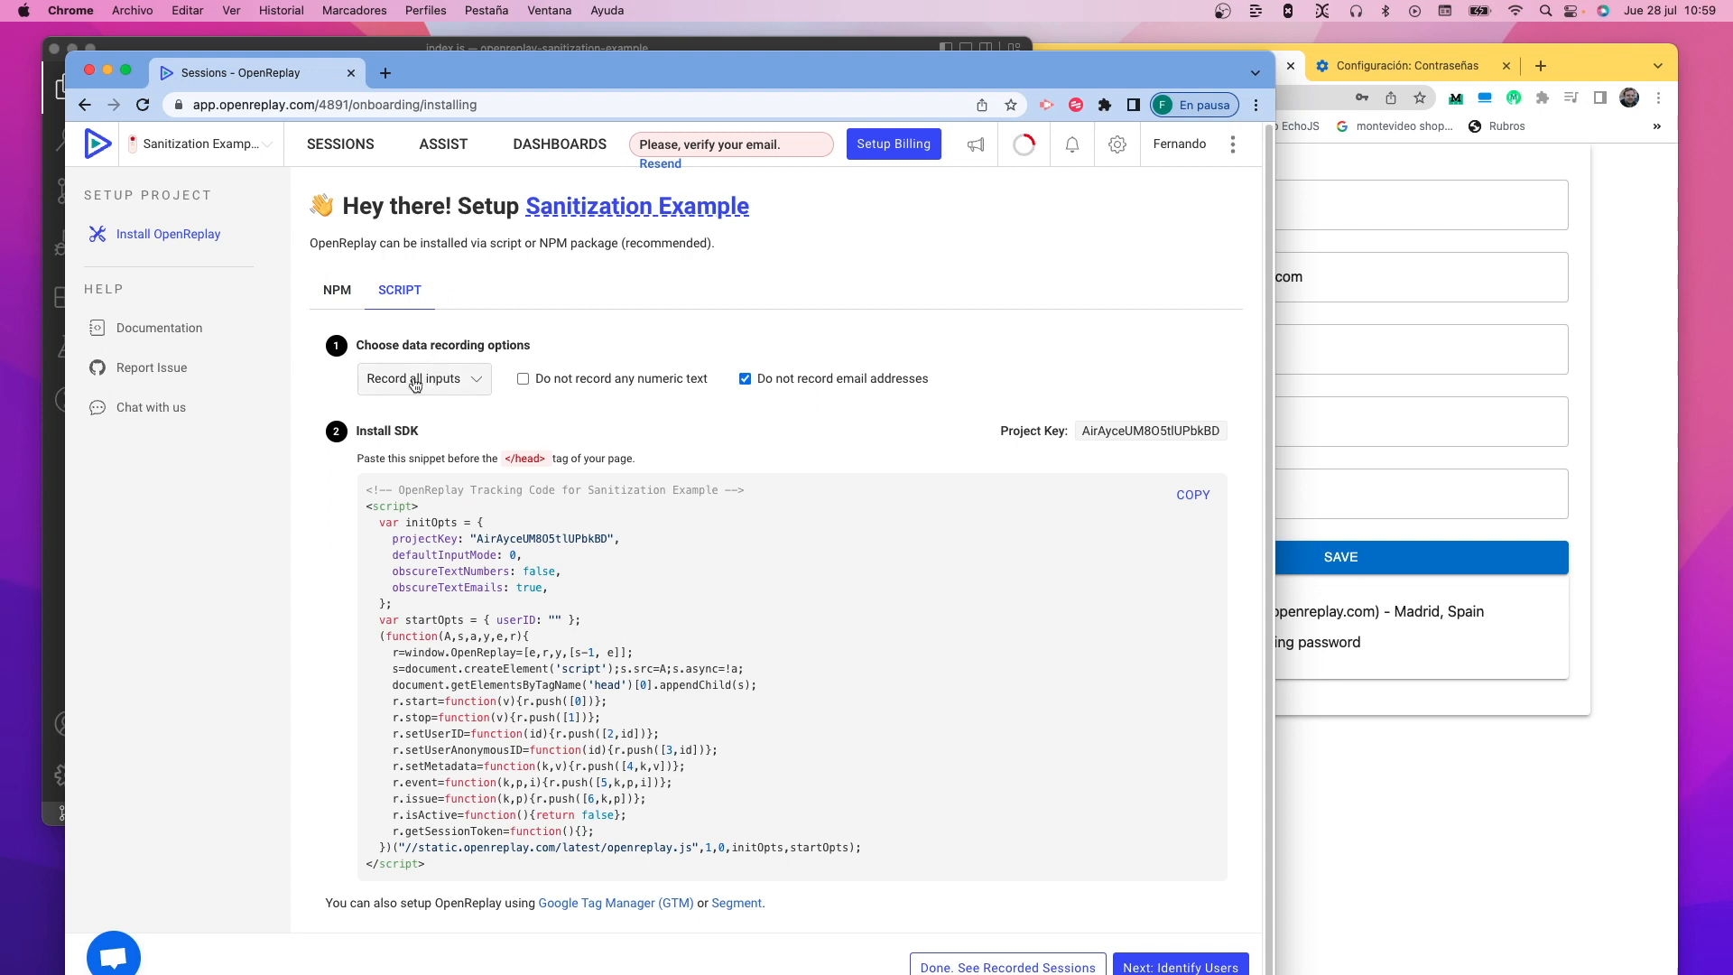
pyautogui.click(422, 379)
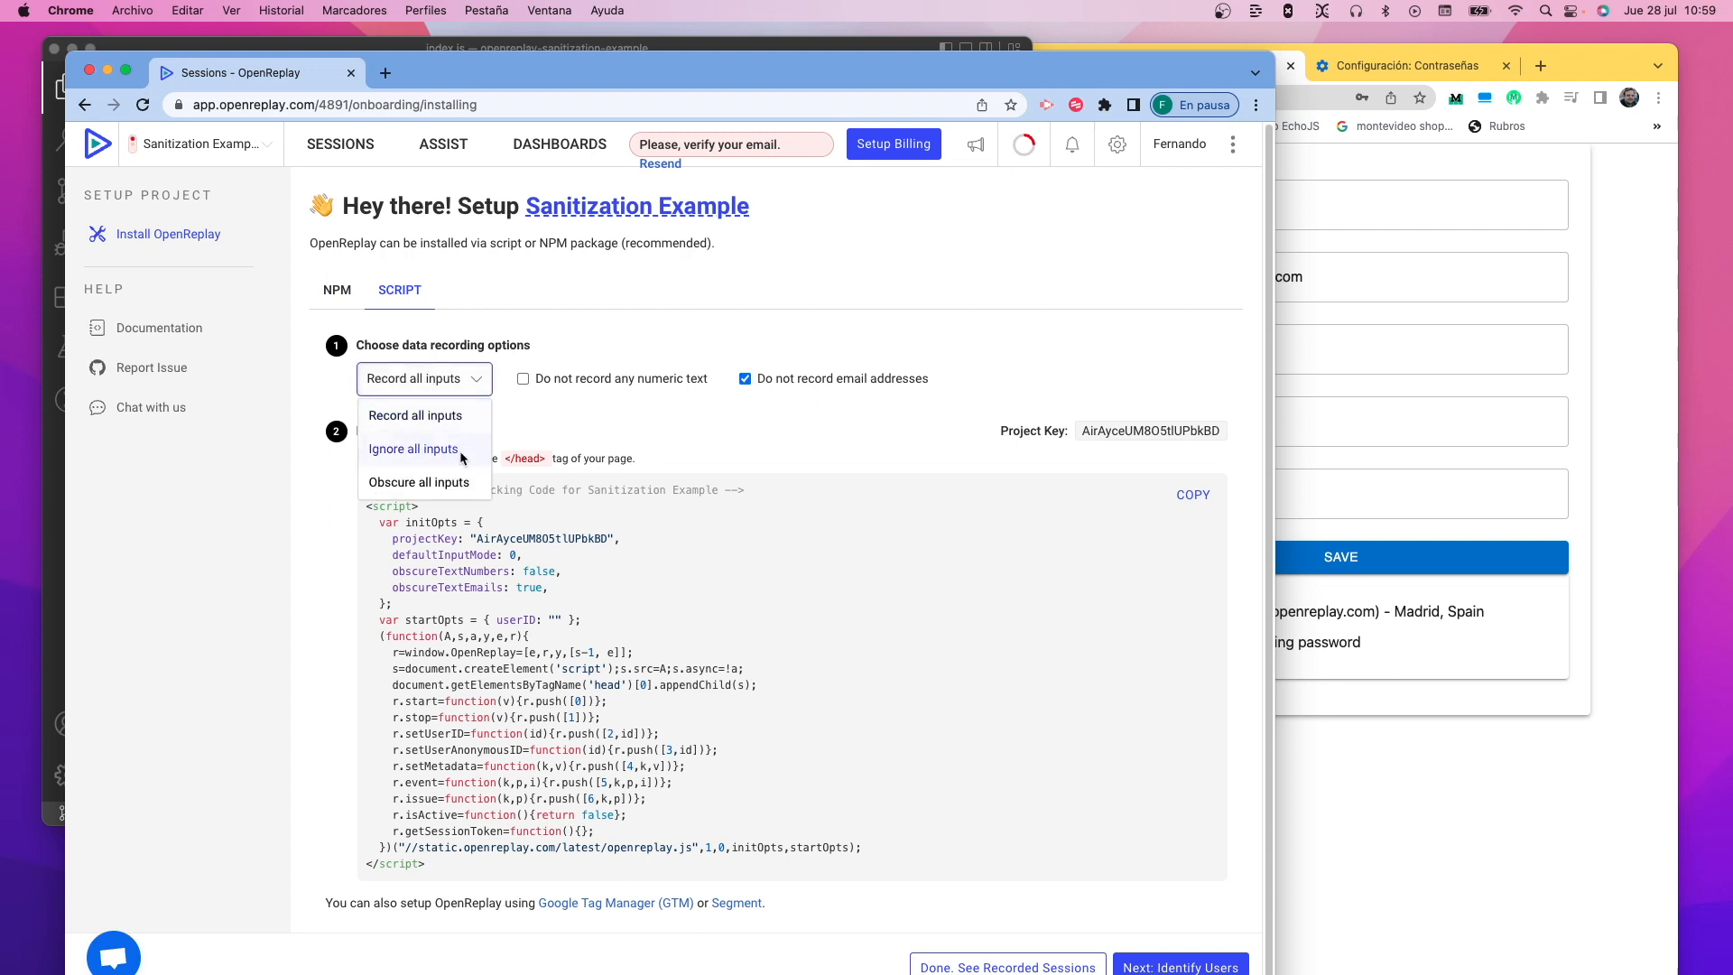
pyautogui.moveTo(462, 483)
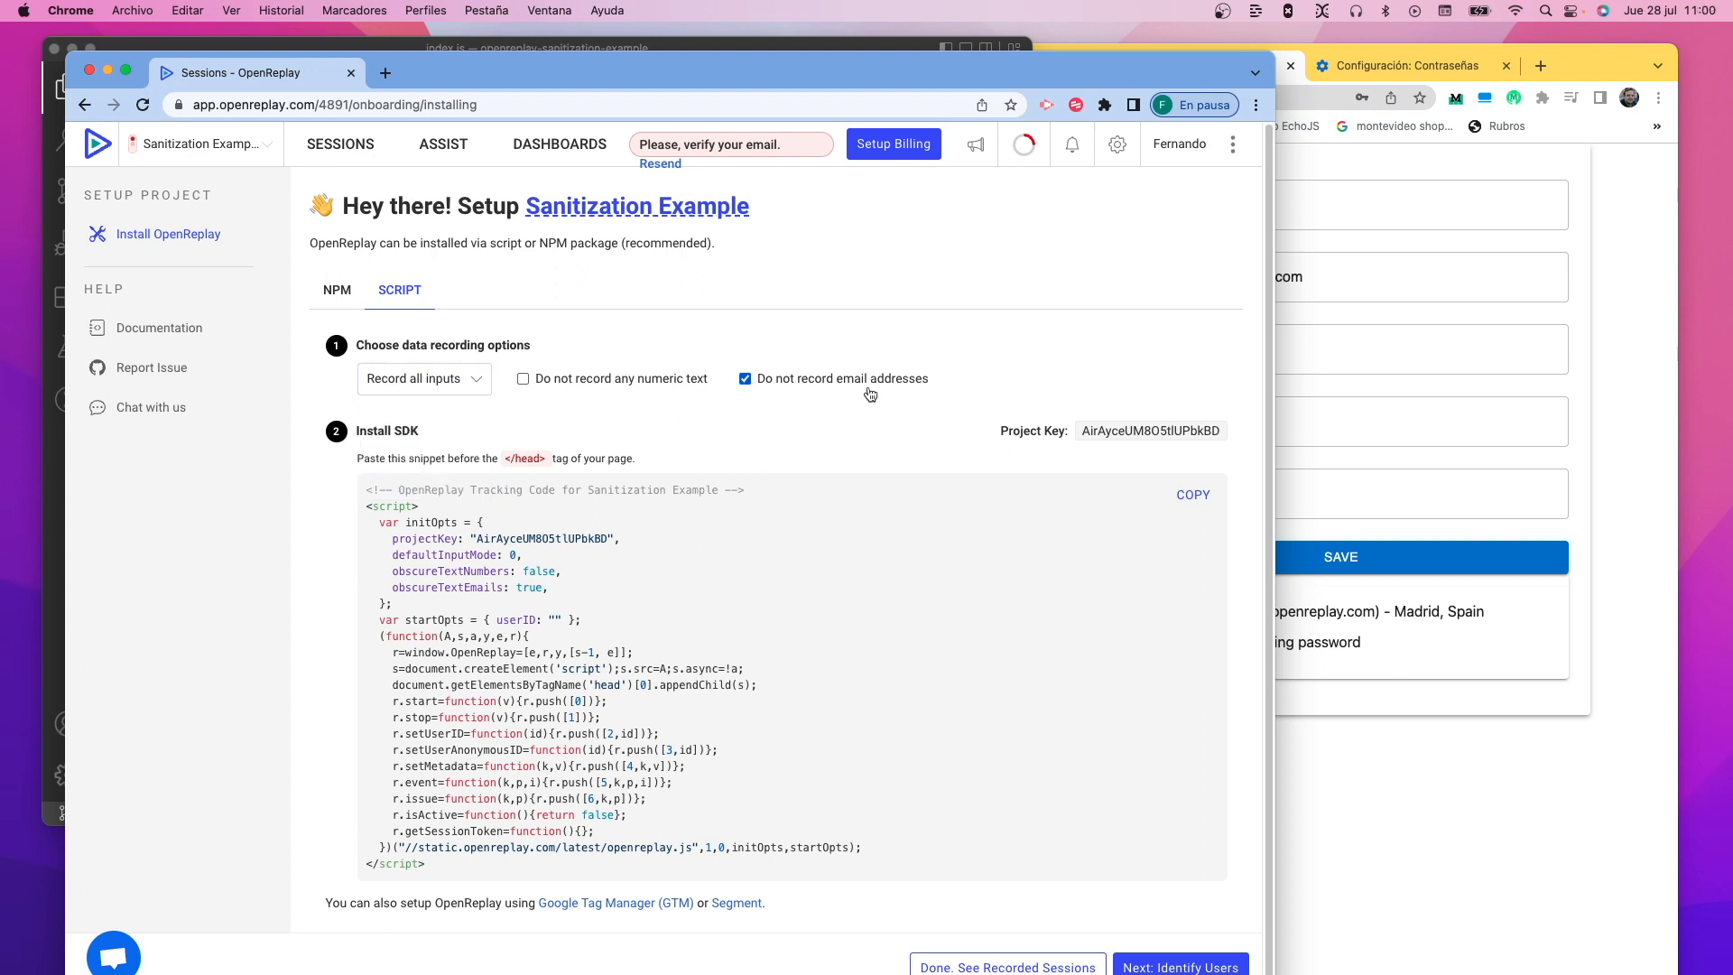
pyautogui.click(521, 379)
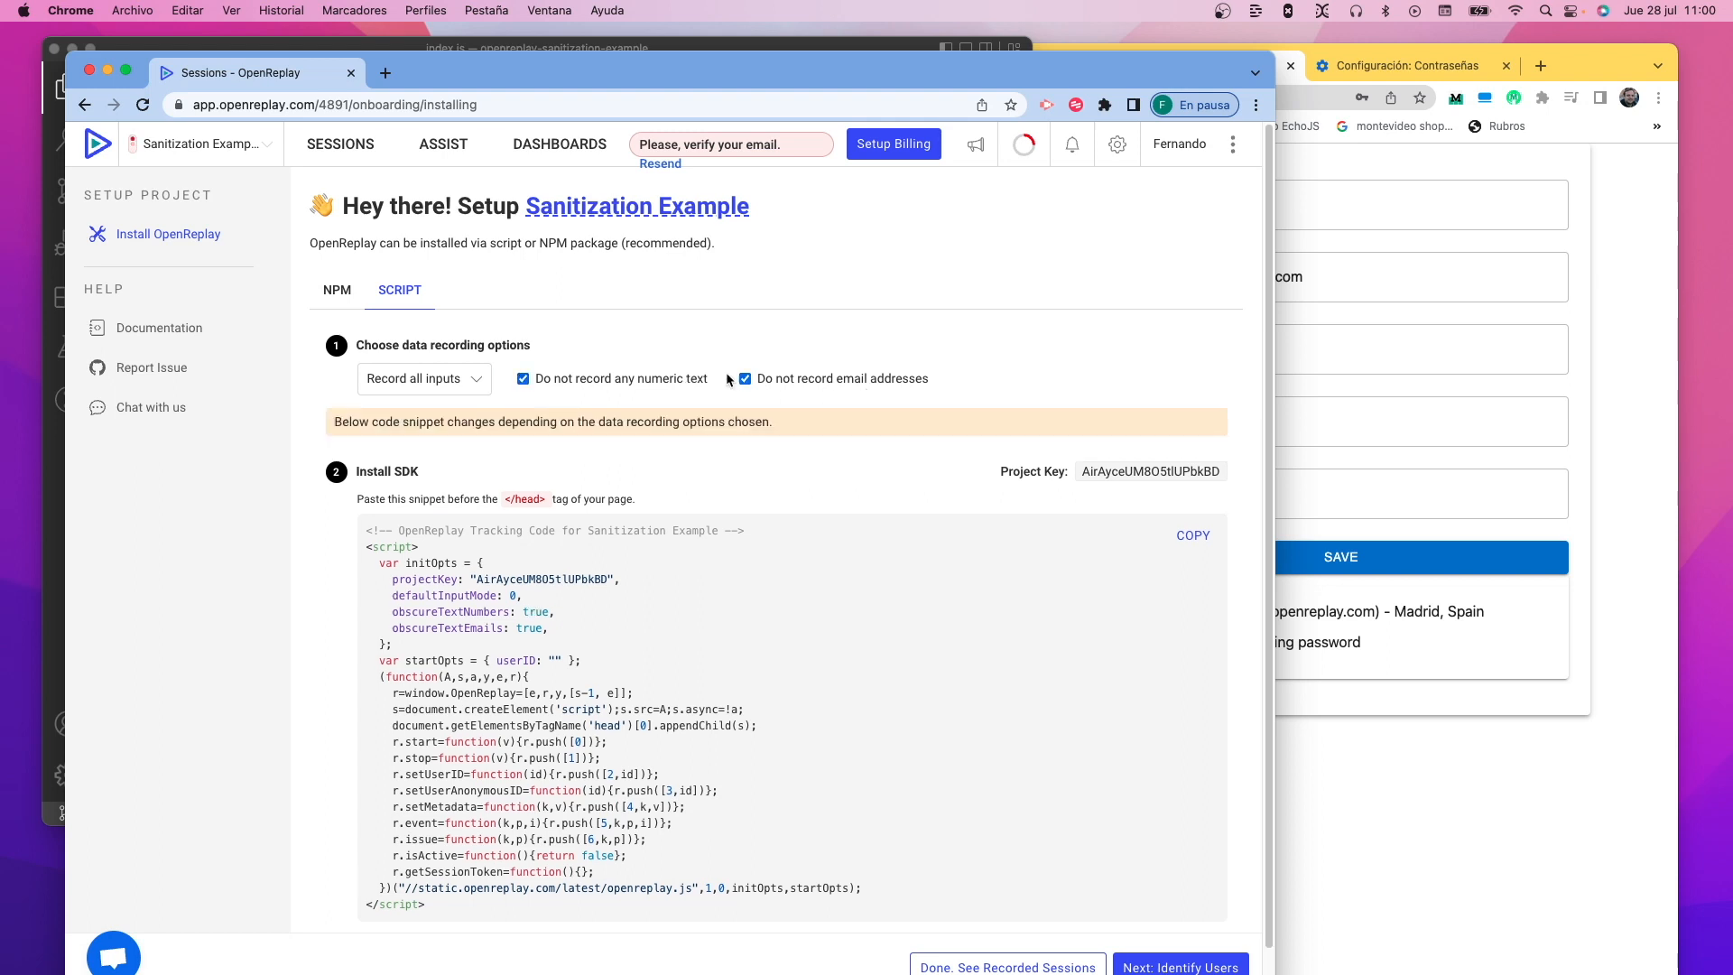
pyautogui.click(743, 379)
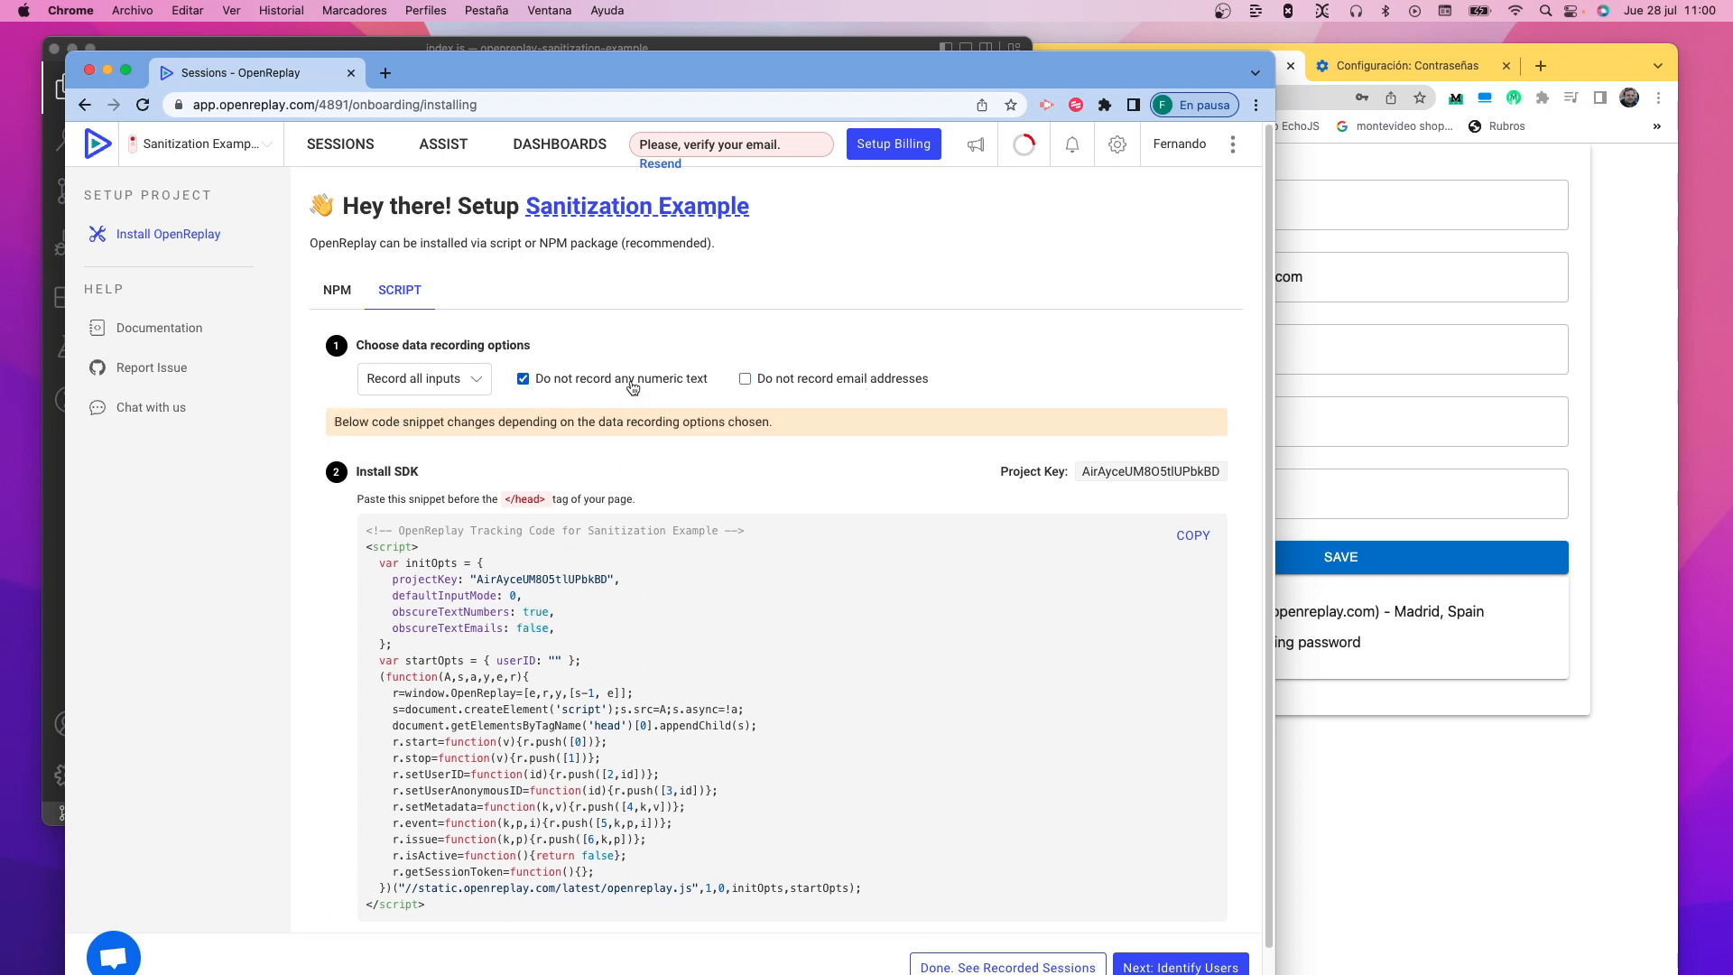
pyautogui.click(744, 379)
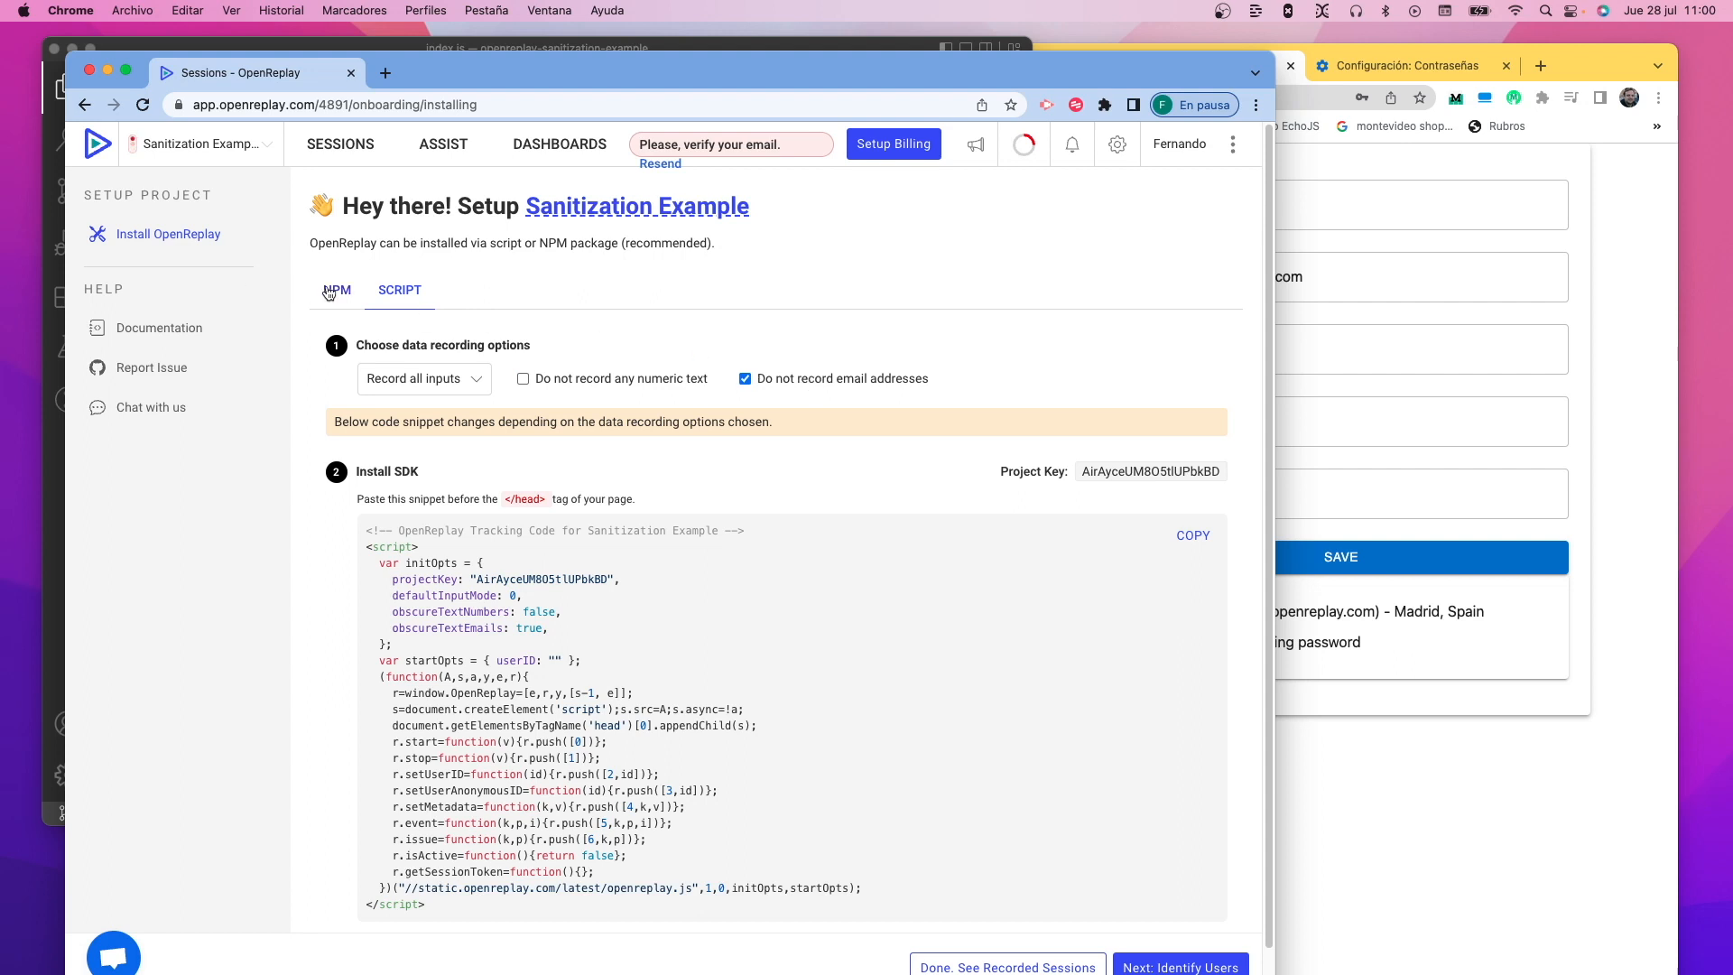
pyautogui.click(335, 289)
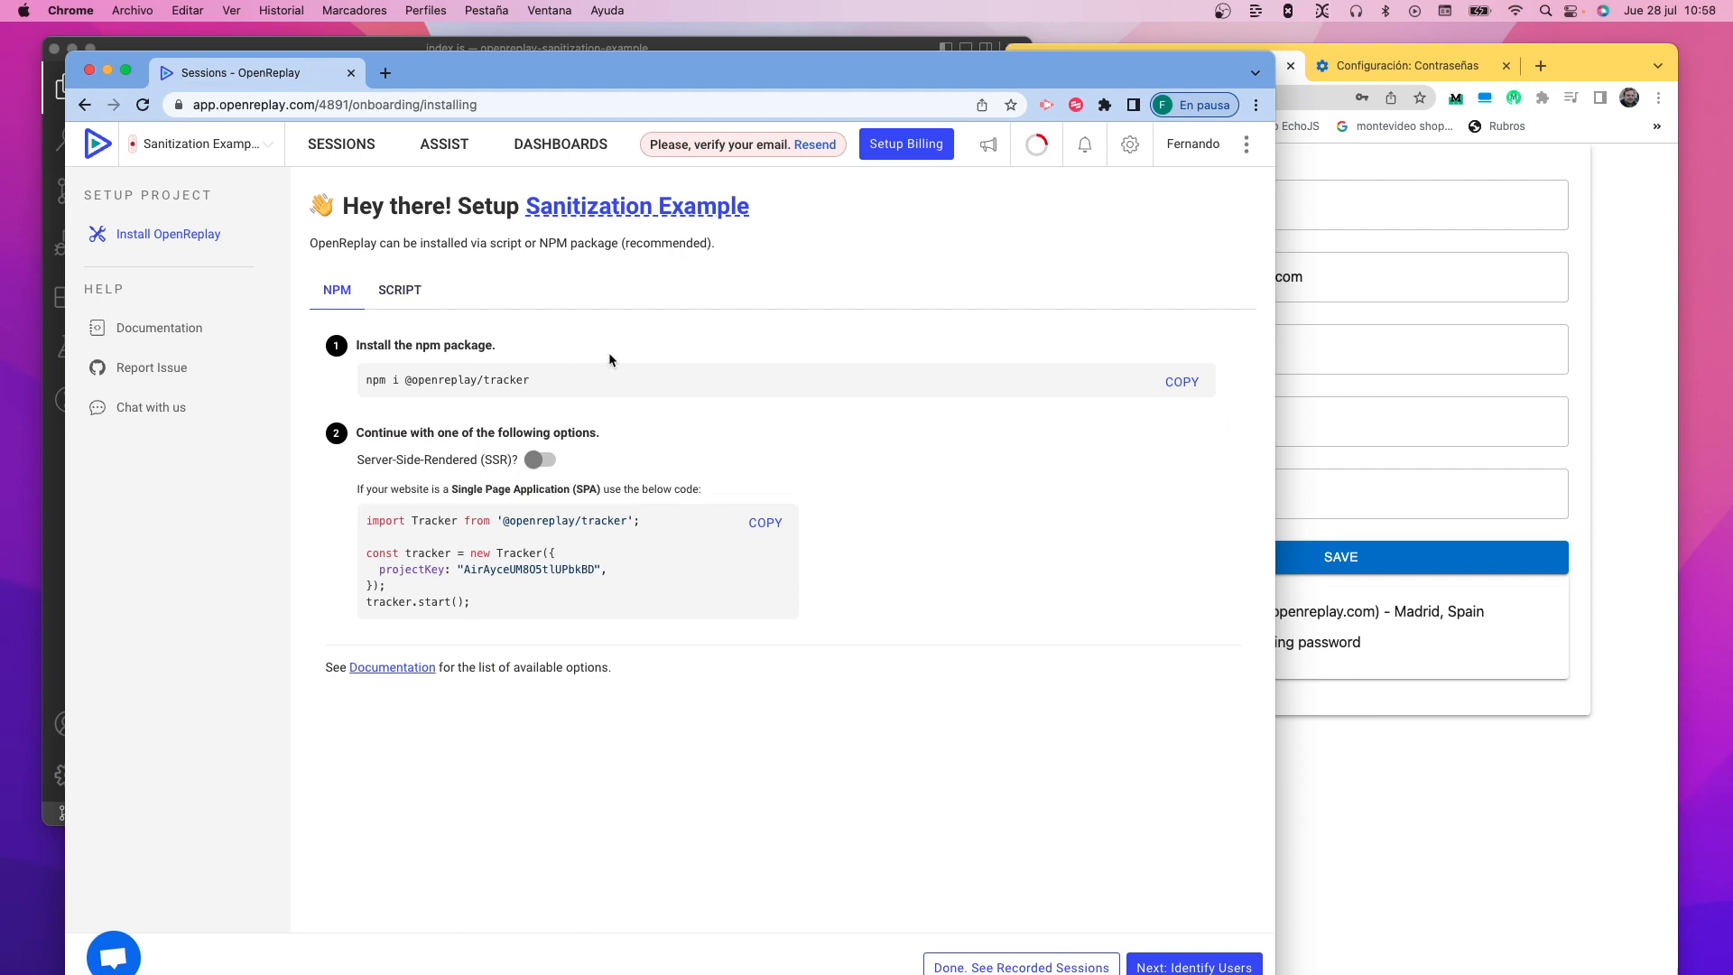
pyautogui.moveTo(613, 359)
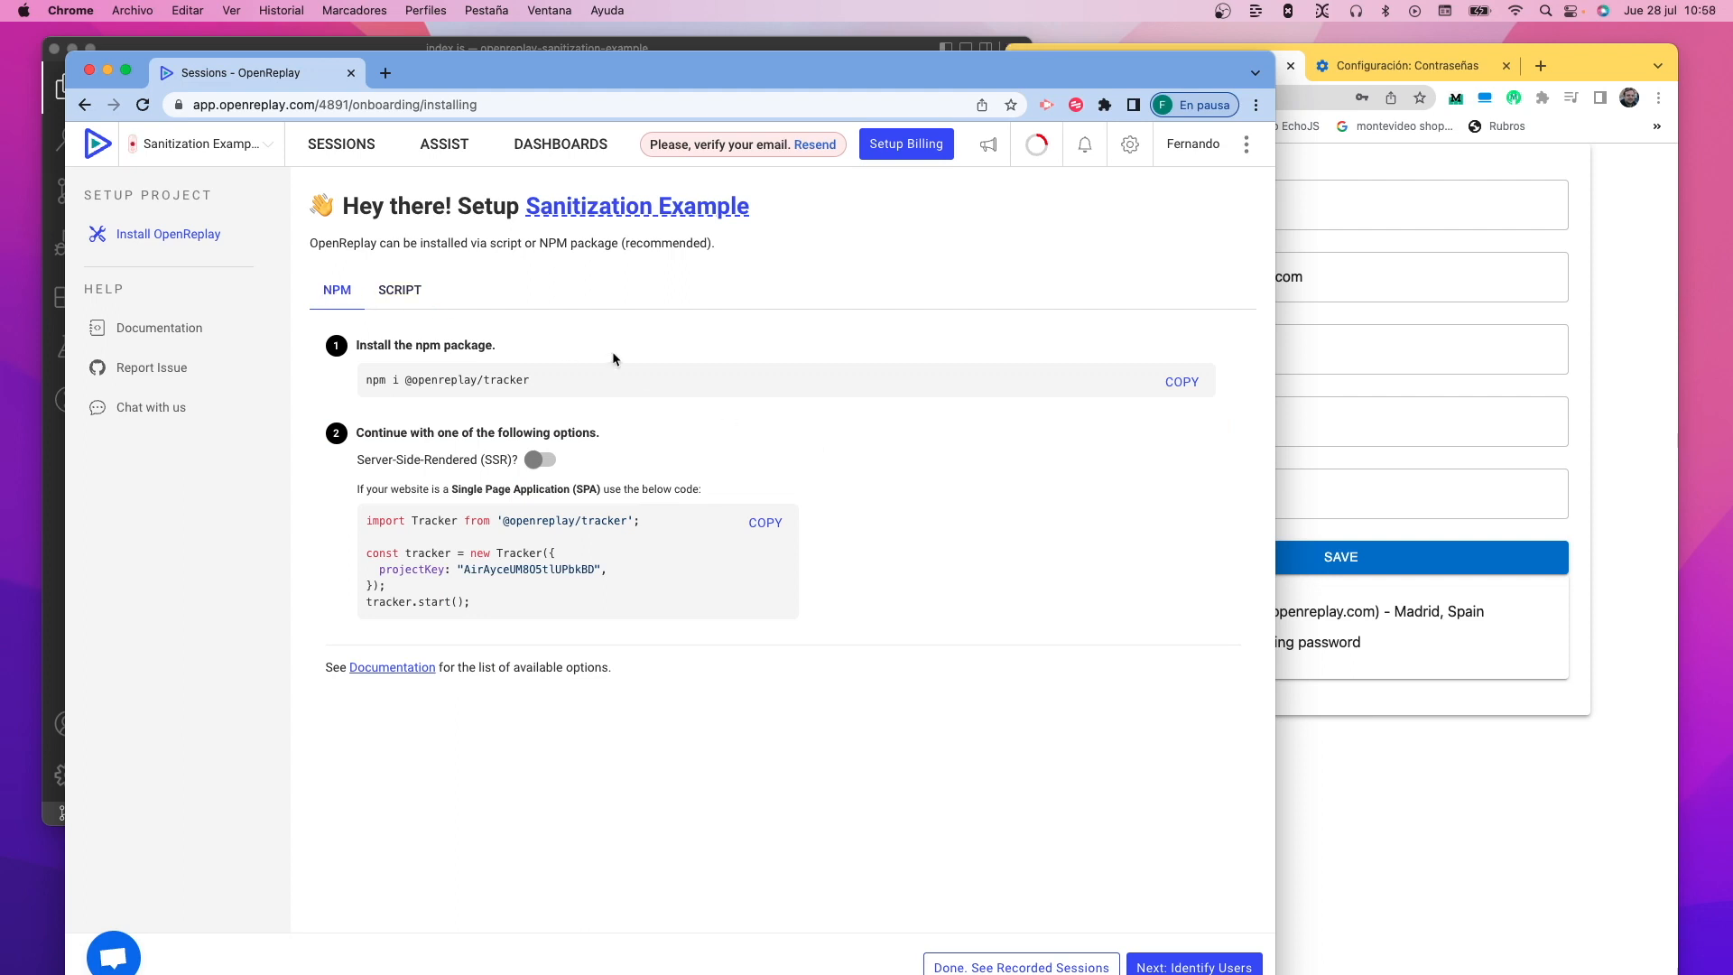
pyautogui.click(1180, 381)
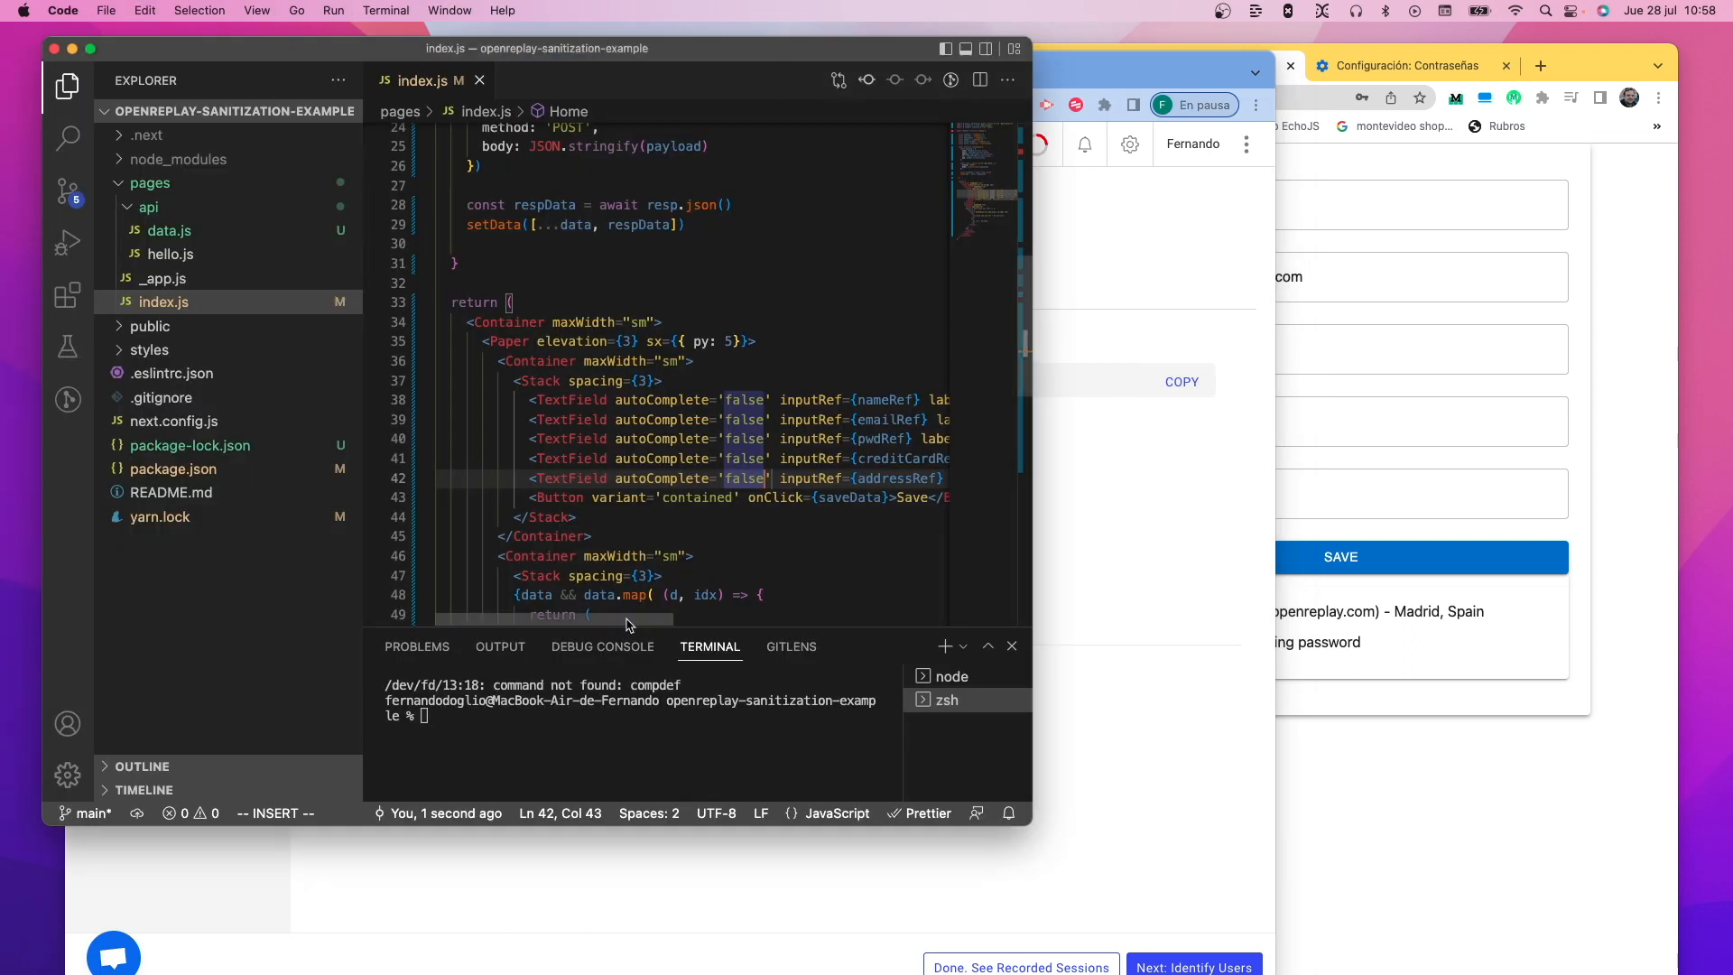
pyautogui.write('npm i @openreplay/tracker')
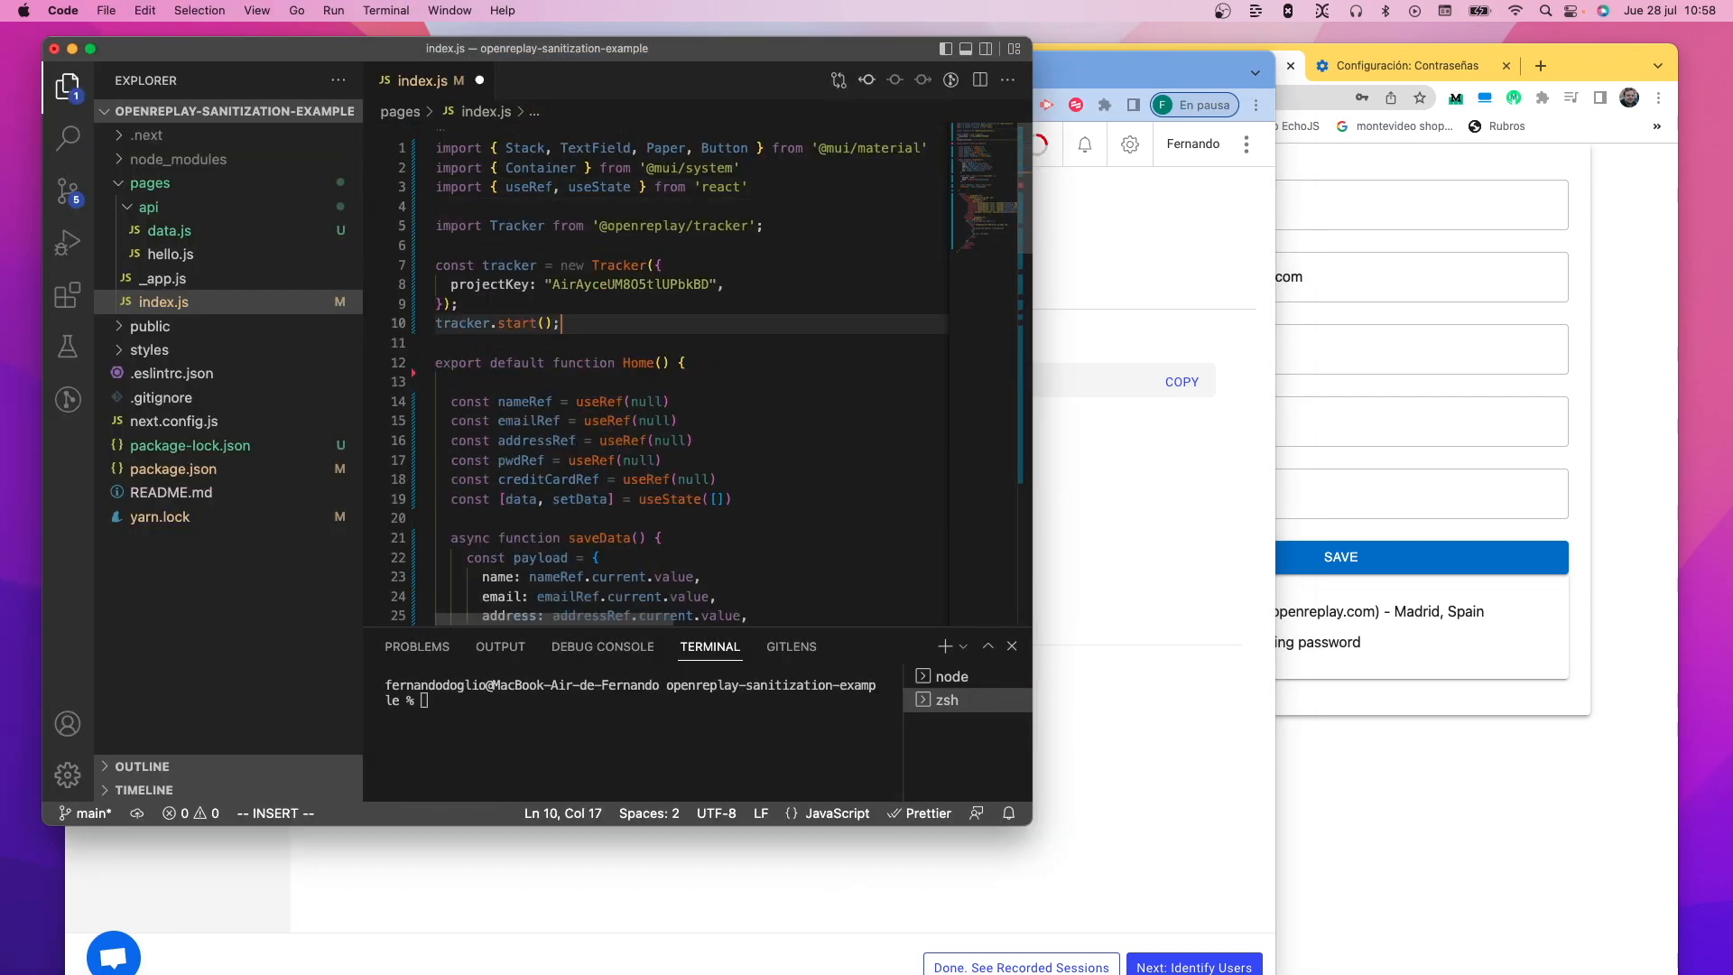
pyautogui.press('Escape')
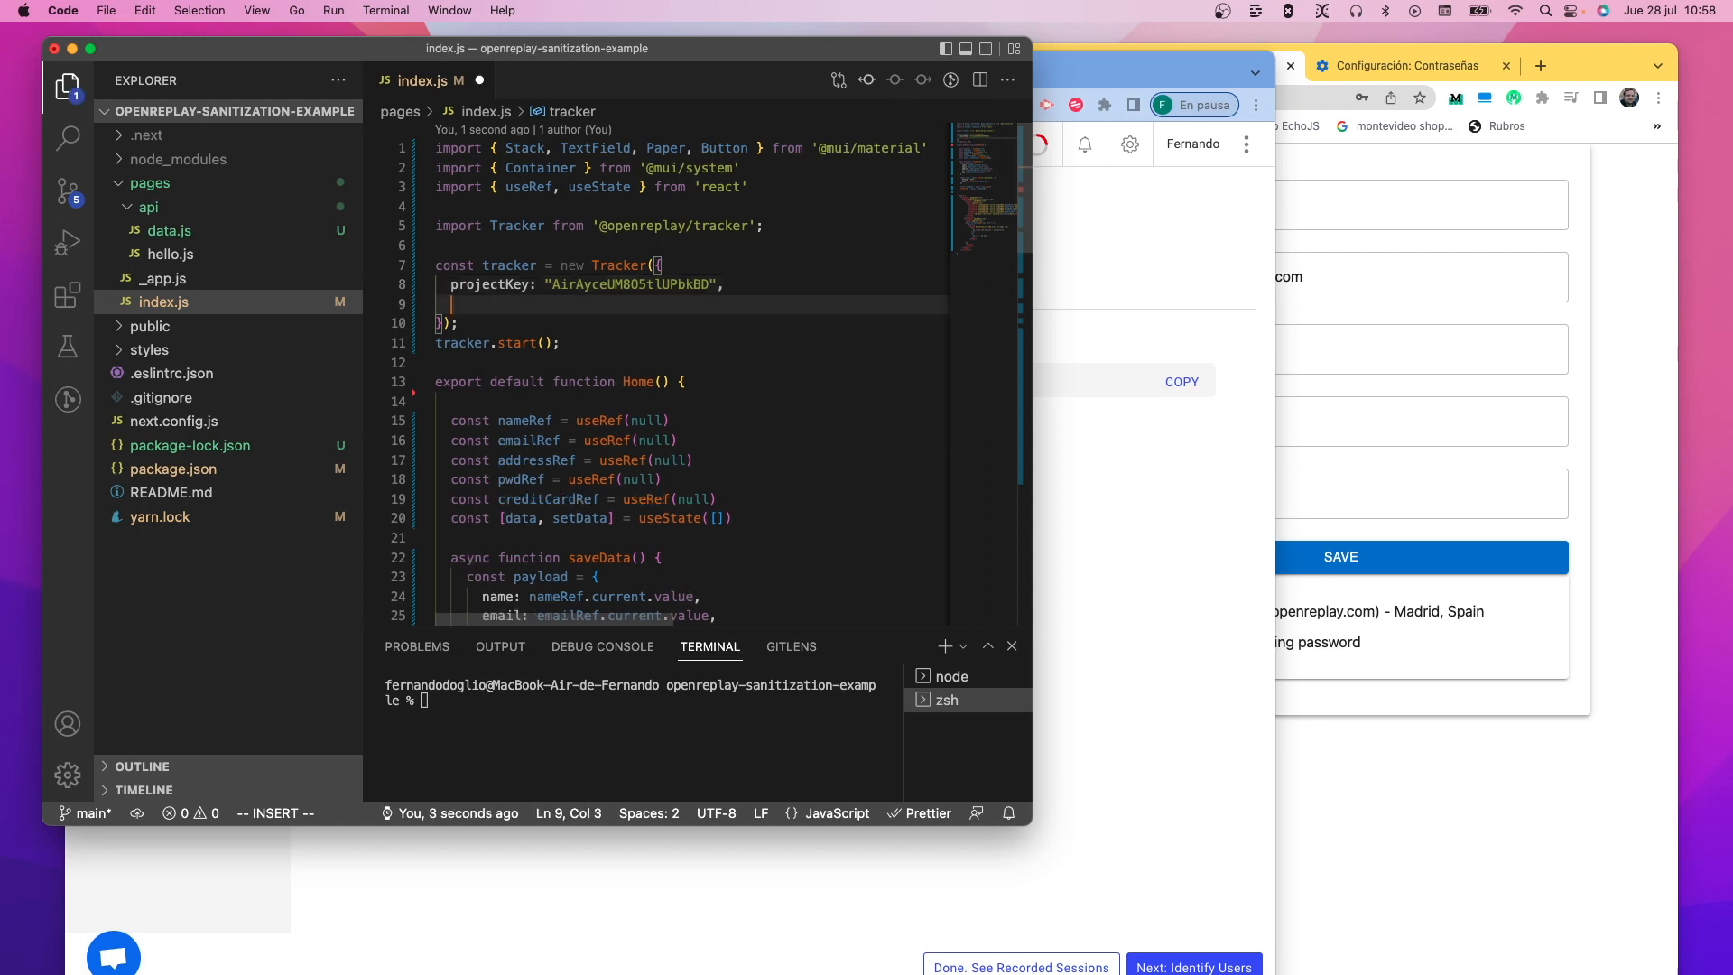
pyautogui.write('__DISABLE_SECURE_MODE:')
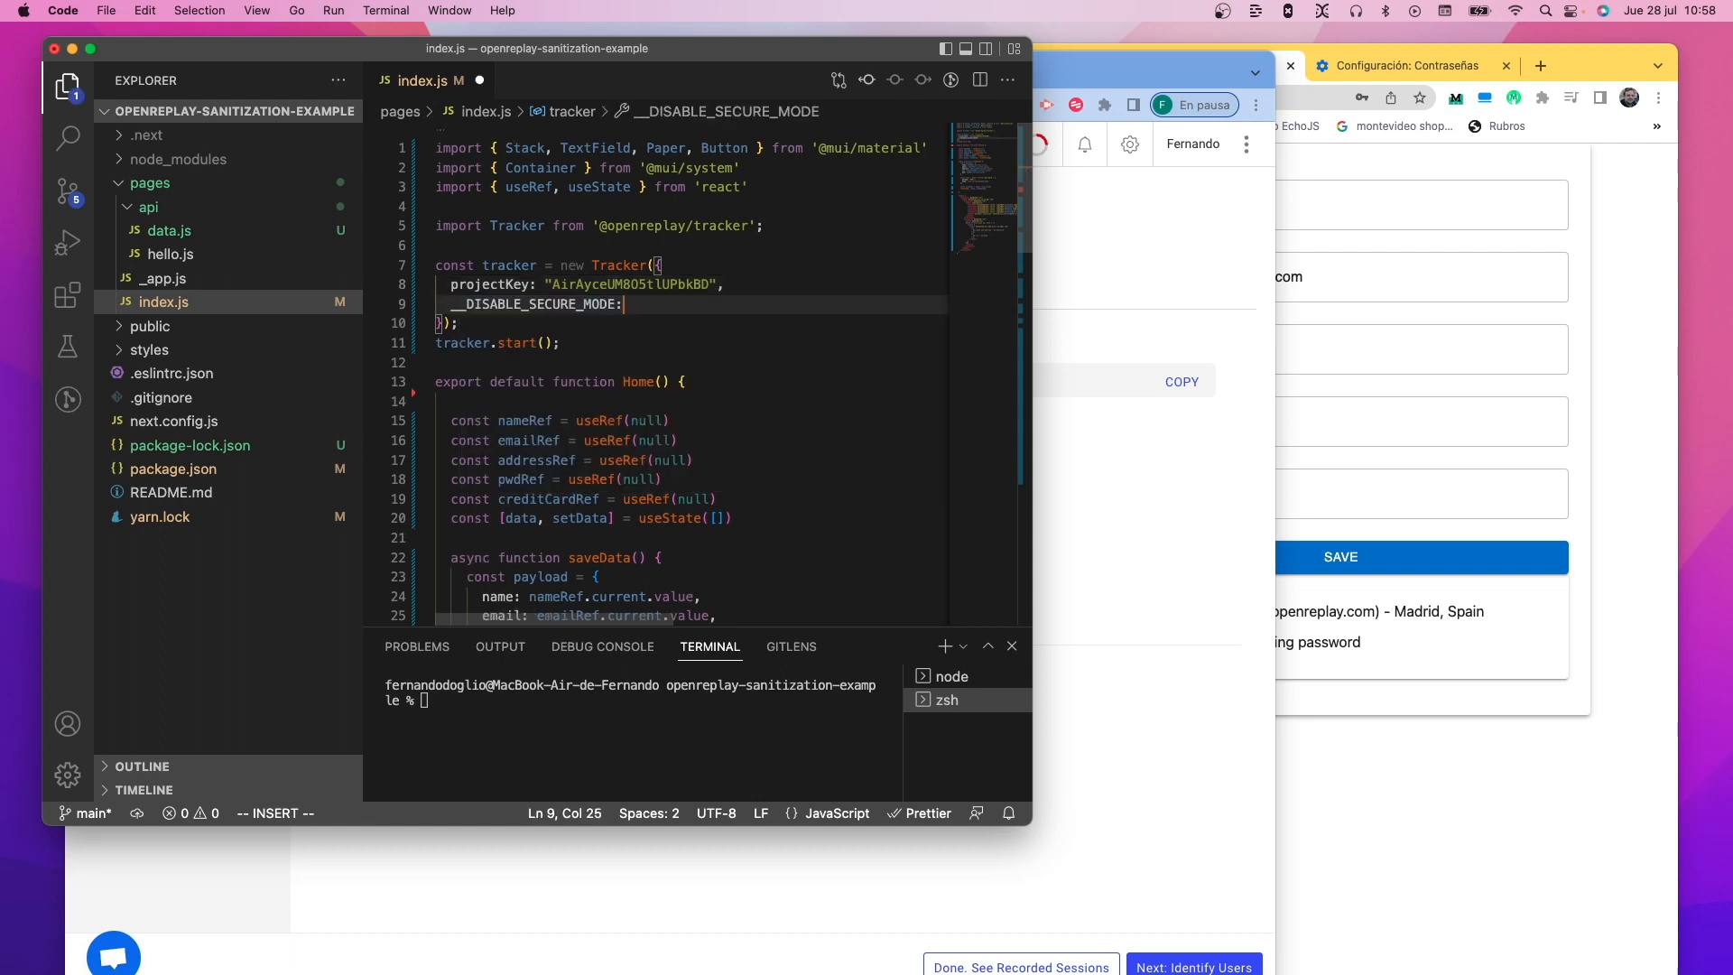
pyautogui.write('true,')
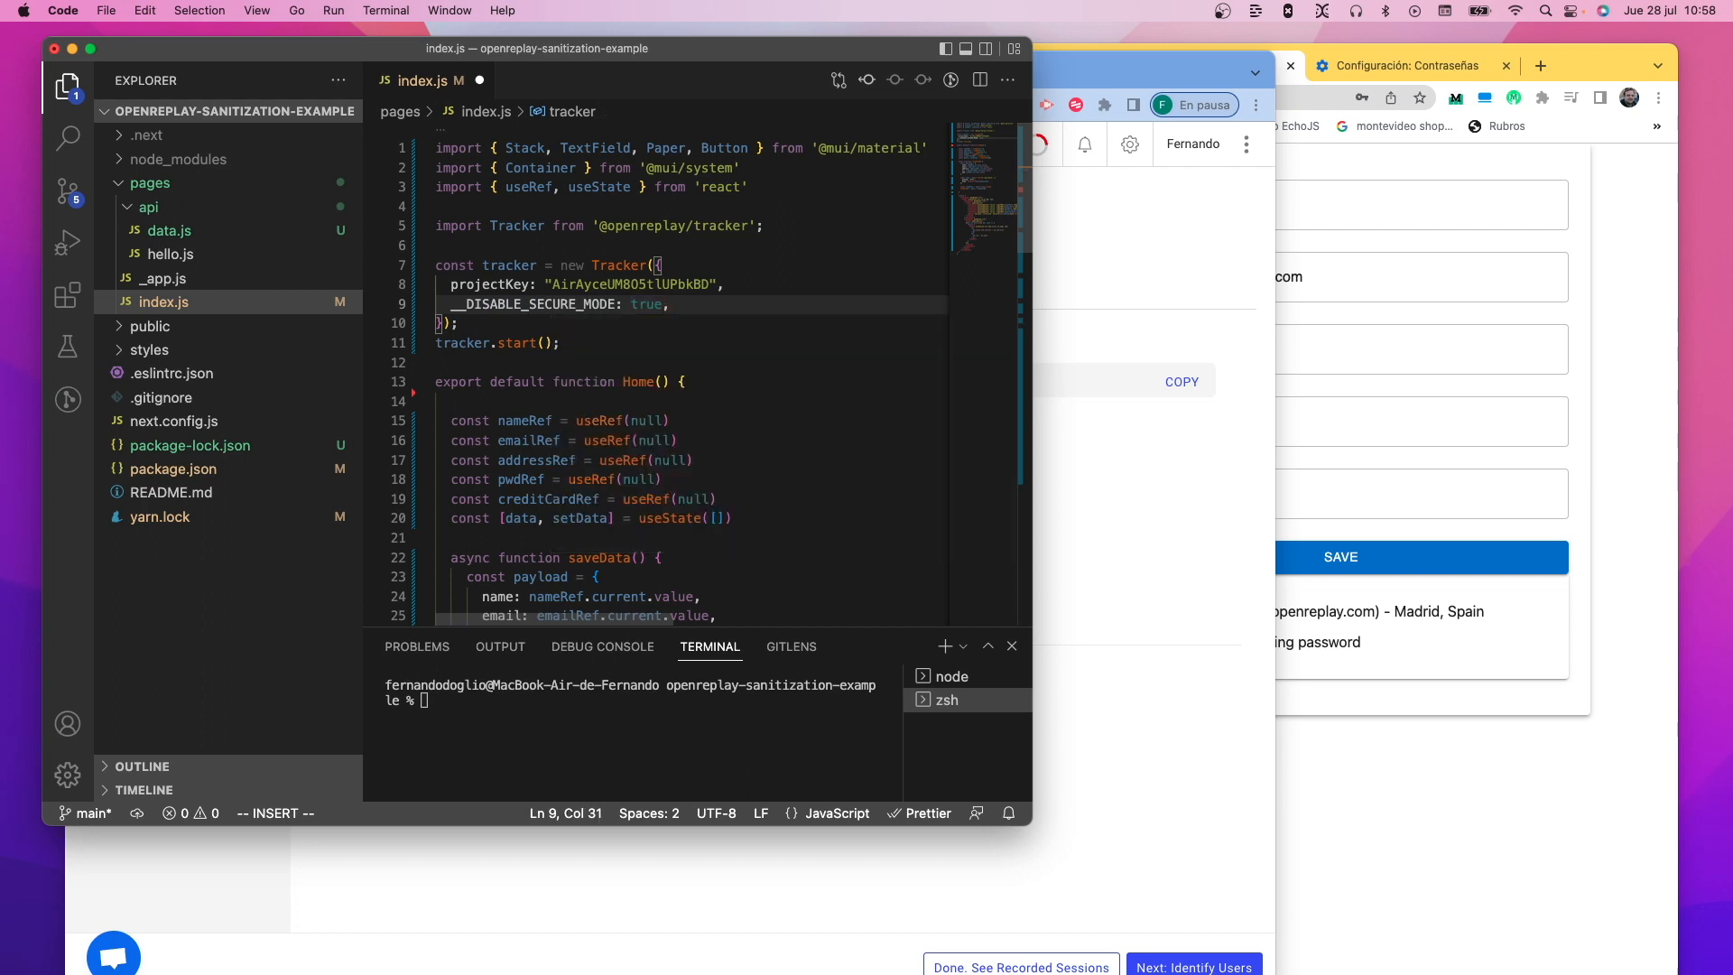
pyautogui.press('Enter')
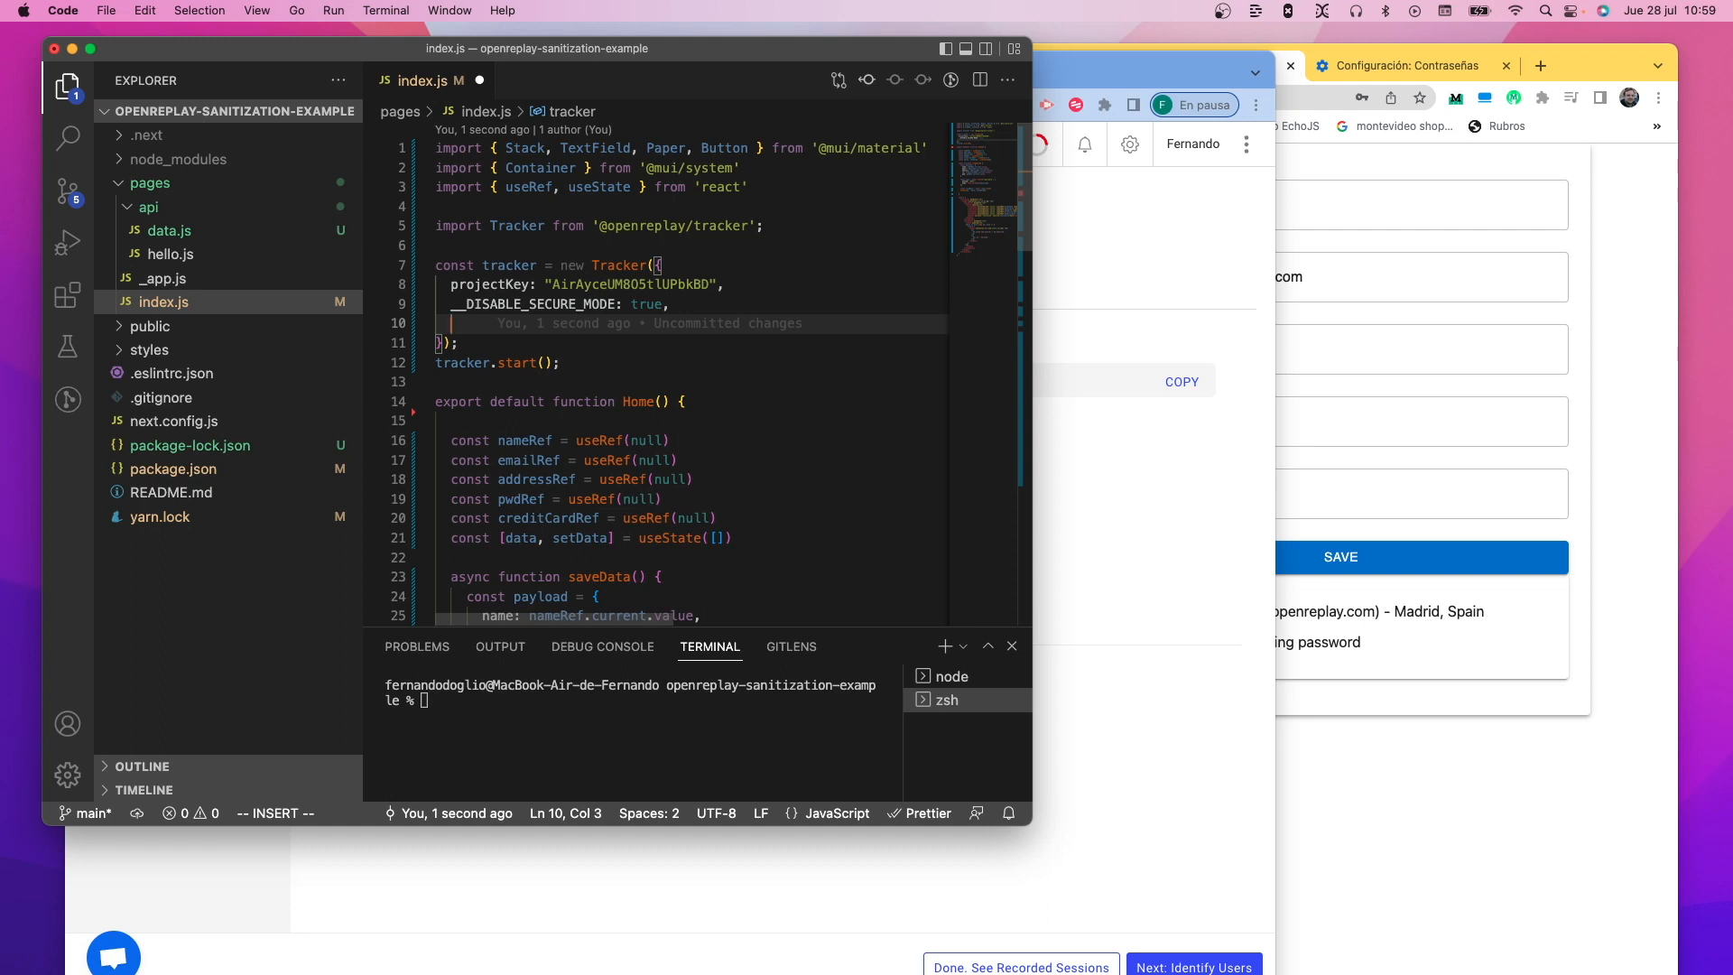
pyautogui.write('ingestPoint')
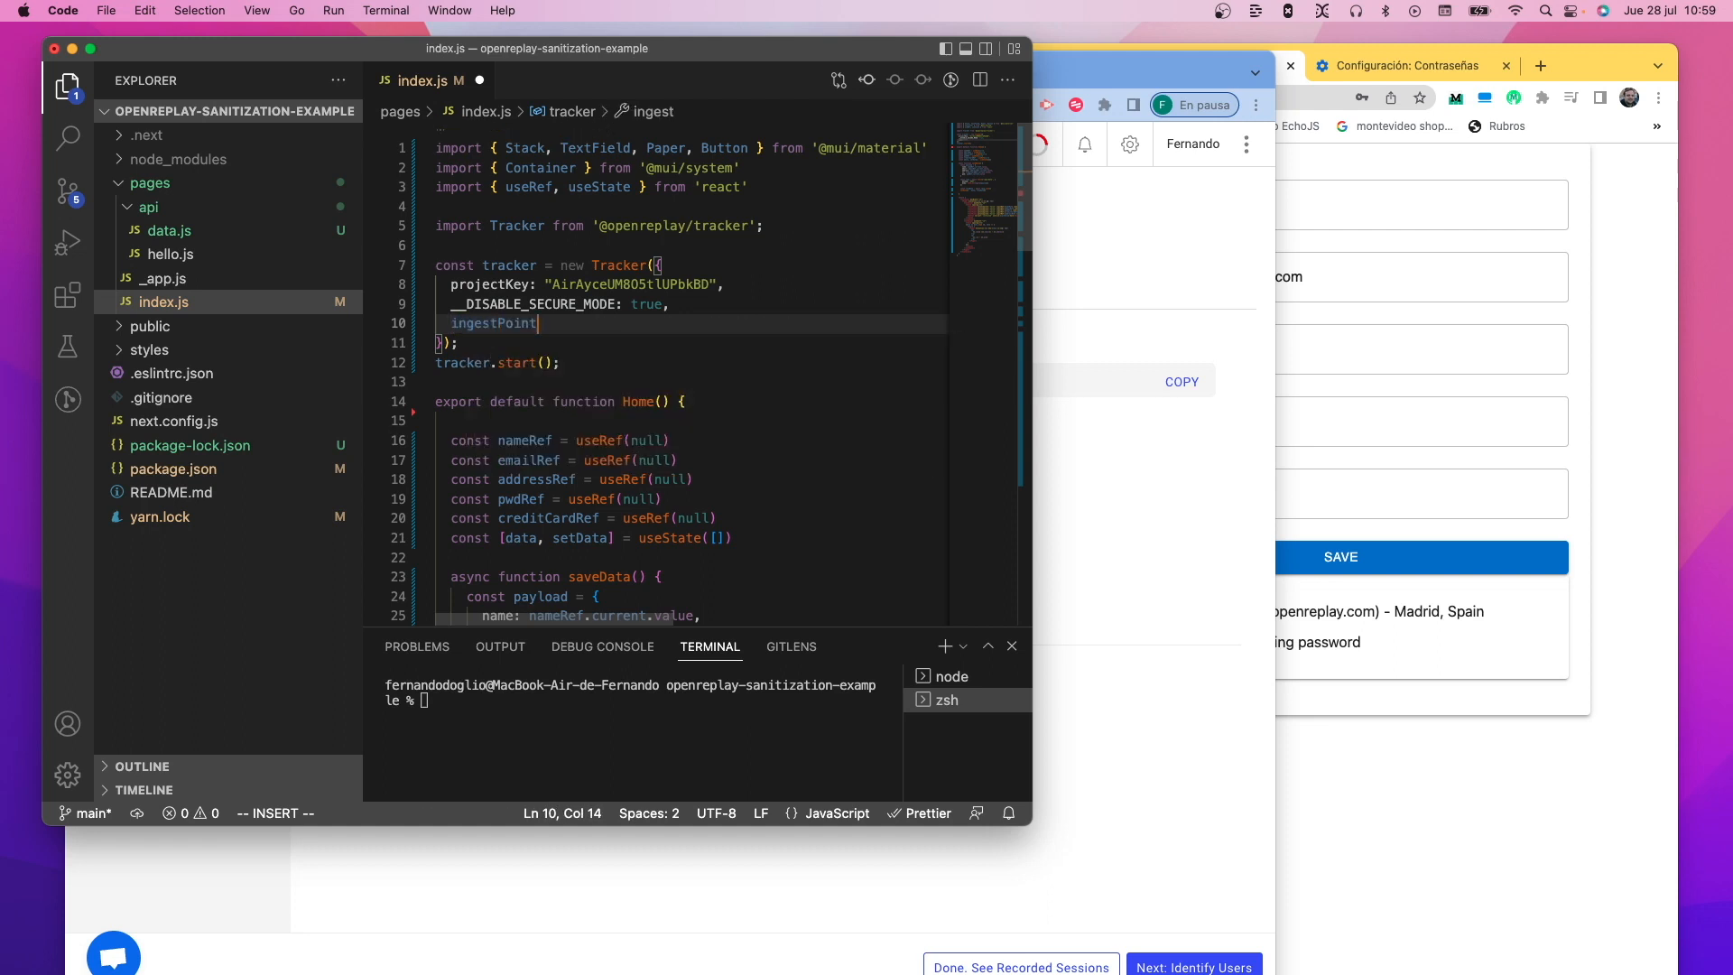
pyautogui.write(': ""')
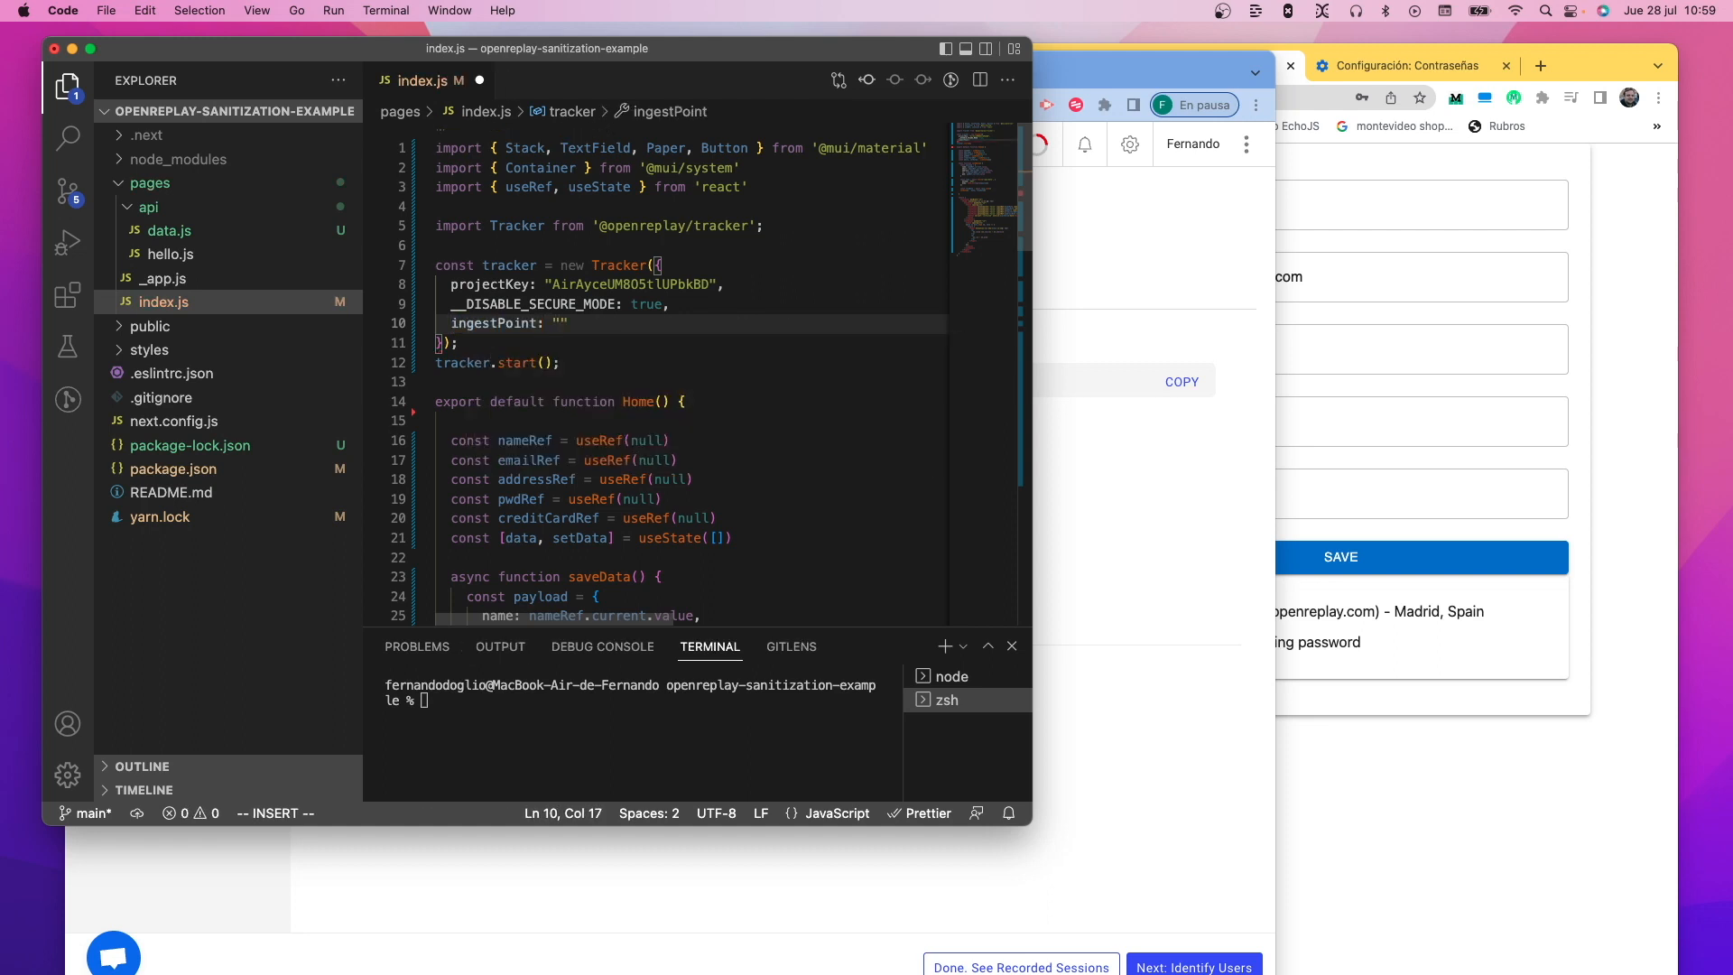
pyautogui.write('https://')
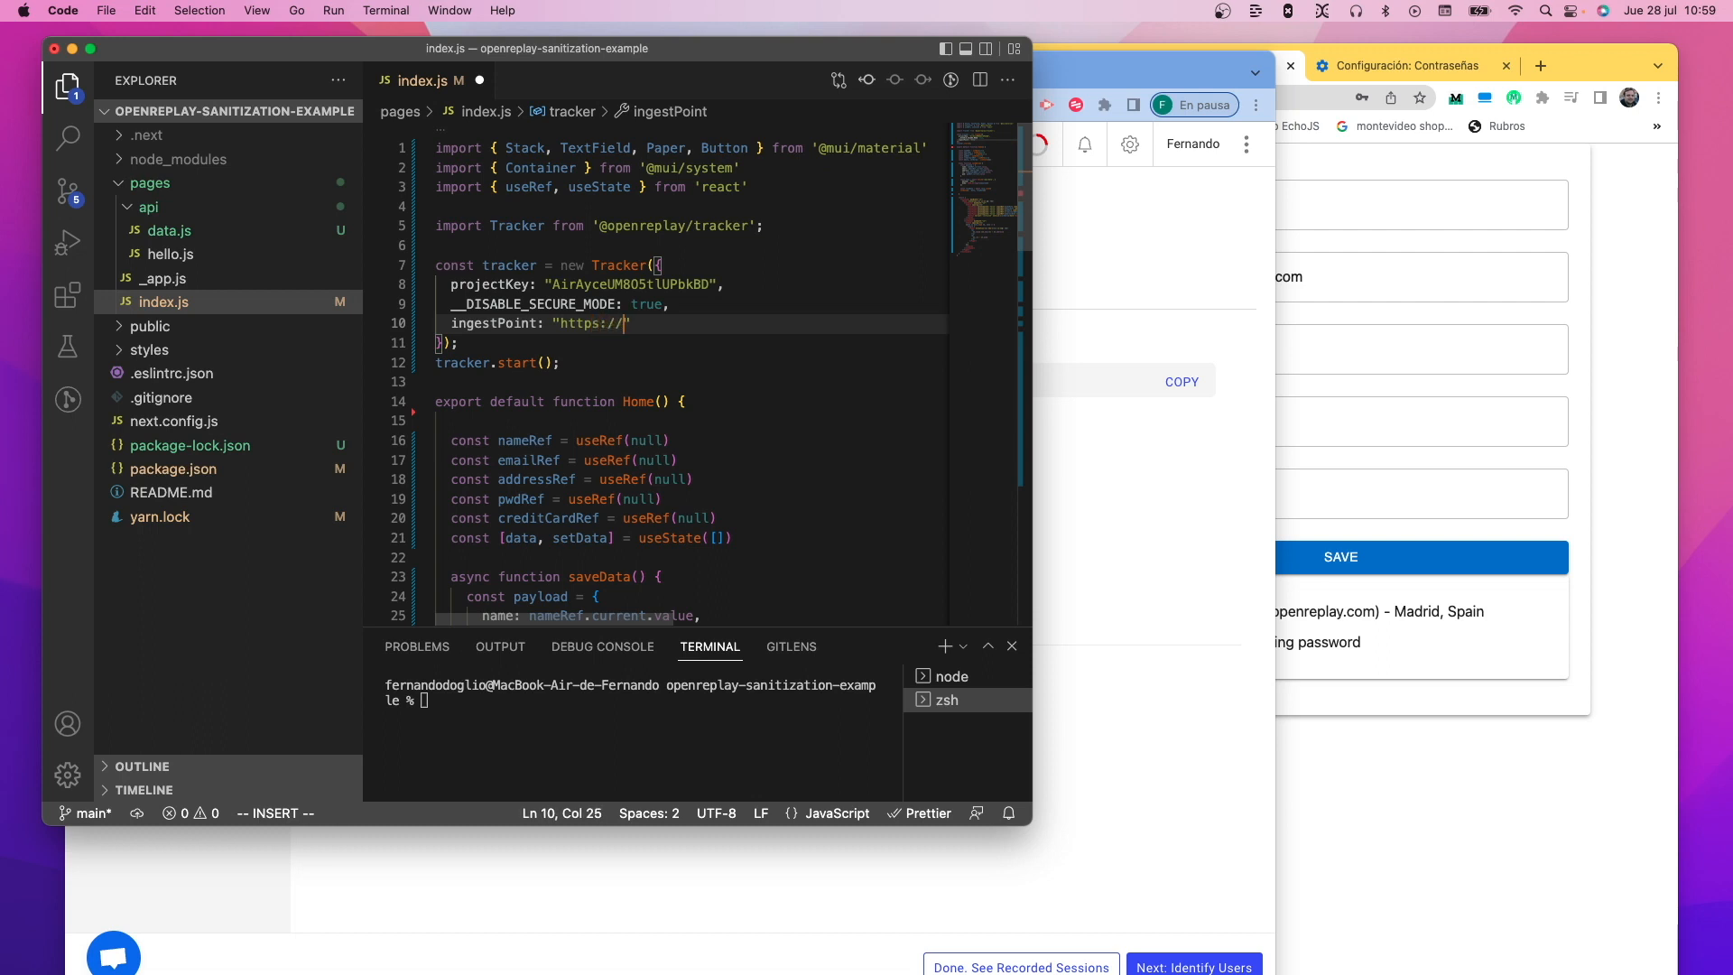
pyautogui.write('openreplay.<yourhostame')
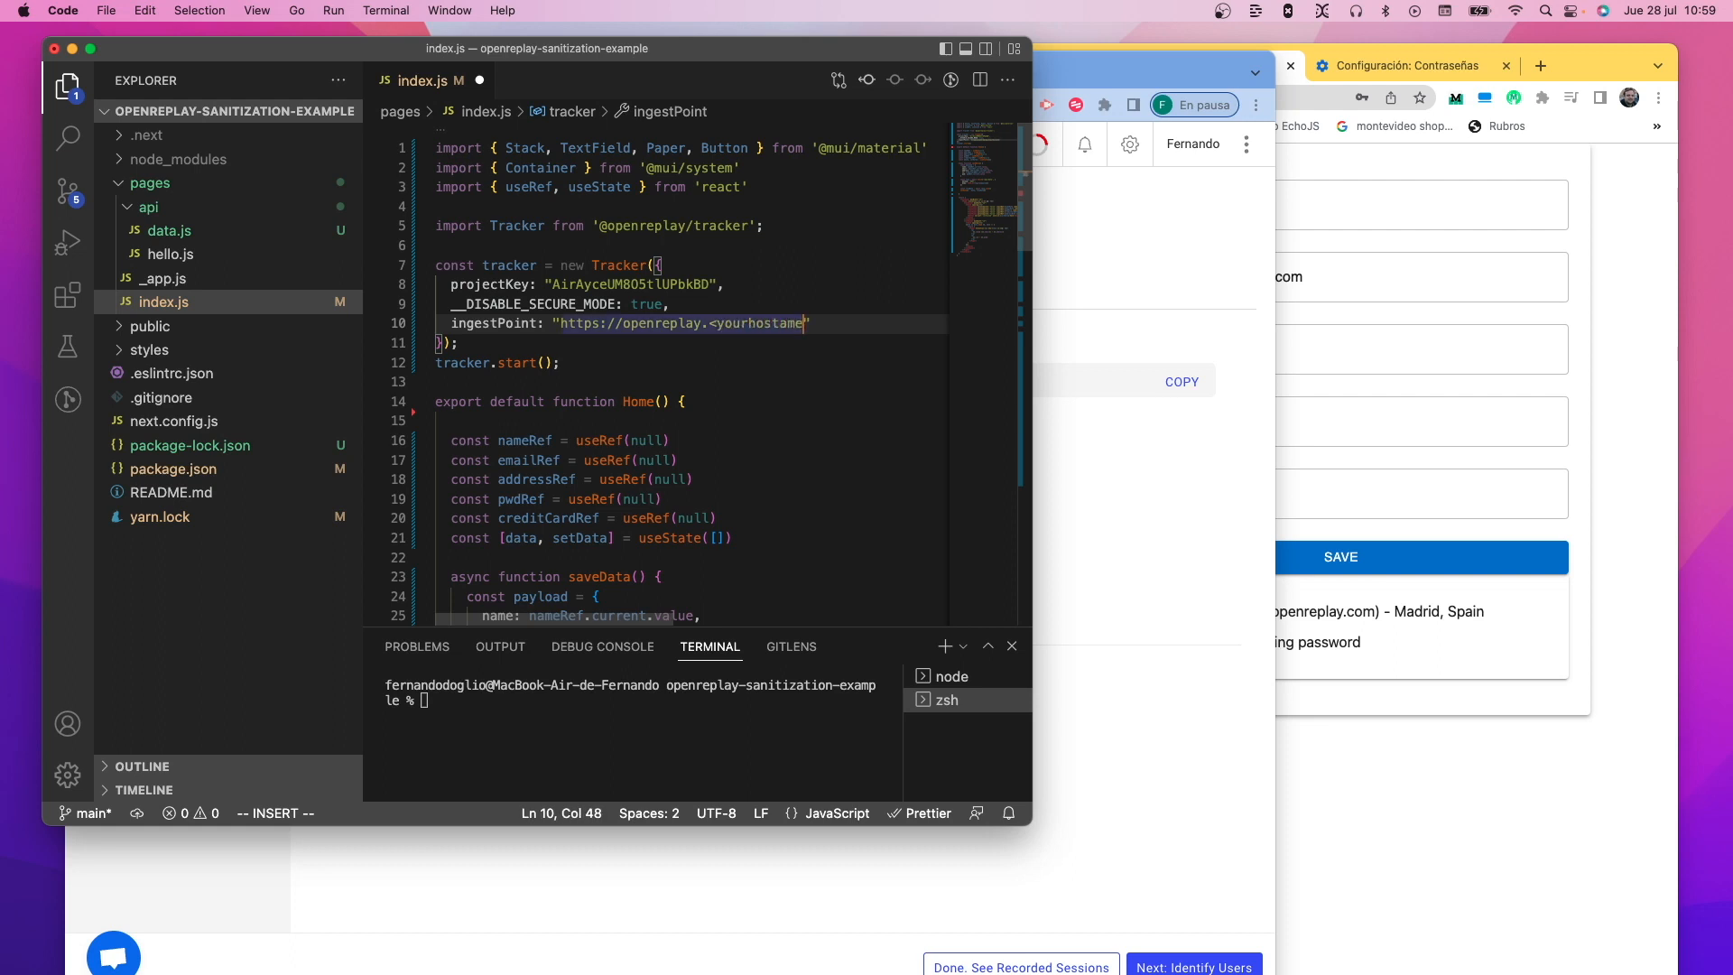
pyautogui.write('/i')
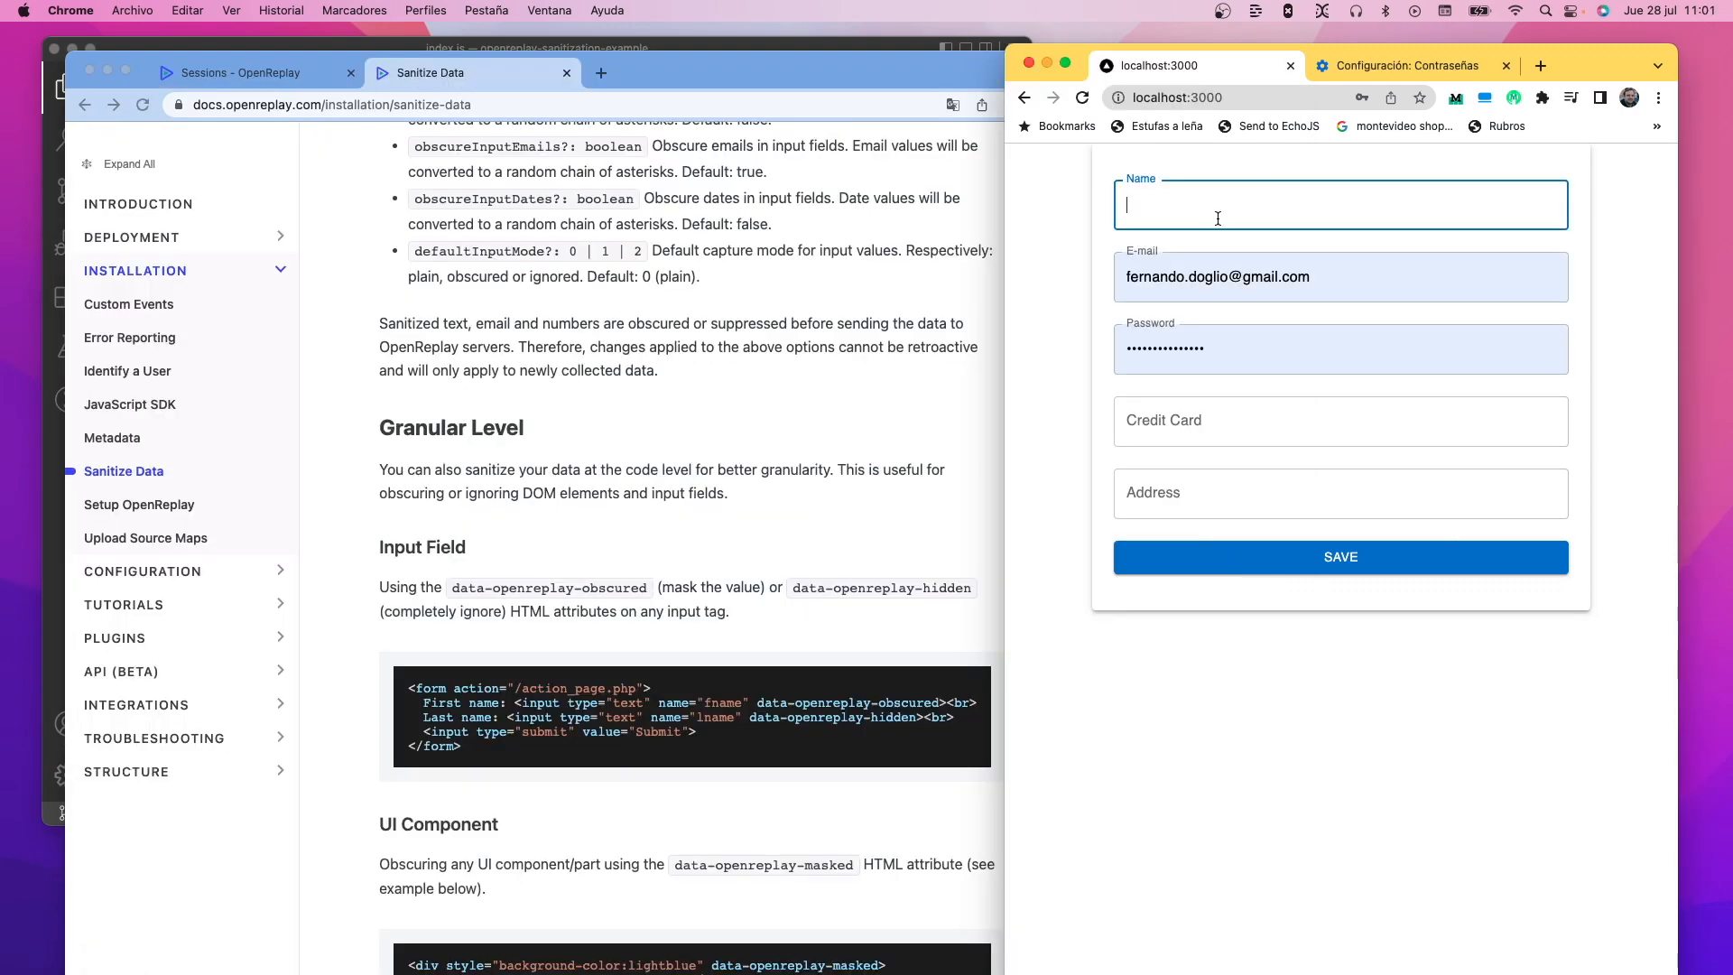
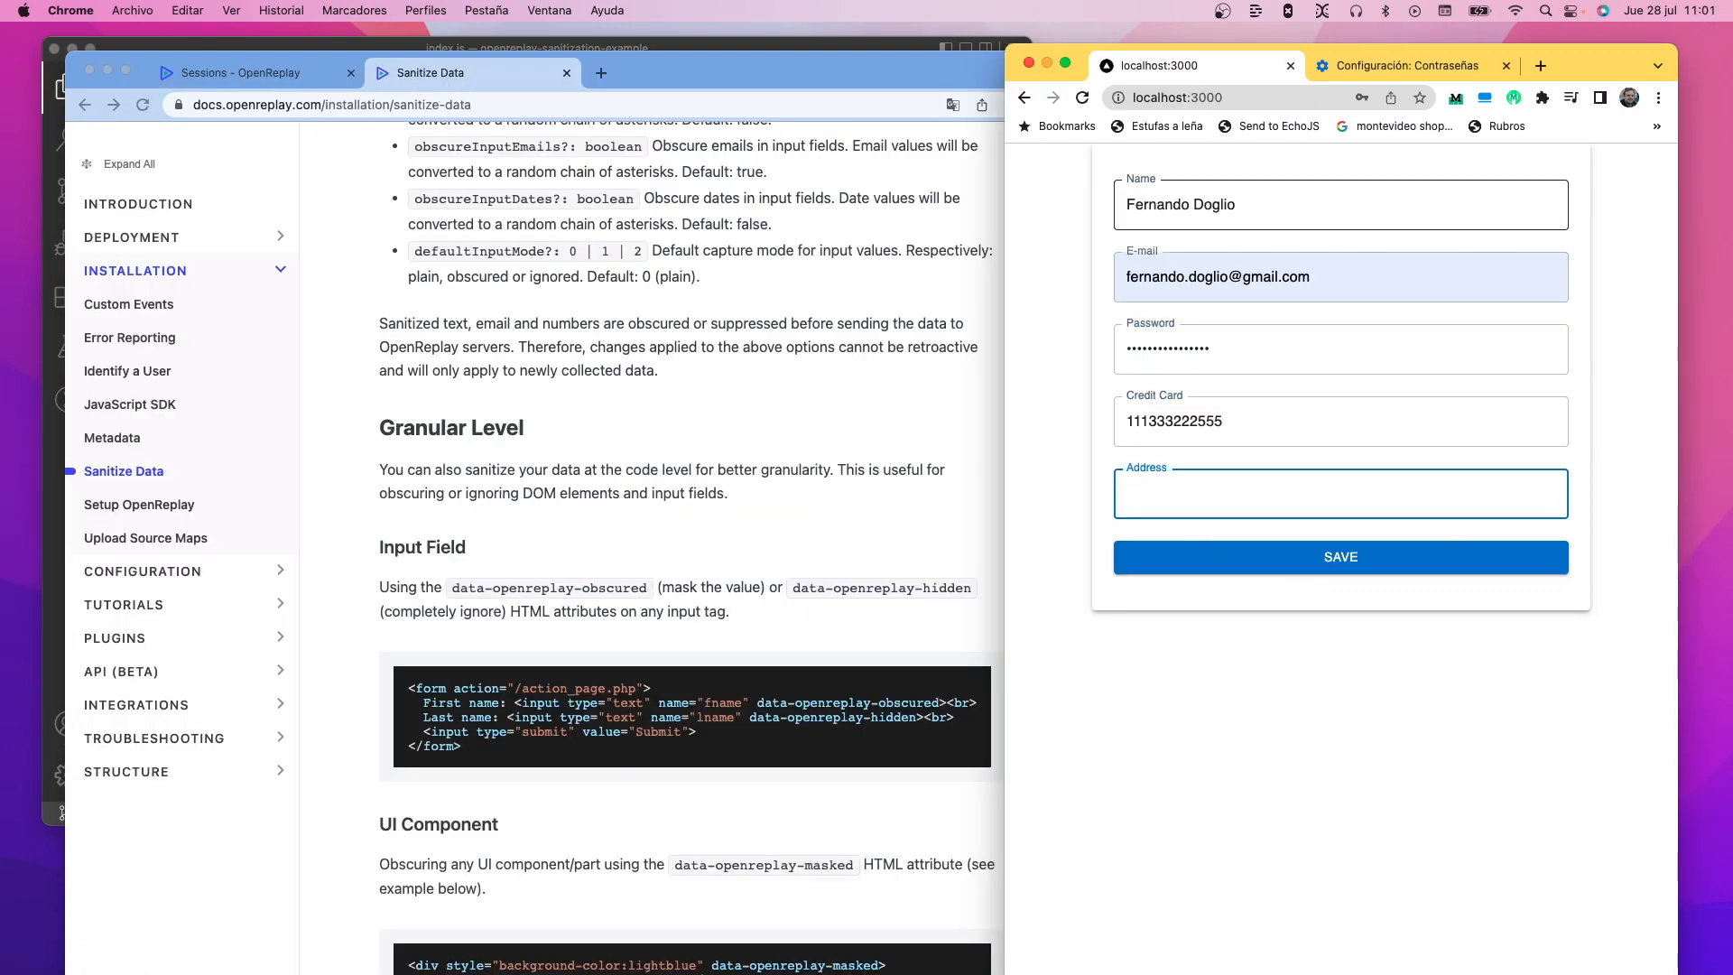
# Enter 'Fern' in the form, then bring up the OpenReplay sessions list and refresh it.
pyautogui.click(240, 72)
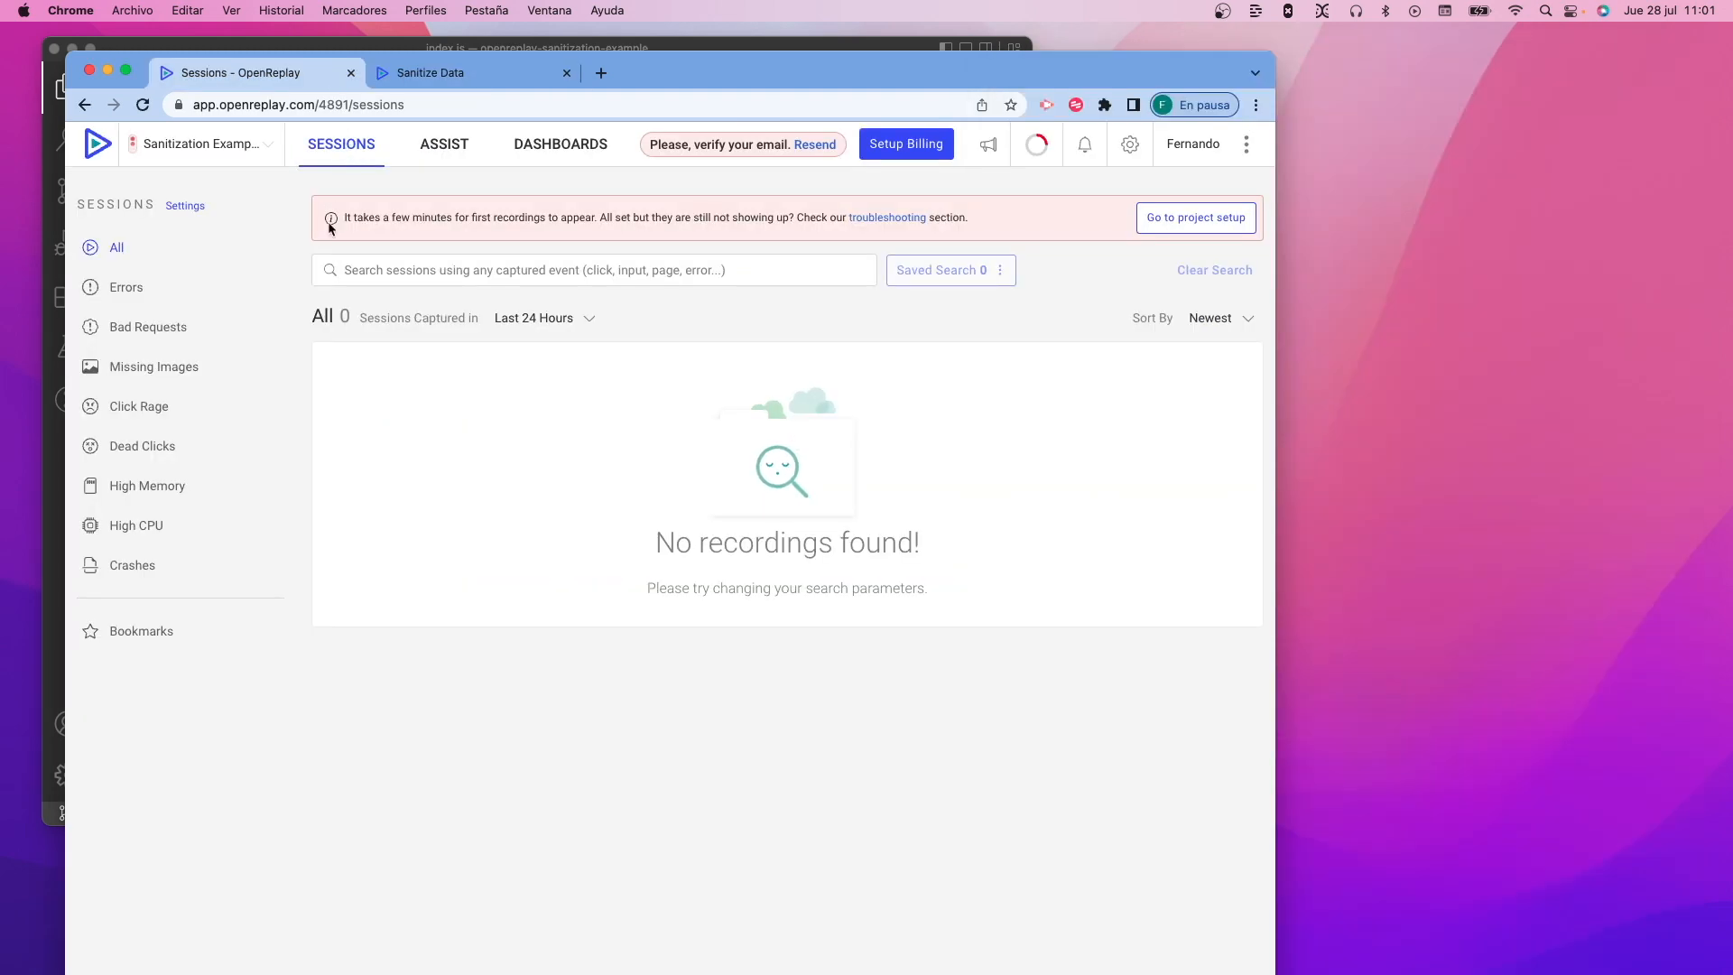
pyautogui.click(145, 104)
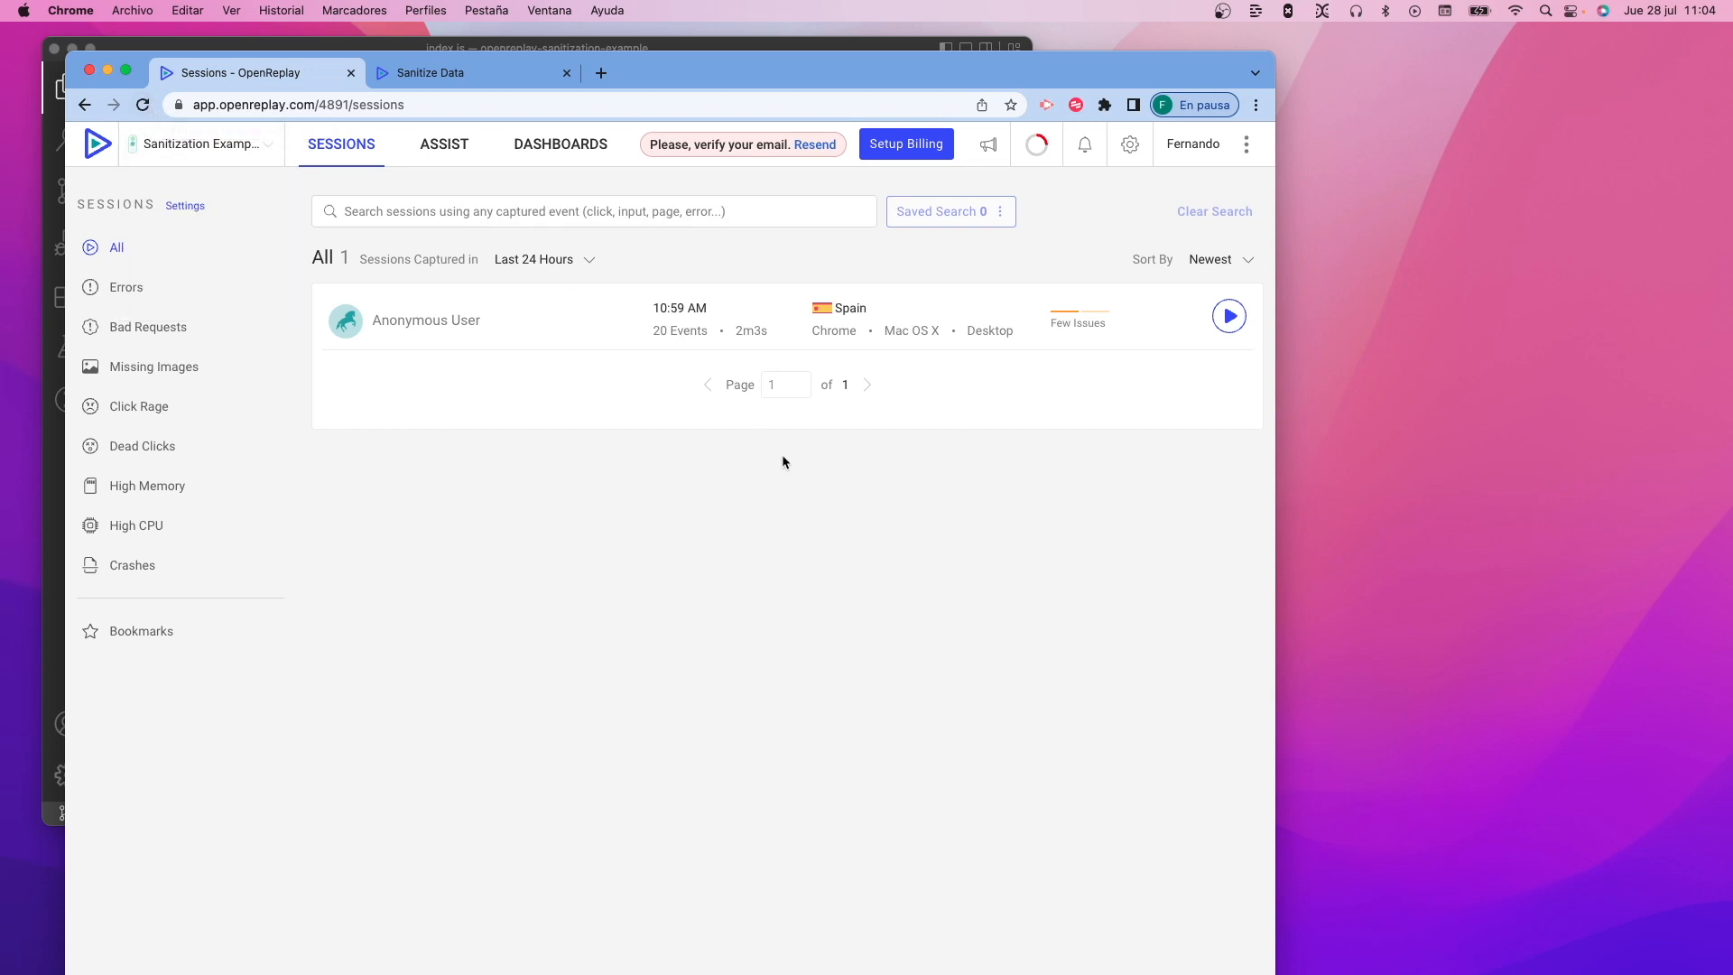
pyautogui.moveTo(1050, 445)
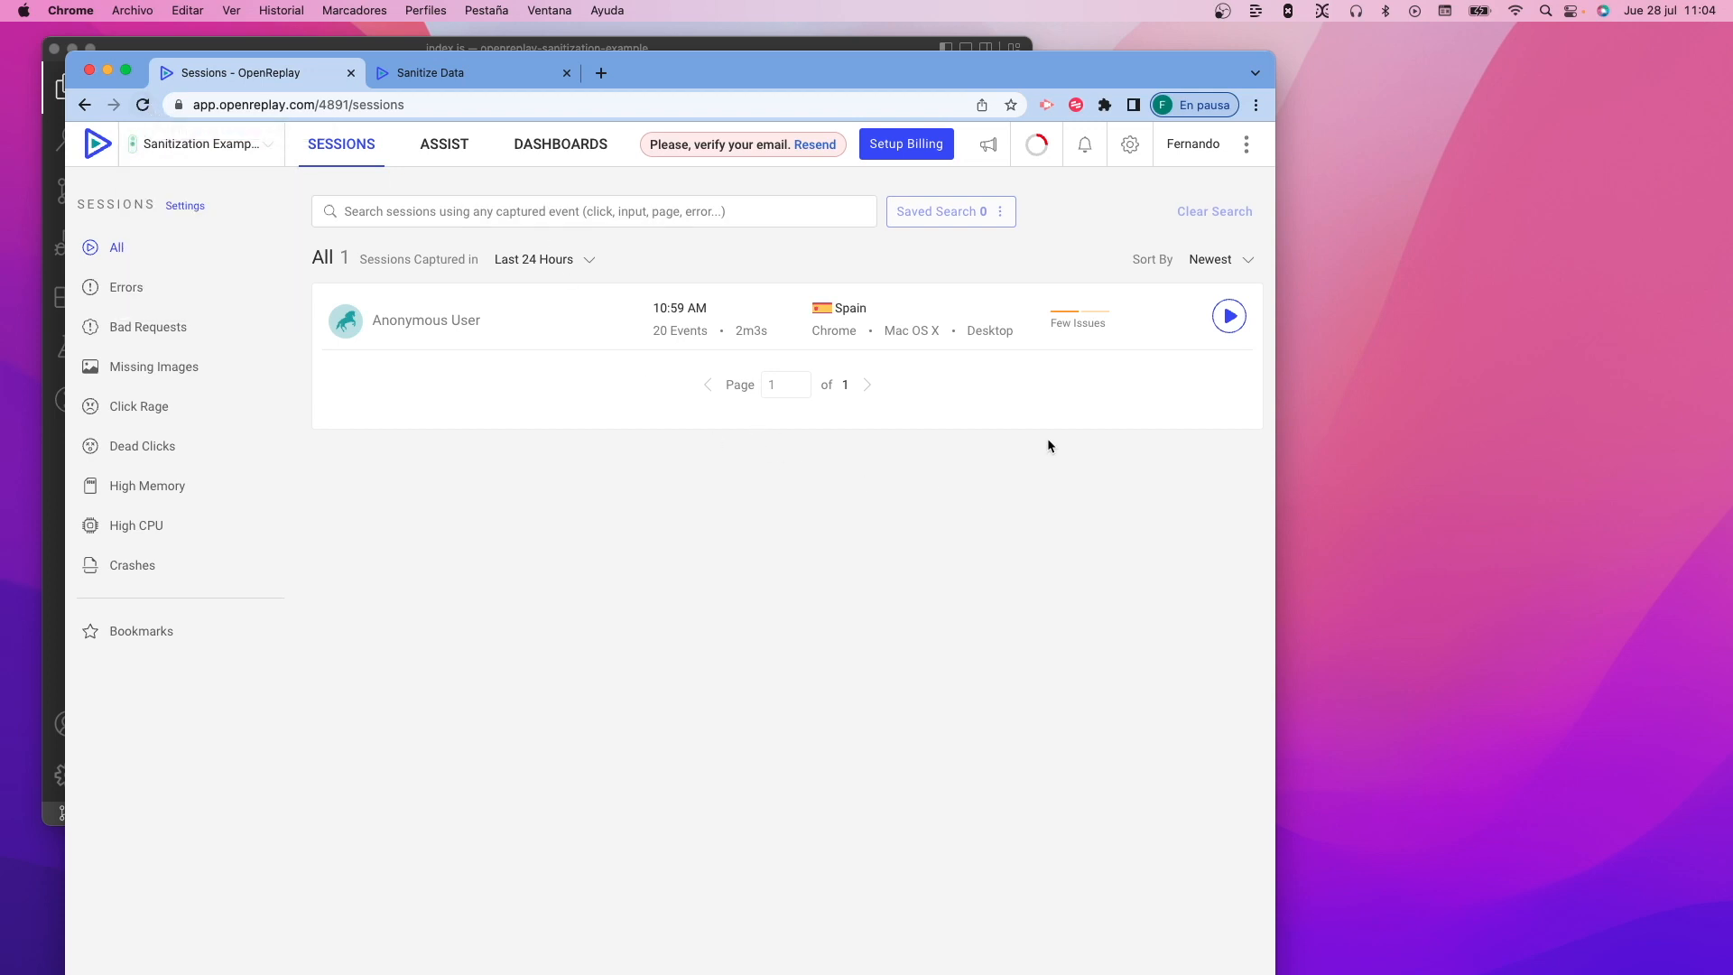
pyautogui.click(1227, 316)
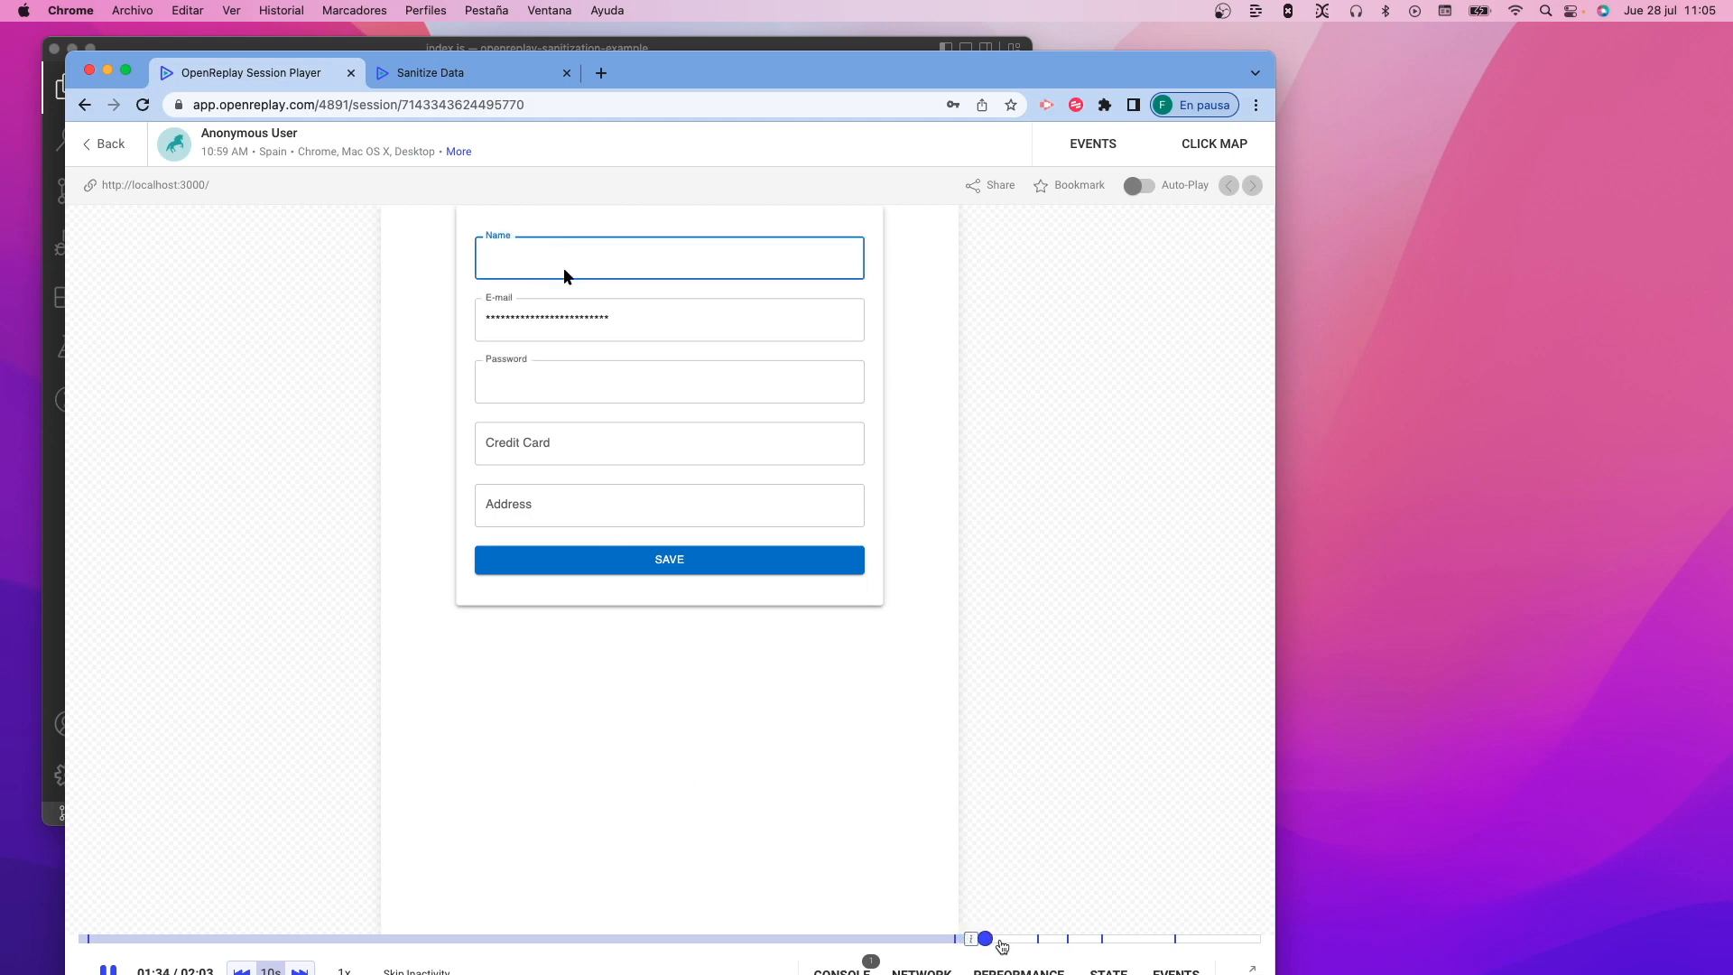
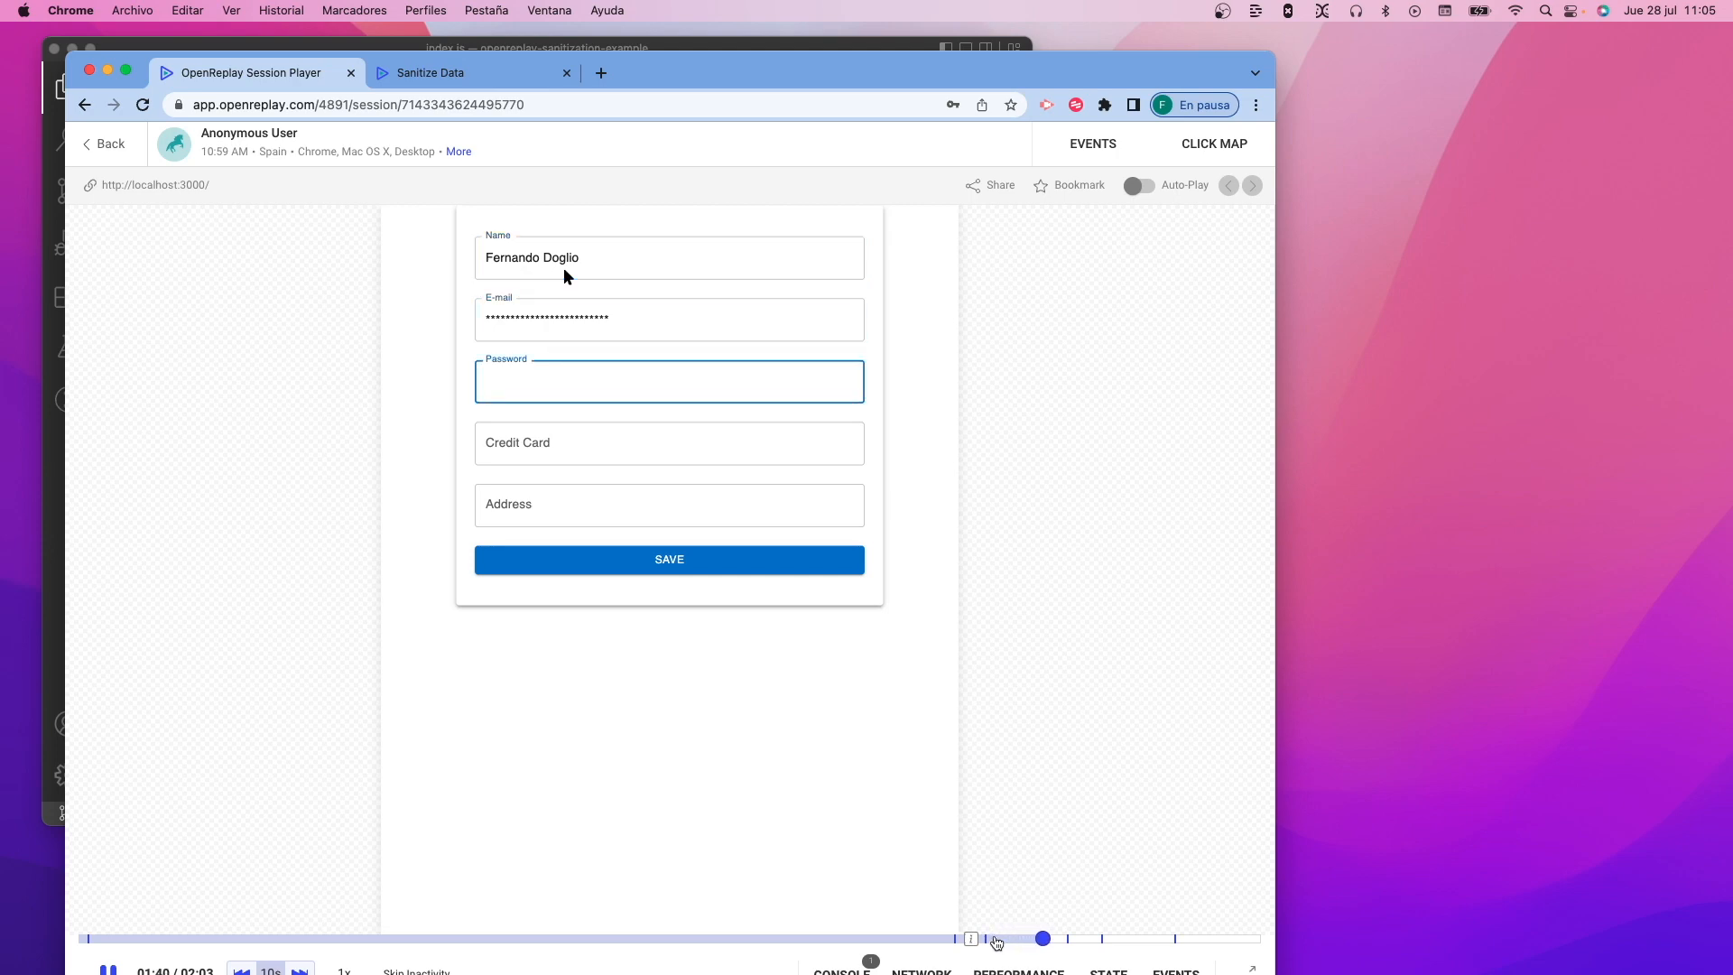
pyautogui.click(668, 444)
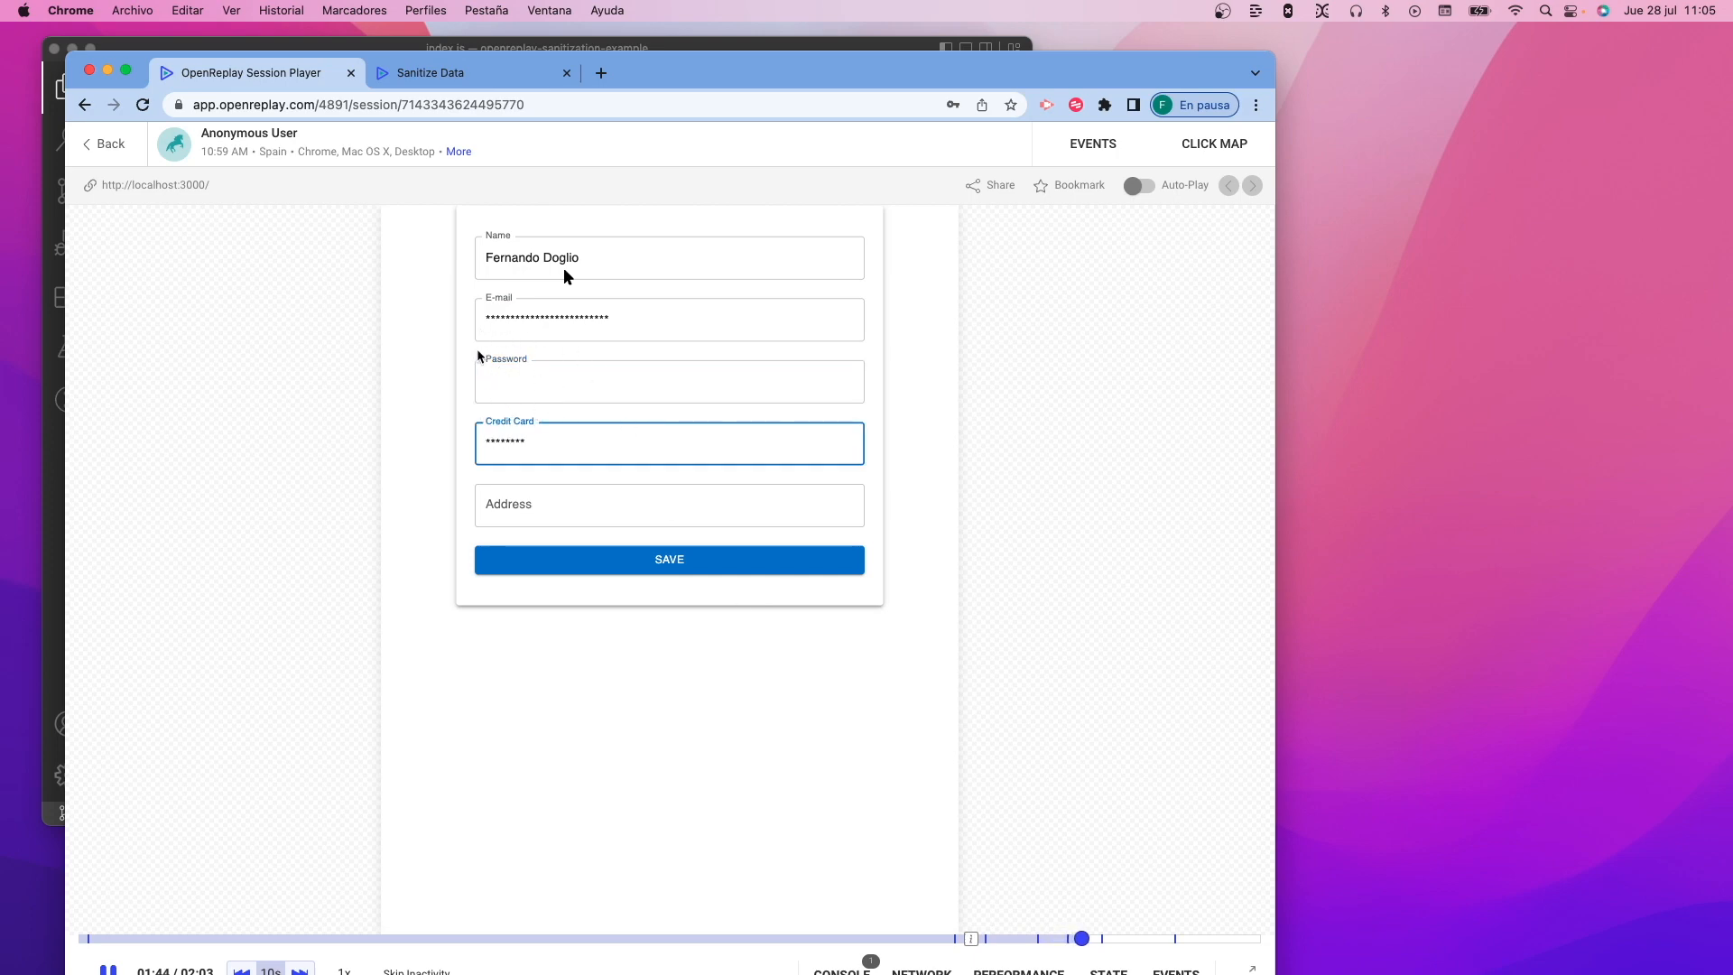
# Watch the replay through the address entry 'Spain, Madrid' to the saved form with masked values.
pyautogui.click(668, 505)
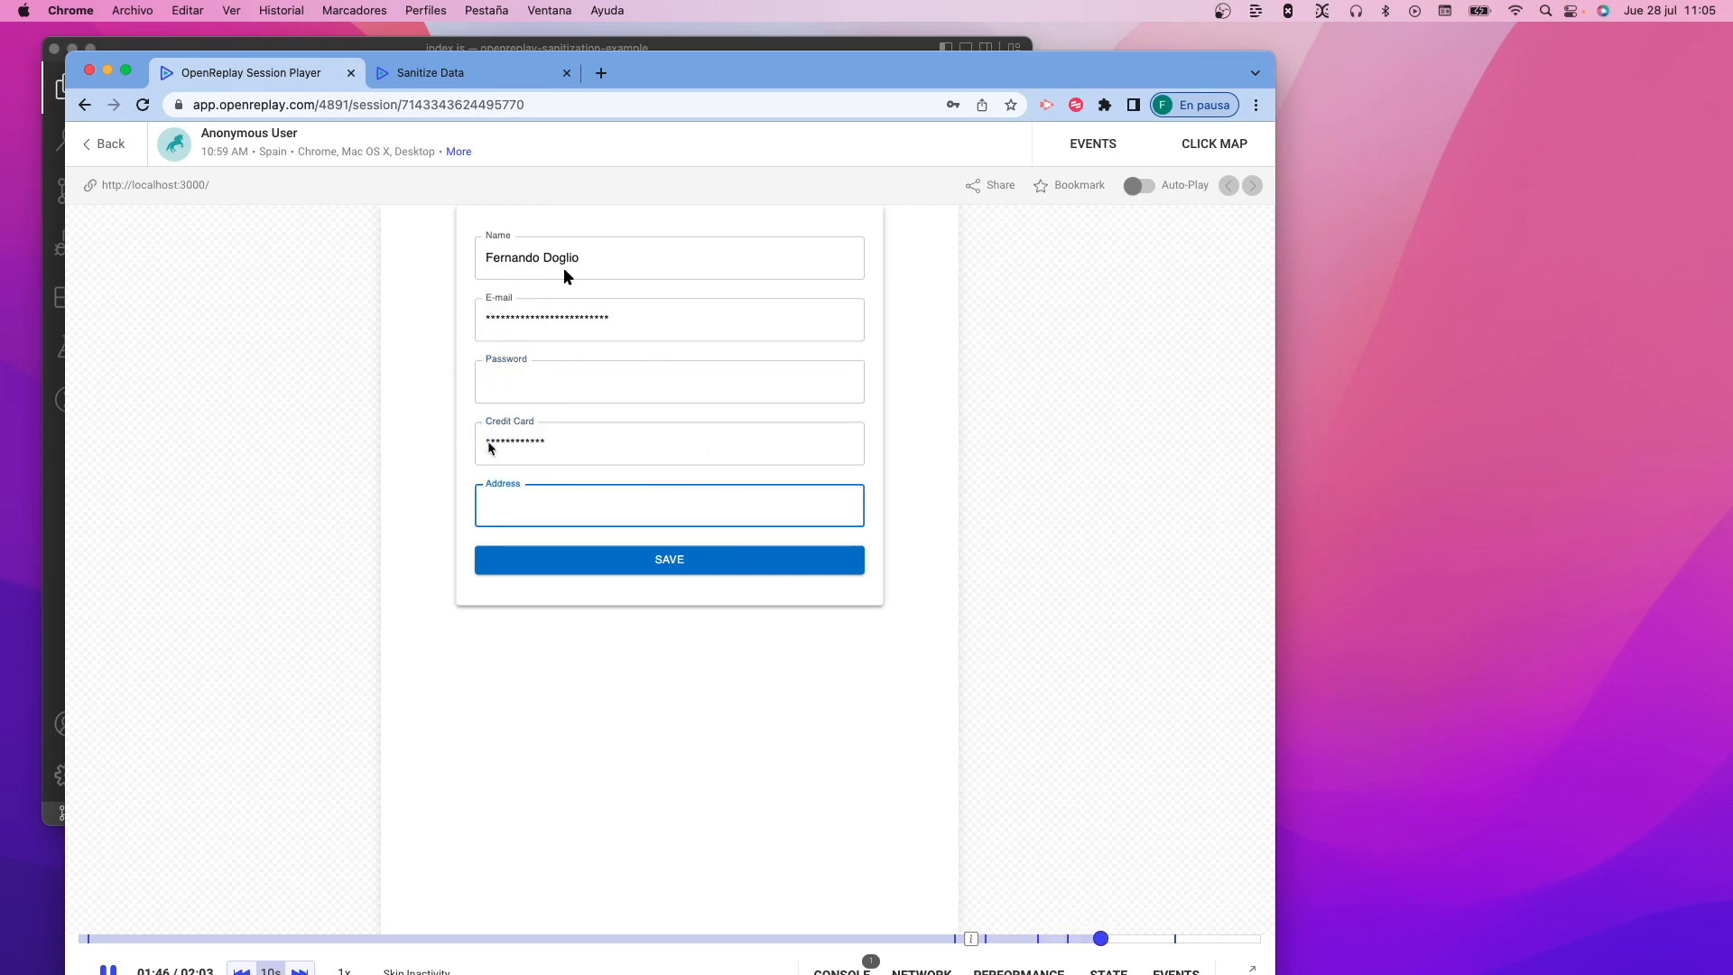
pyautogui.write('Spain')
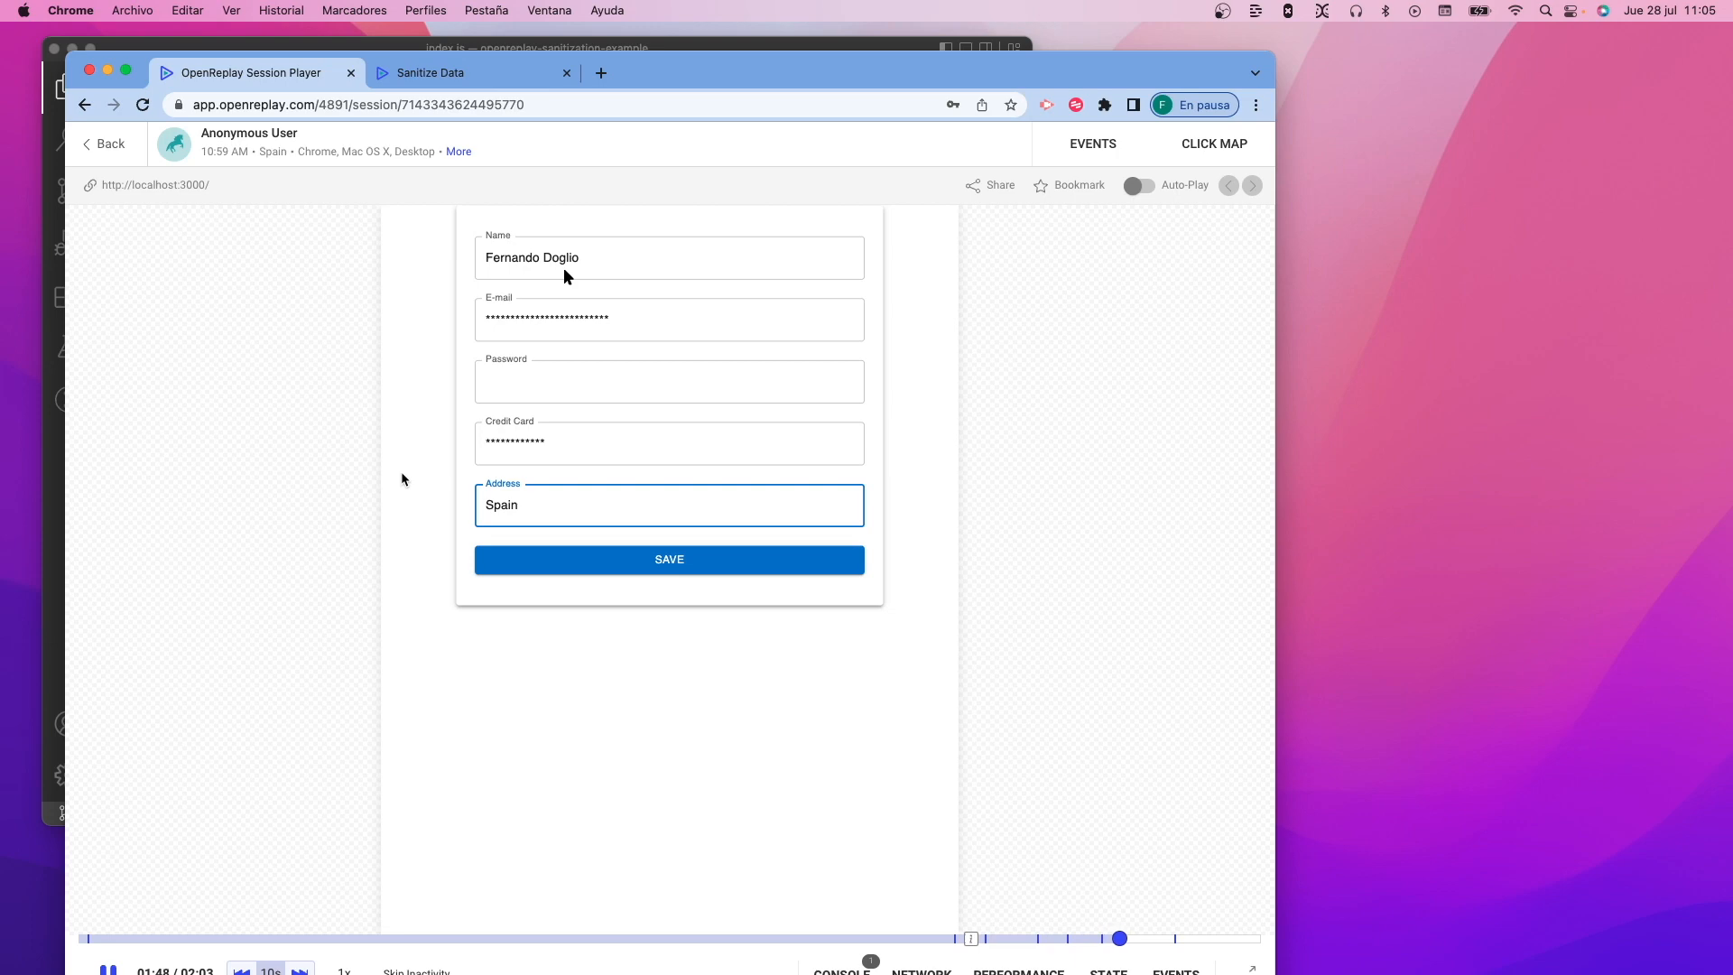
pyautogui.write(', Madrdi')
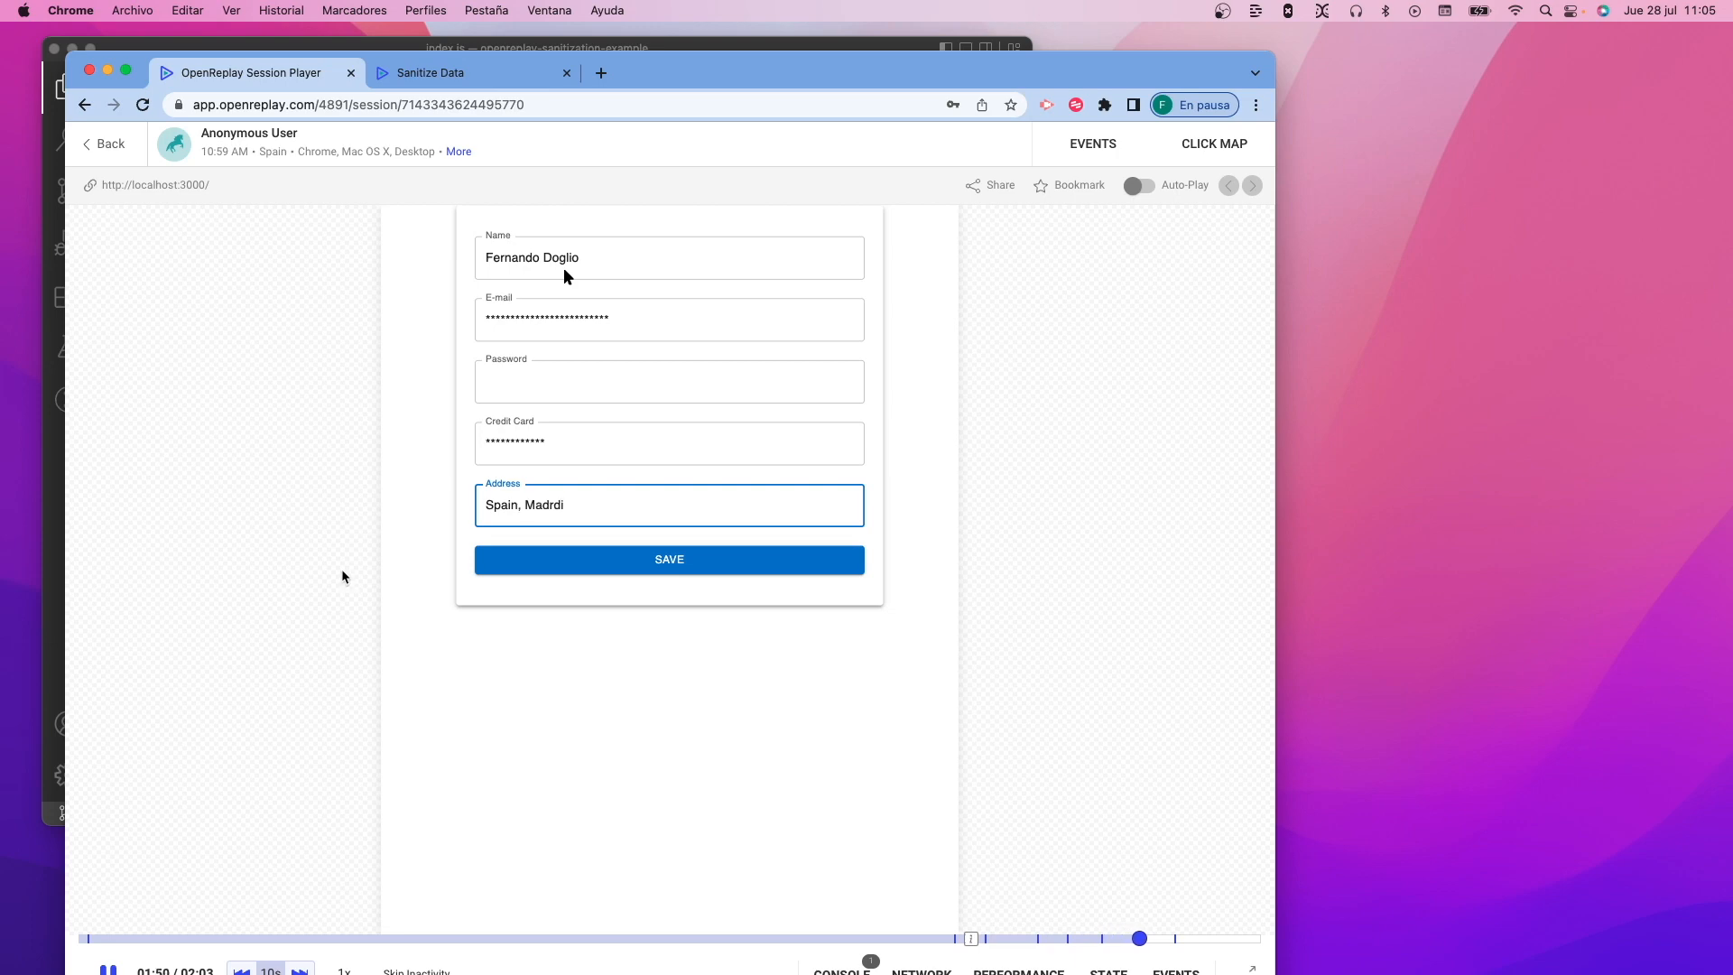
pyautogui.write('Madrid')
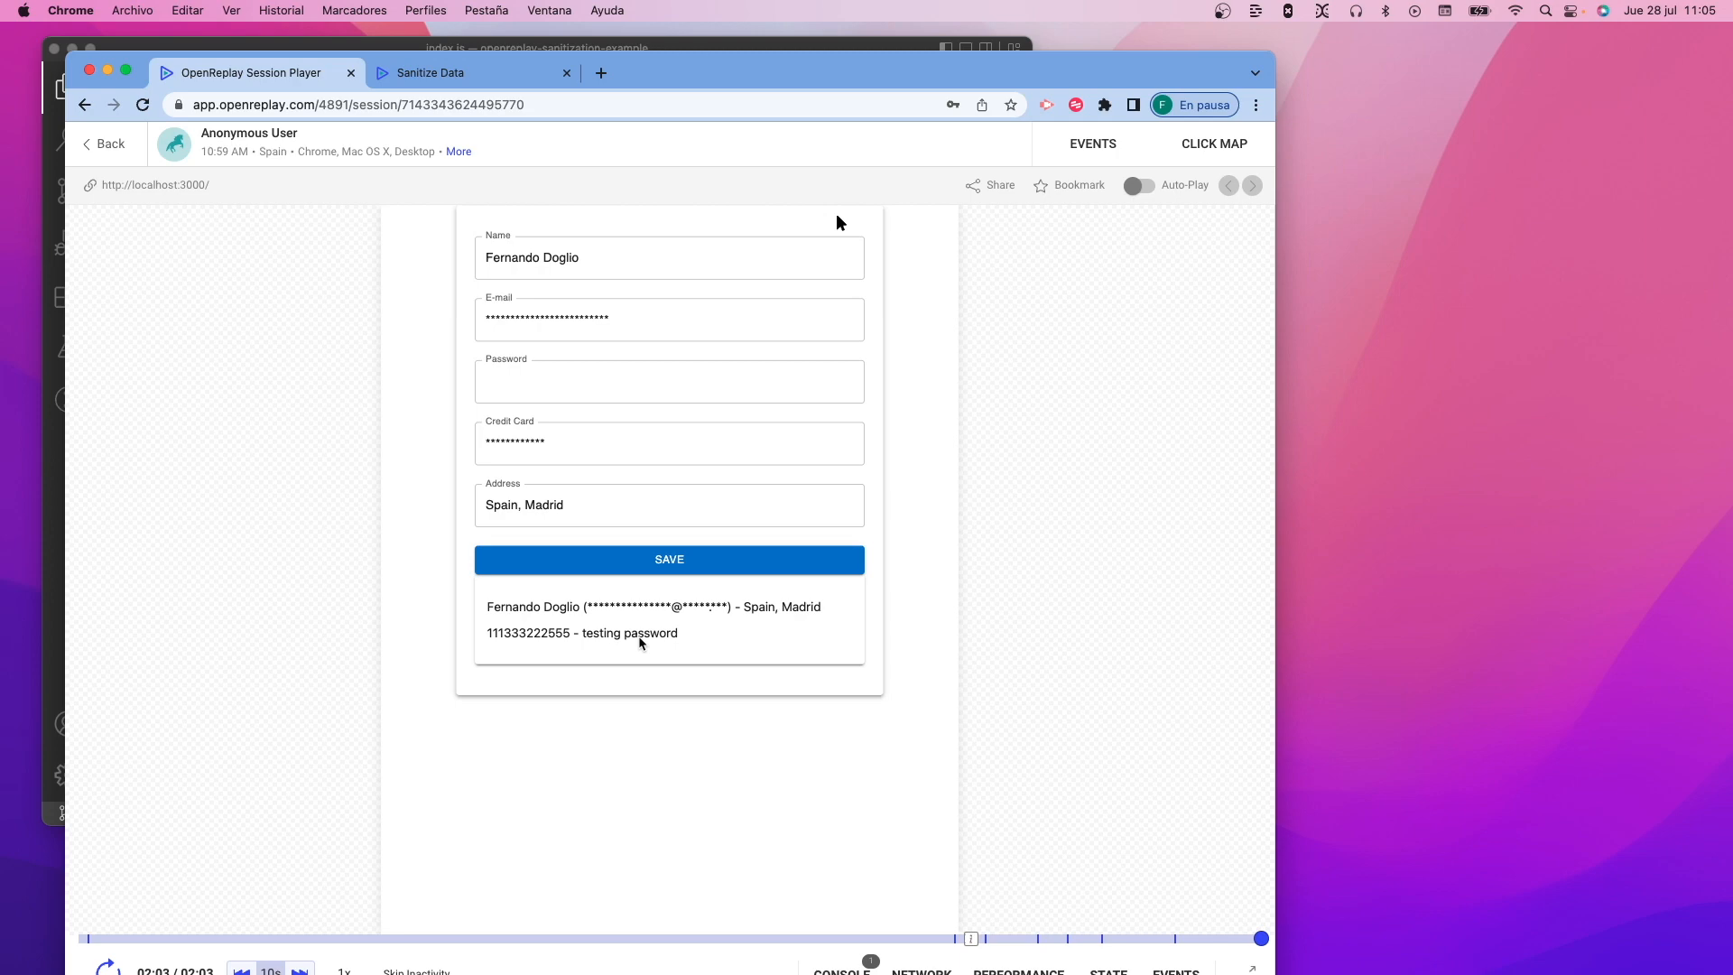
pyautogui.moveTo(601, 786)
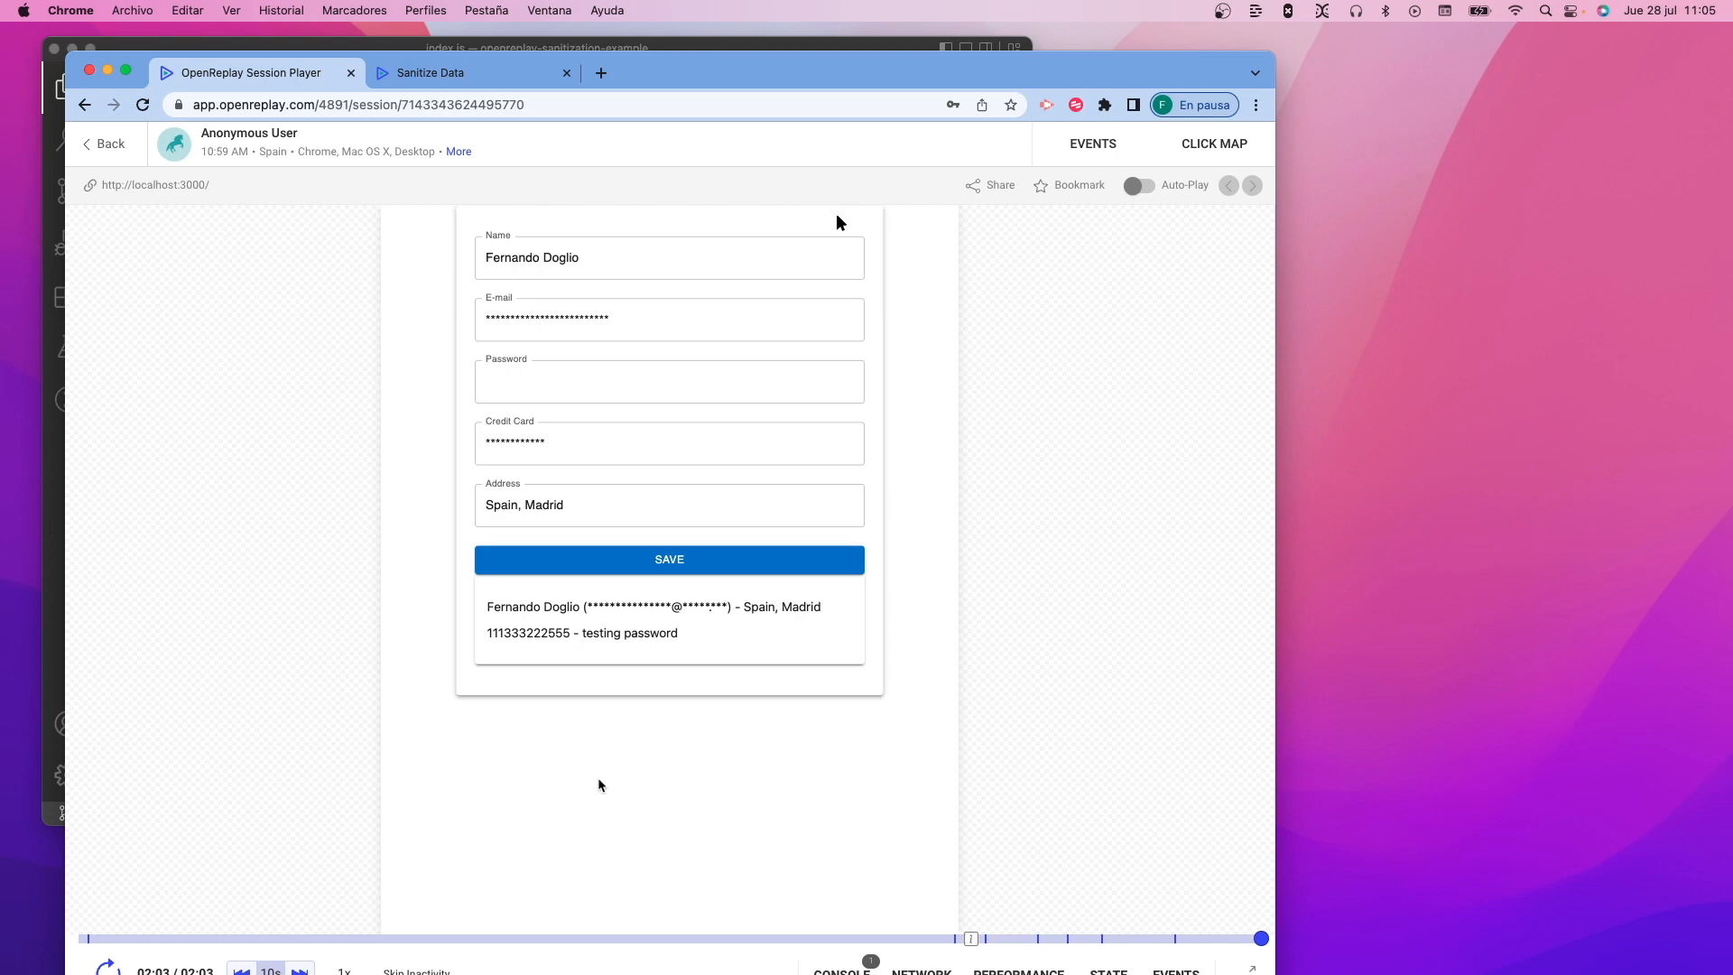
pyautogui.moveTo(588, 765)
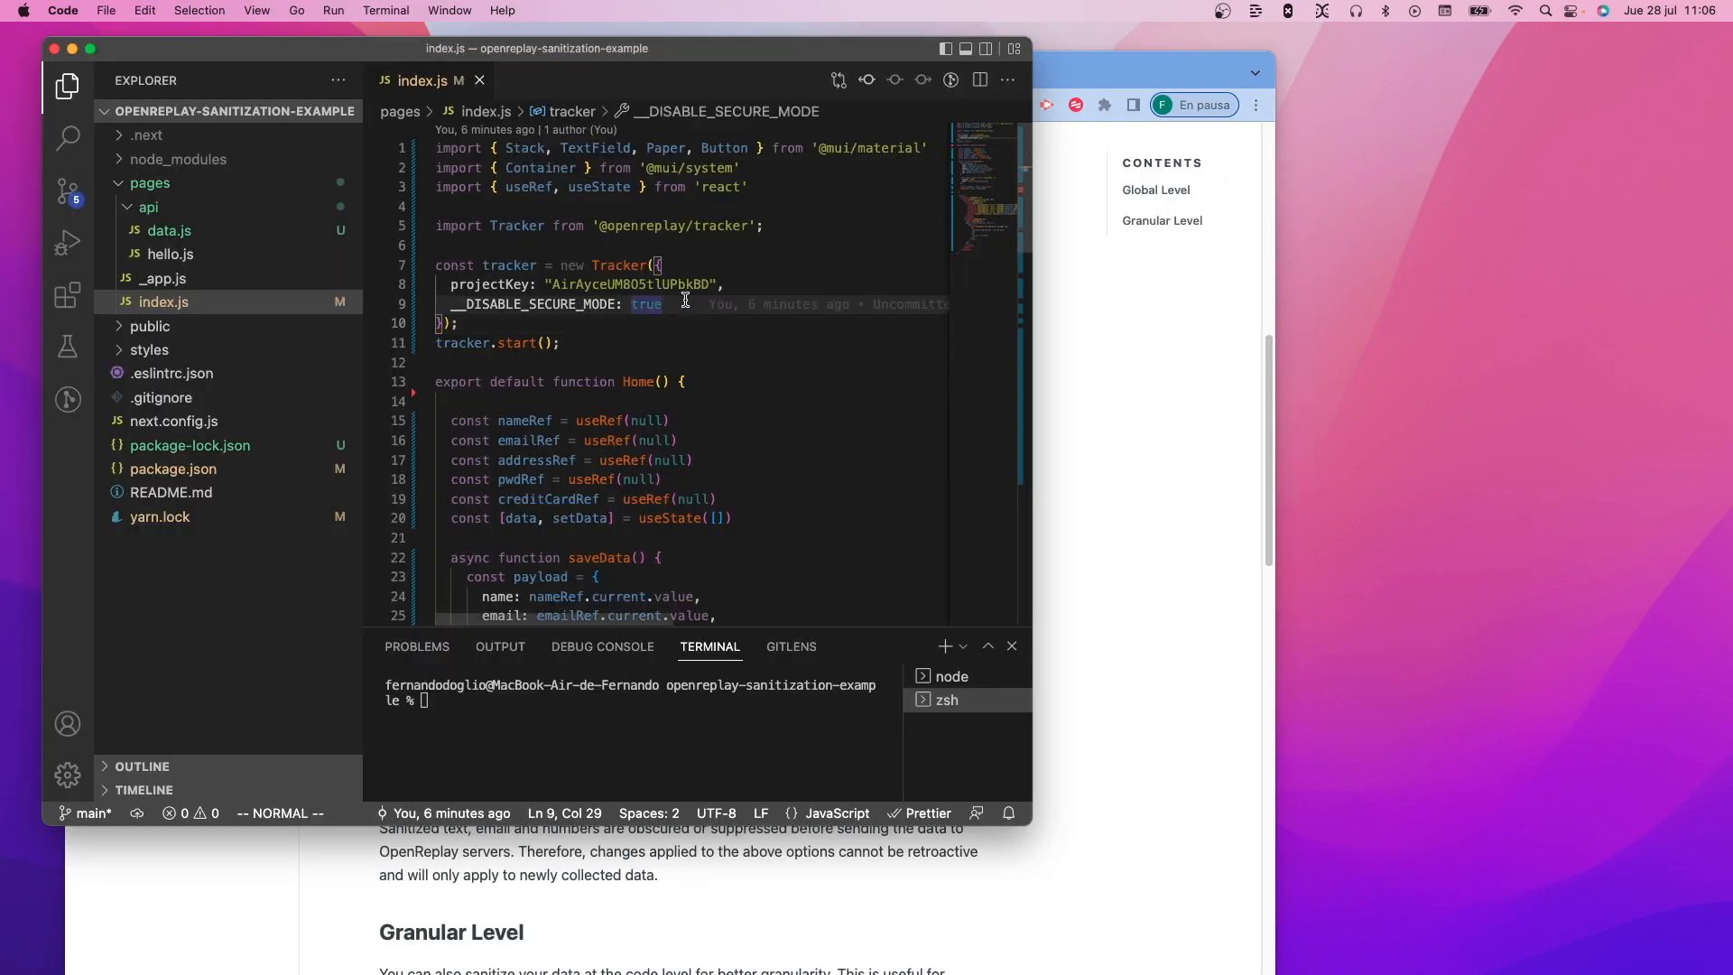
# Add obscureTextNumbers: true to the tracker options and enter 9998 in the local form.
pyautogui.write('obscureTextNumbers')
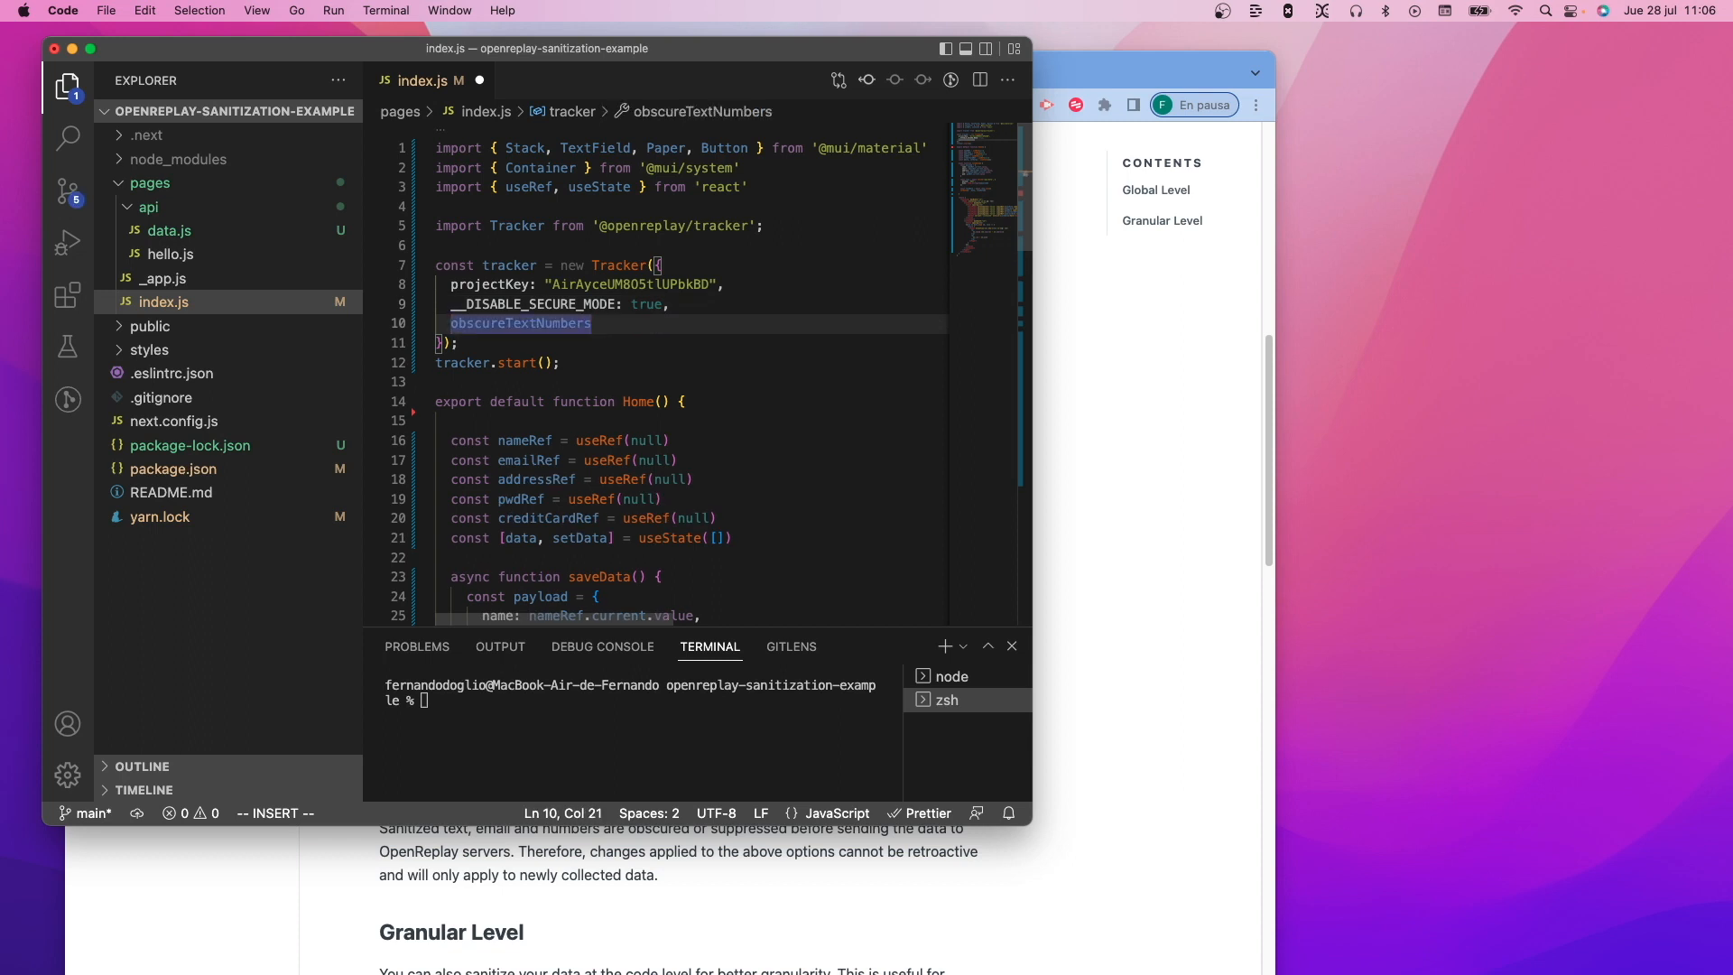
pyautogui.write(': true')
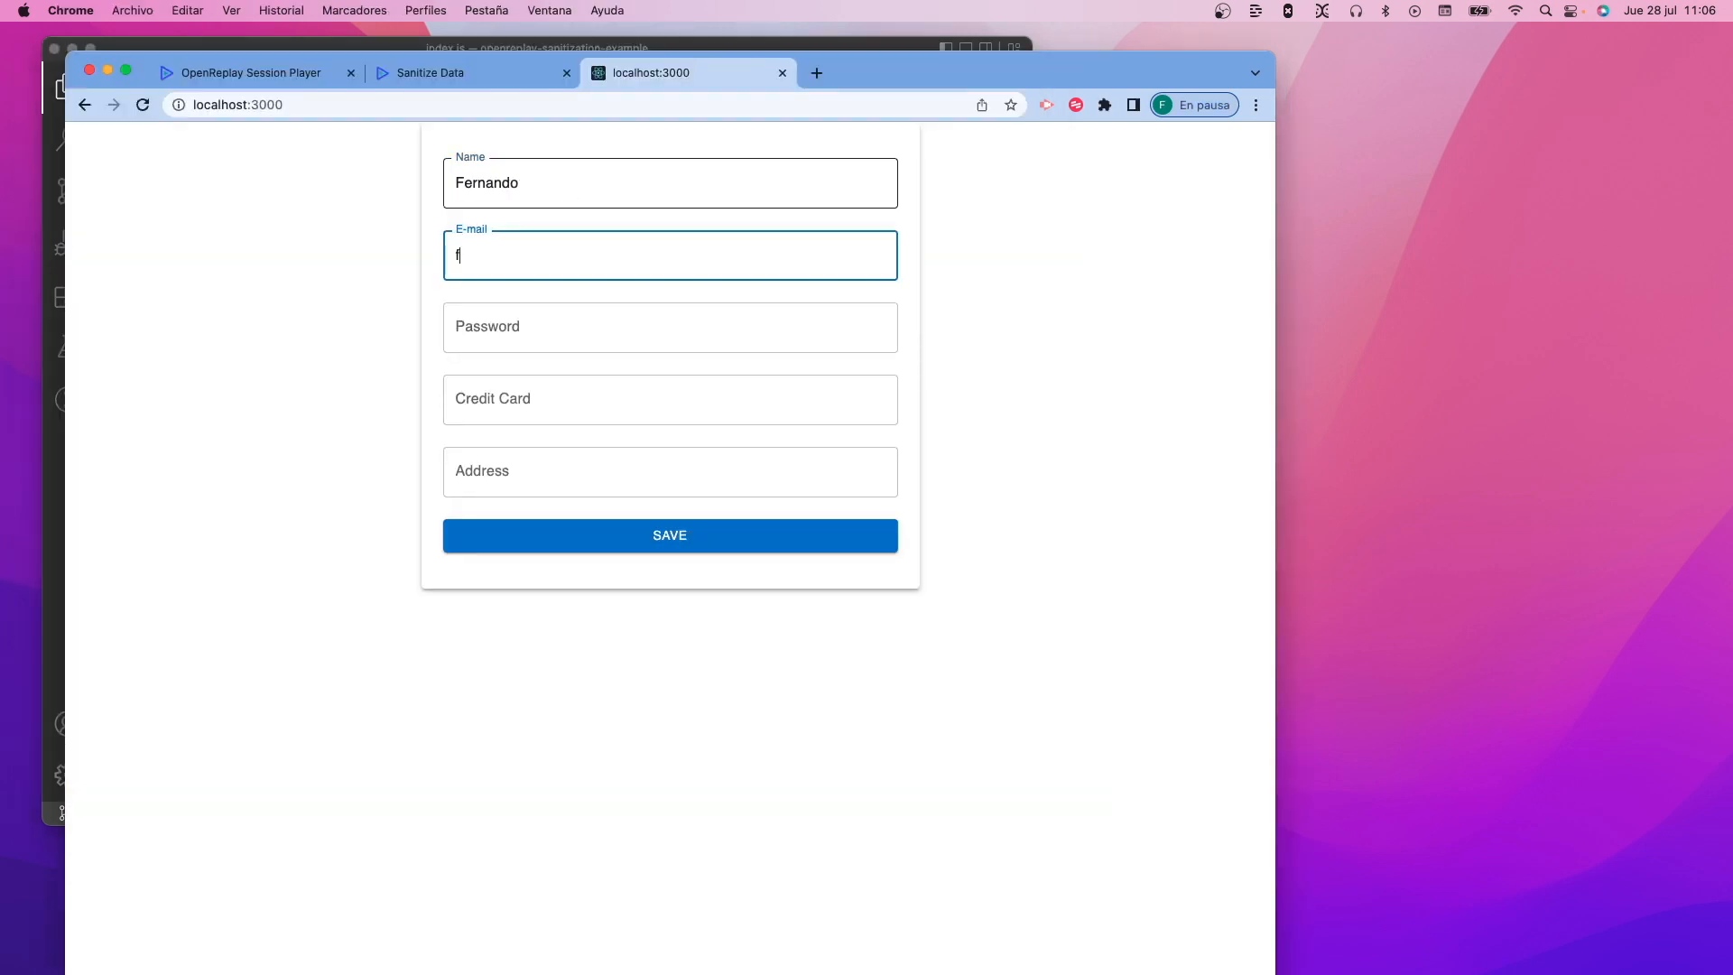
pyautogui.write('9998')
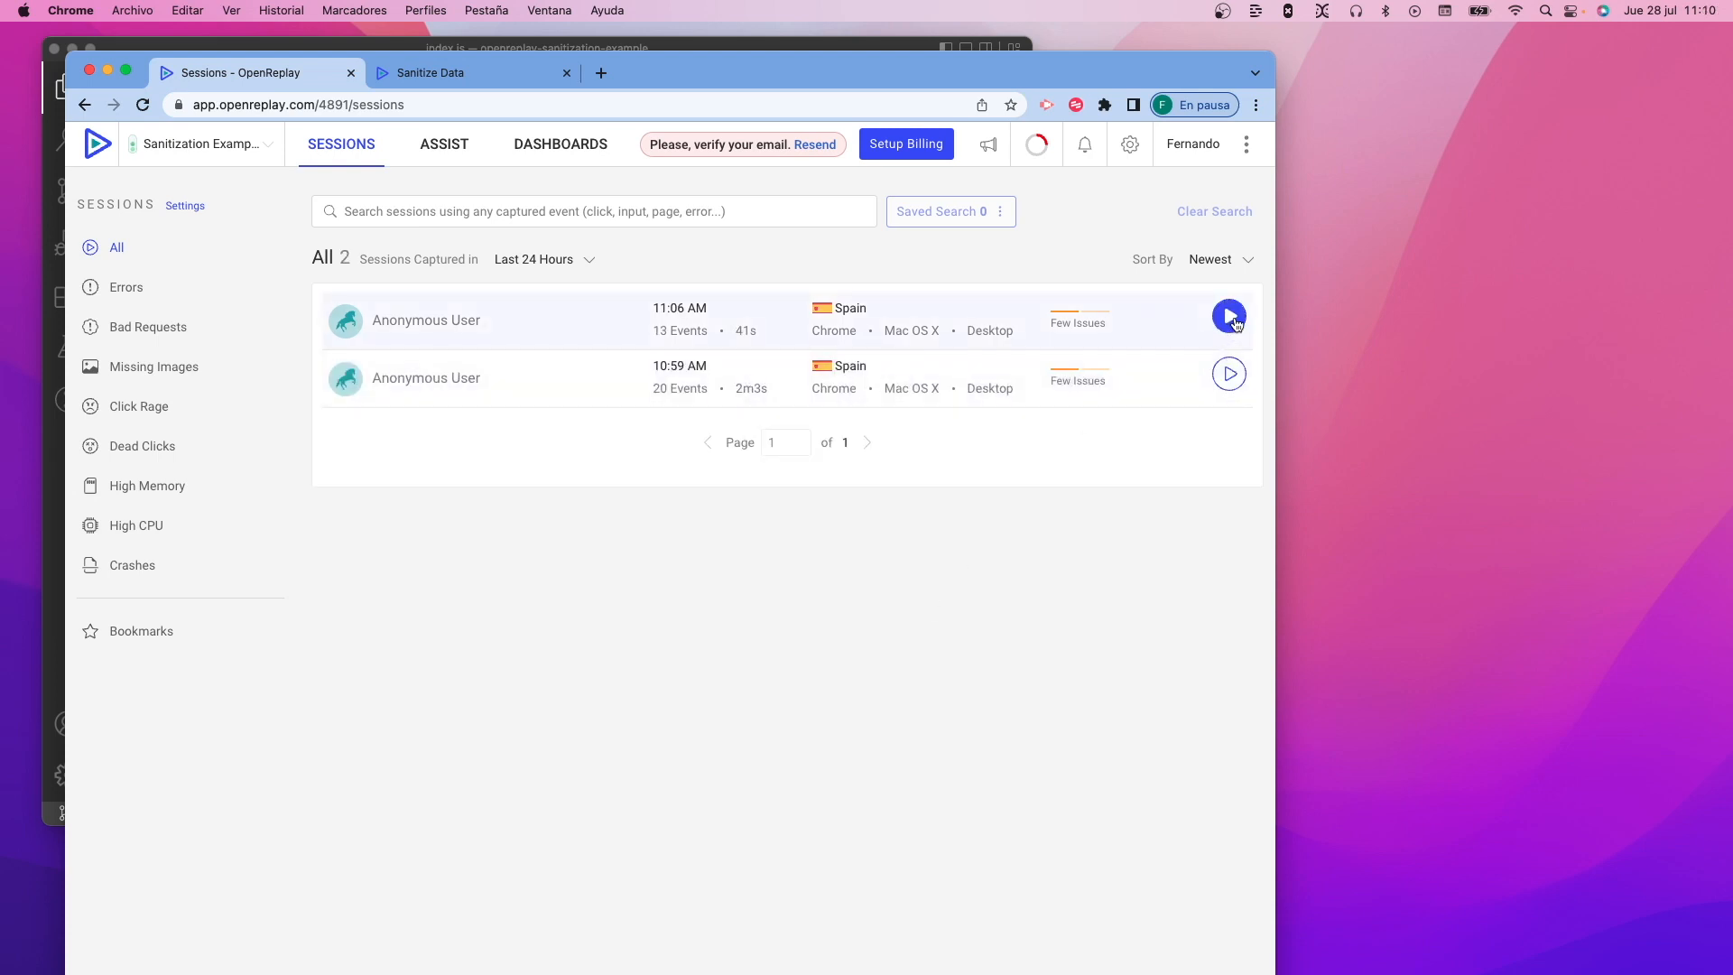
# Play the 11:06 AM session showing 'Fernando' typed and the password rendered as bullets.
pyautogui.click(1229, 315)
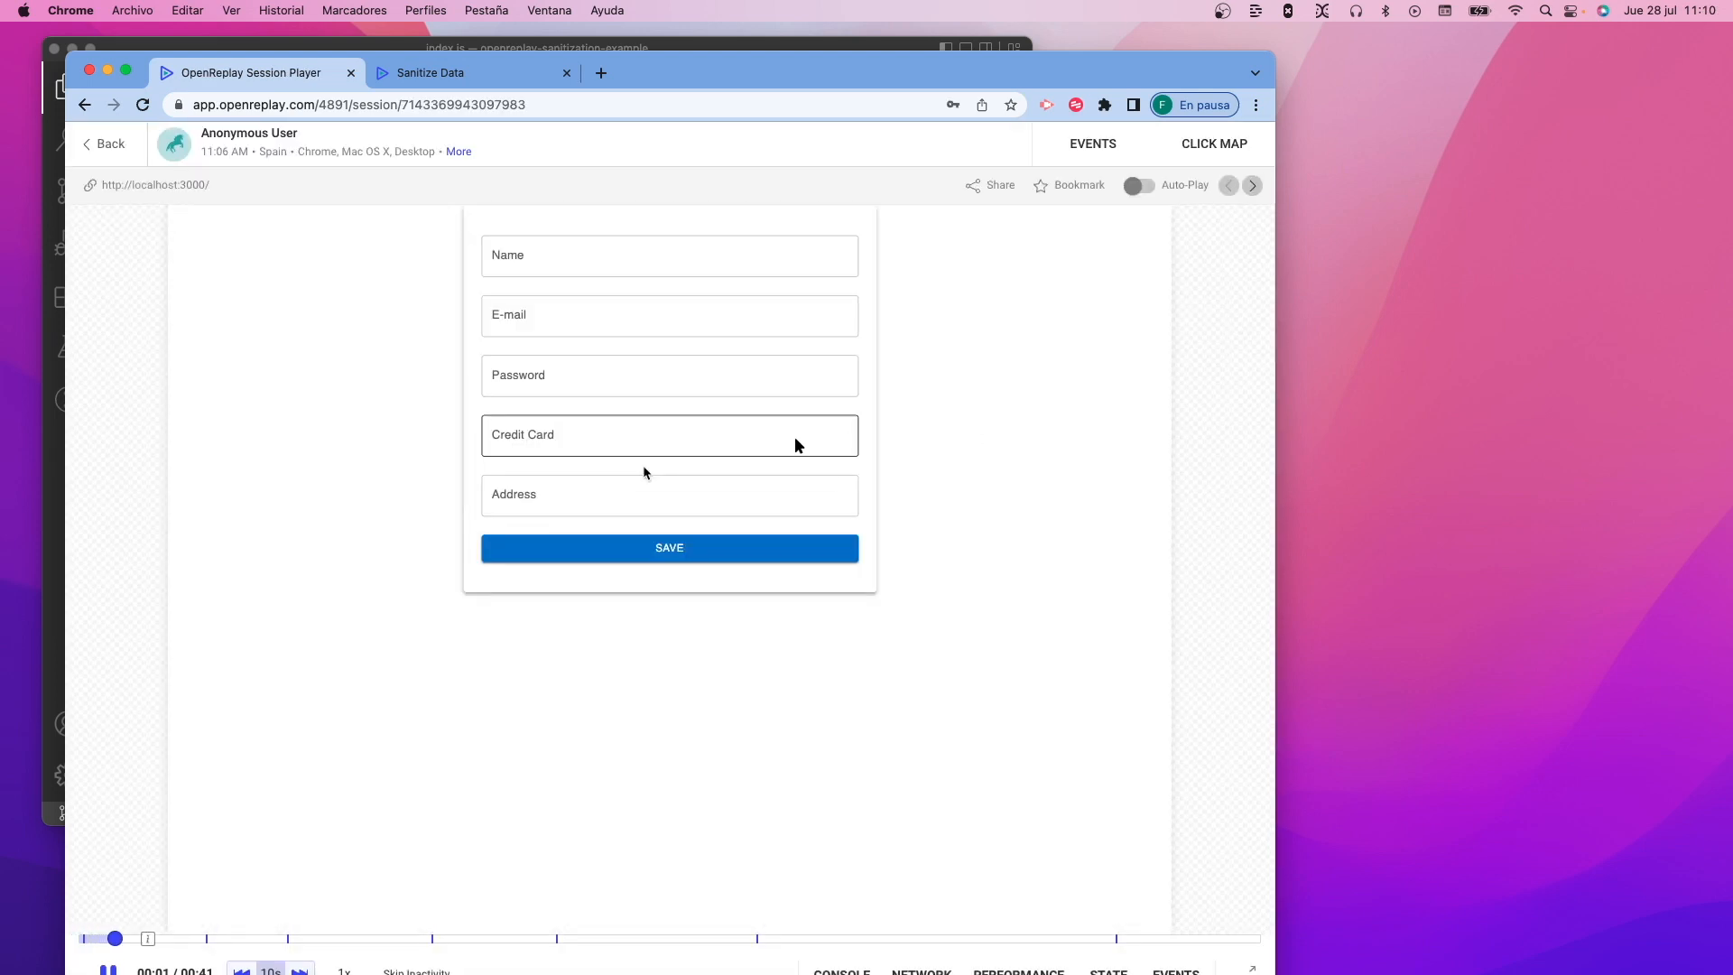
pyautogui.click(670, 256)
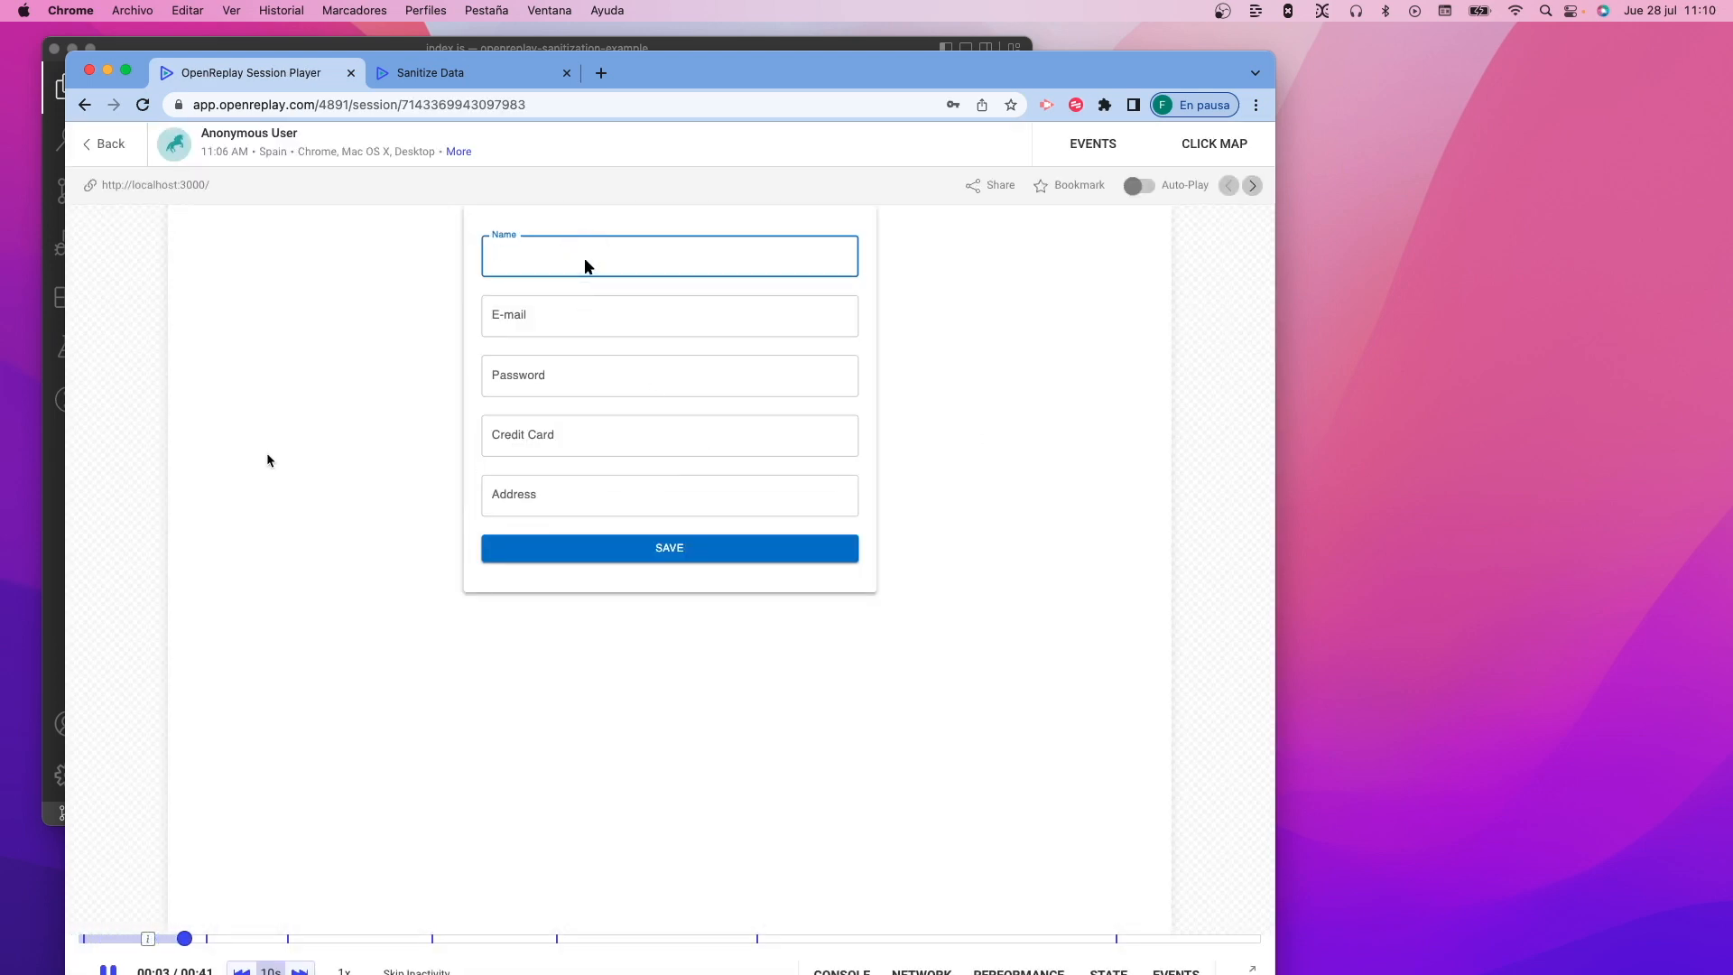
pyautogui.write('Fernando')
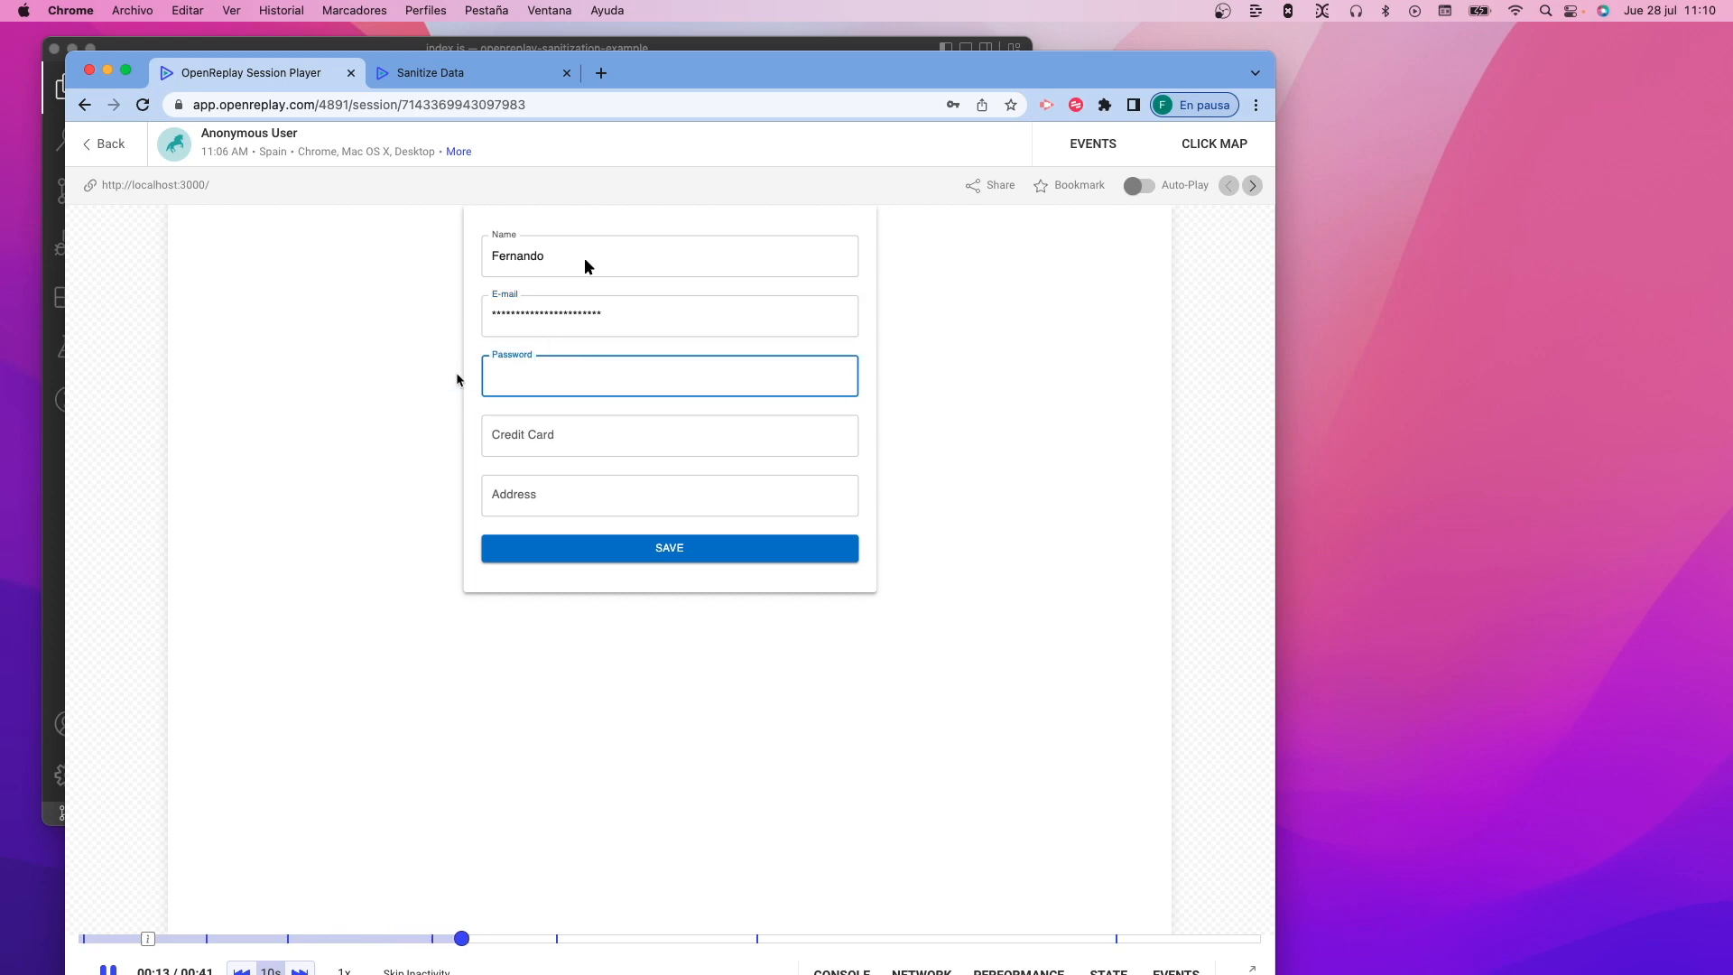
pyautogui.click(670, 435)
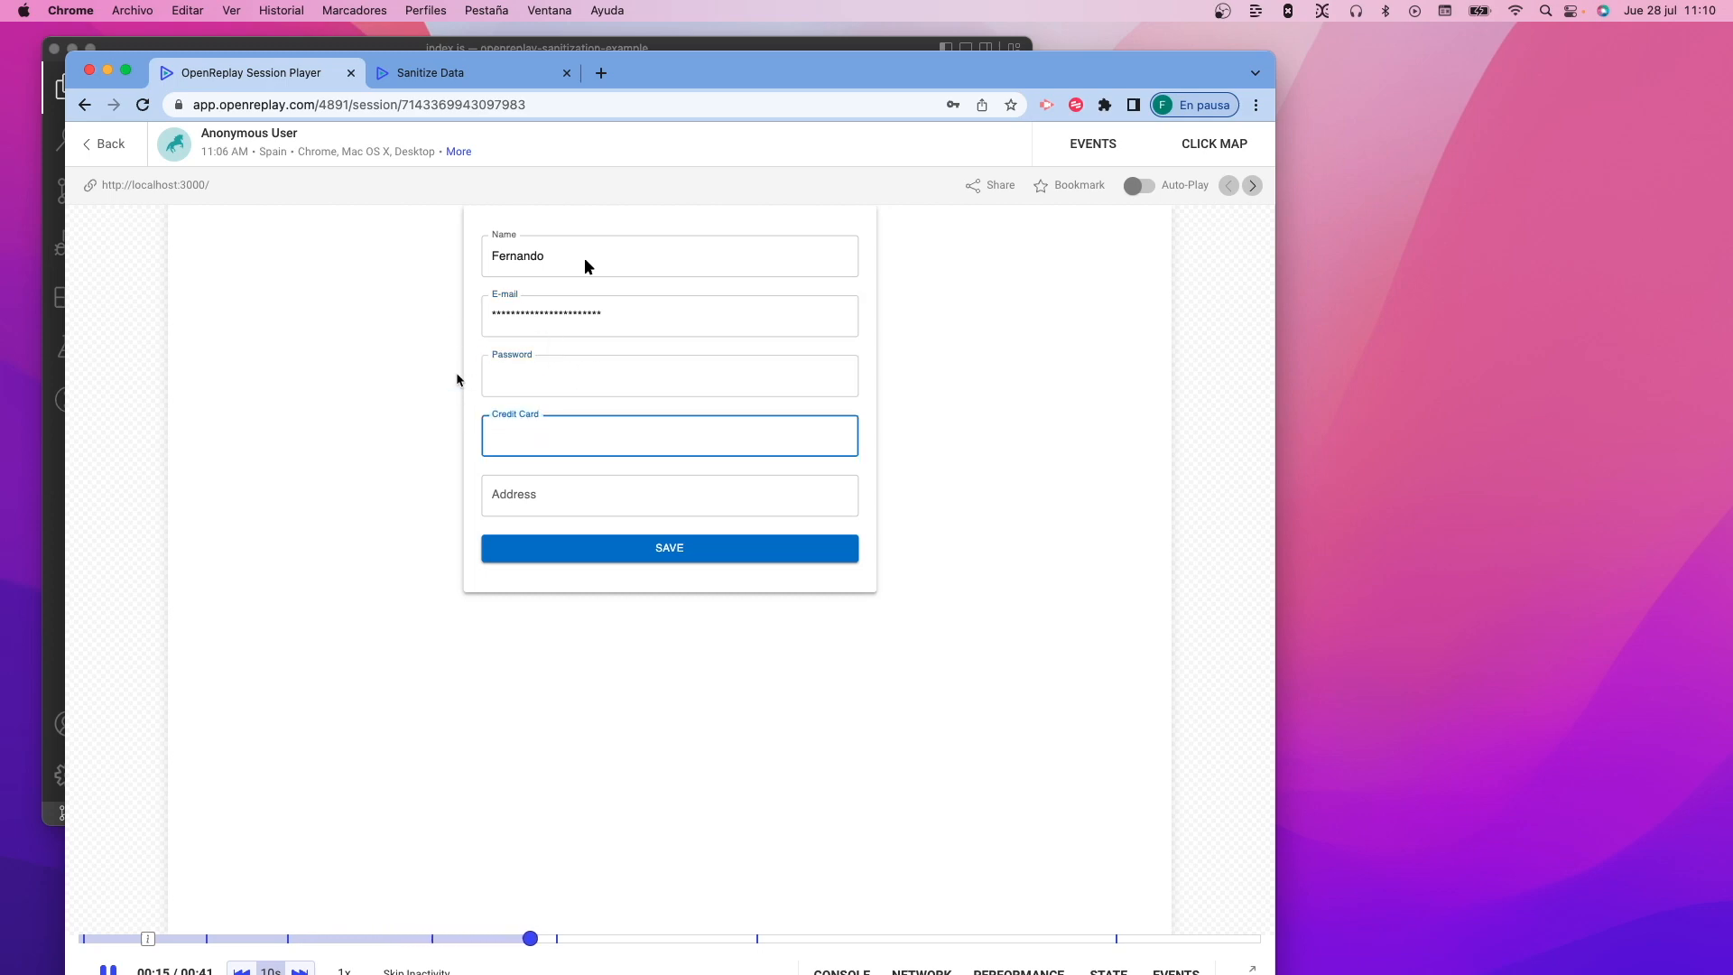
pyautogui.write('•••••••')
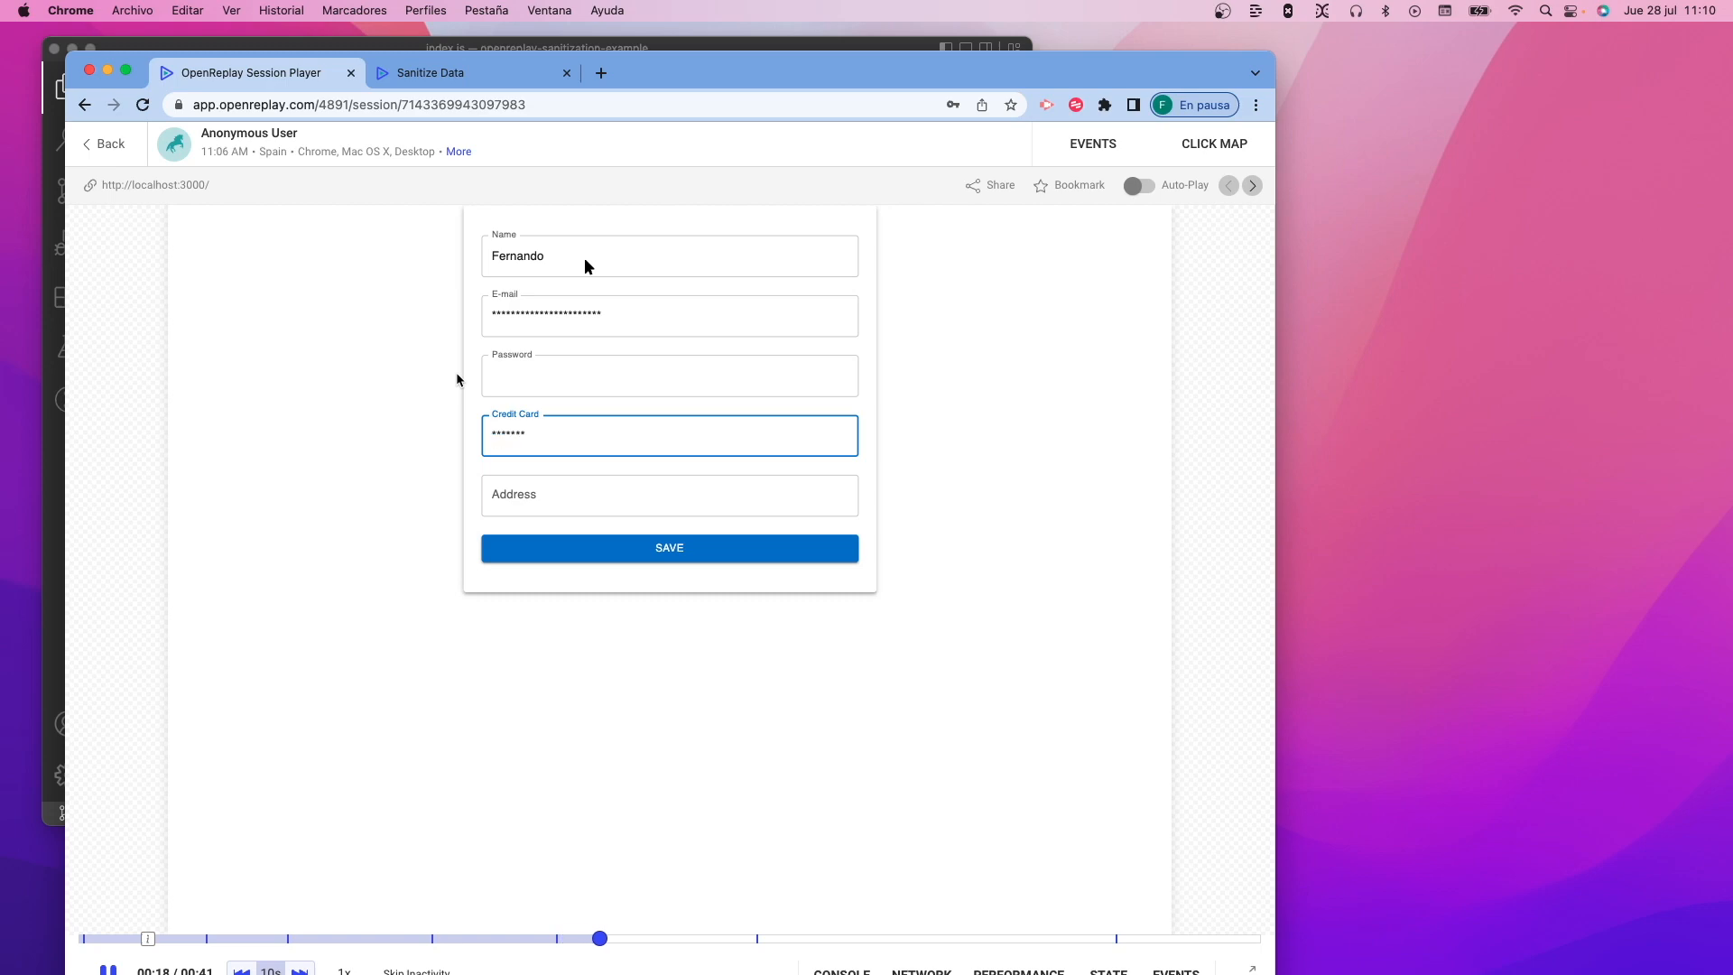
# Watch the address 'Cal, Madrid, Spain' entered and the replay finish with numbers shown as zeros.
pyautogui.click(668, 495)
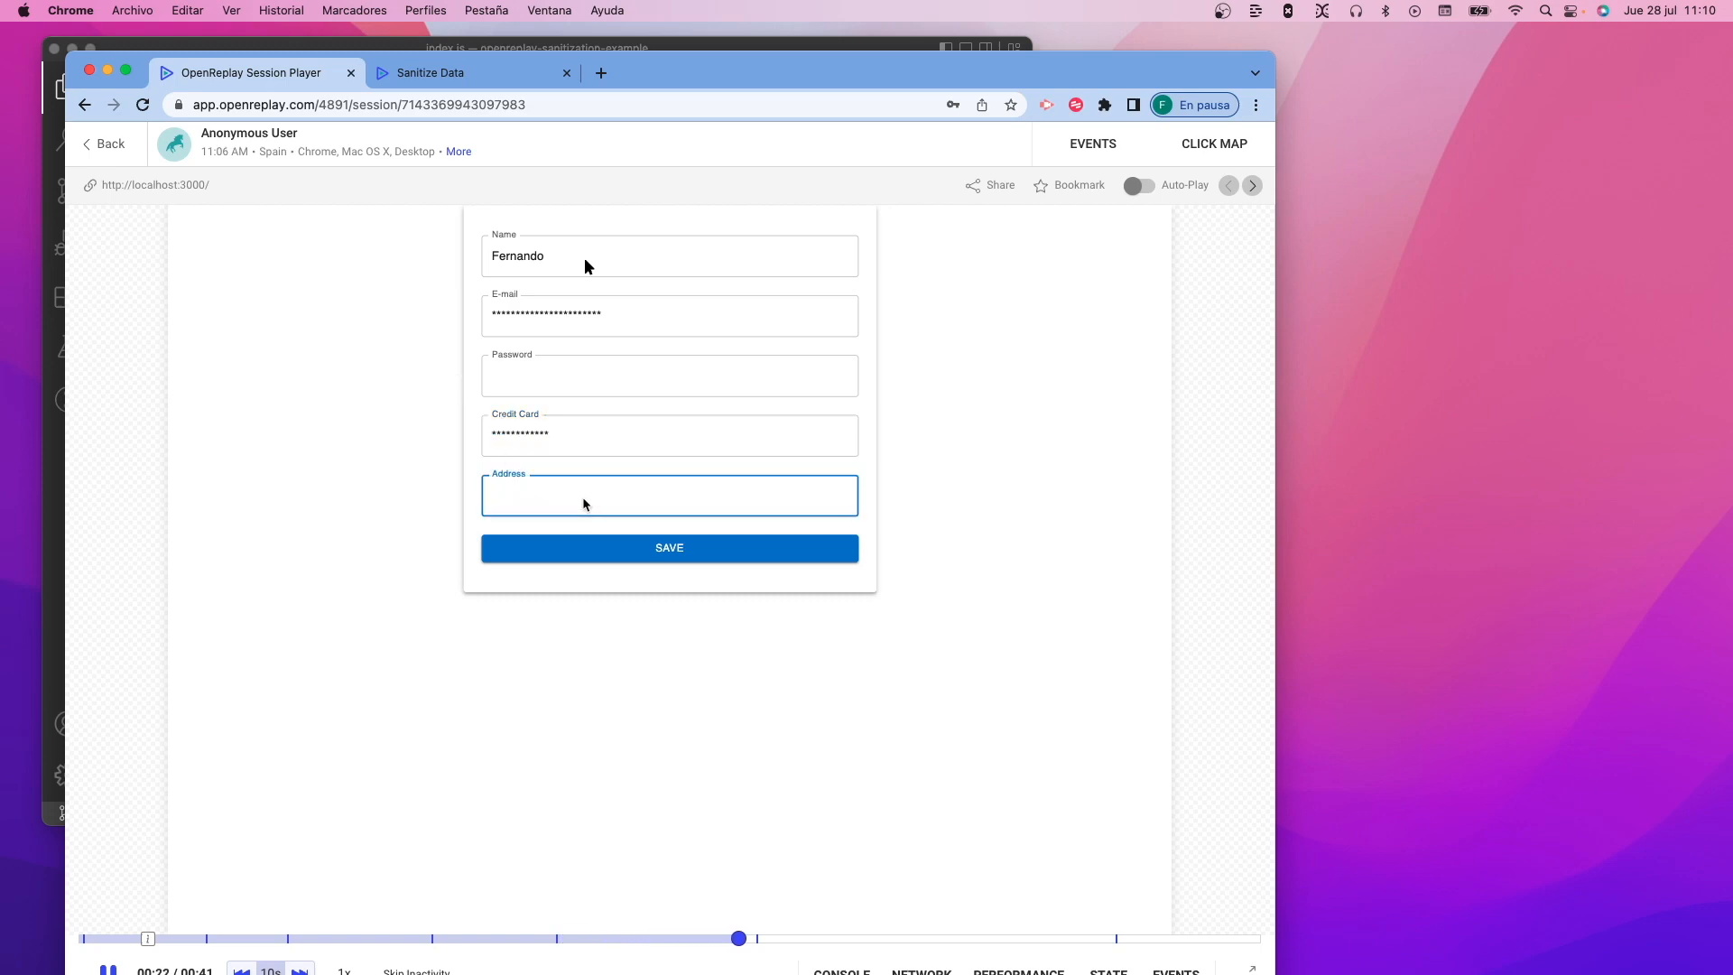
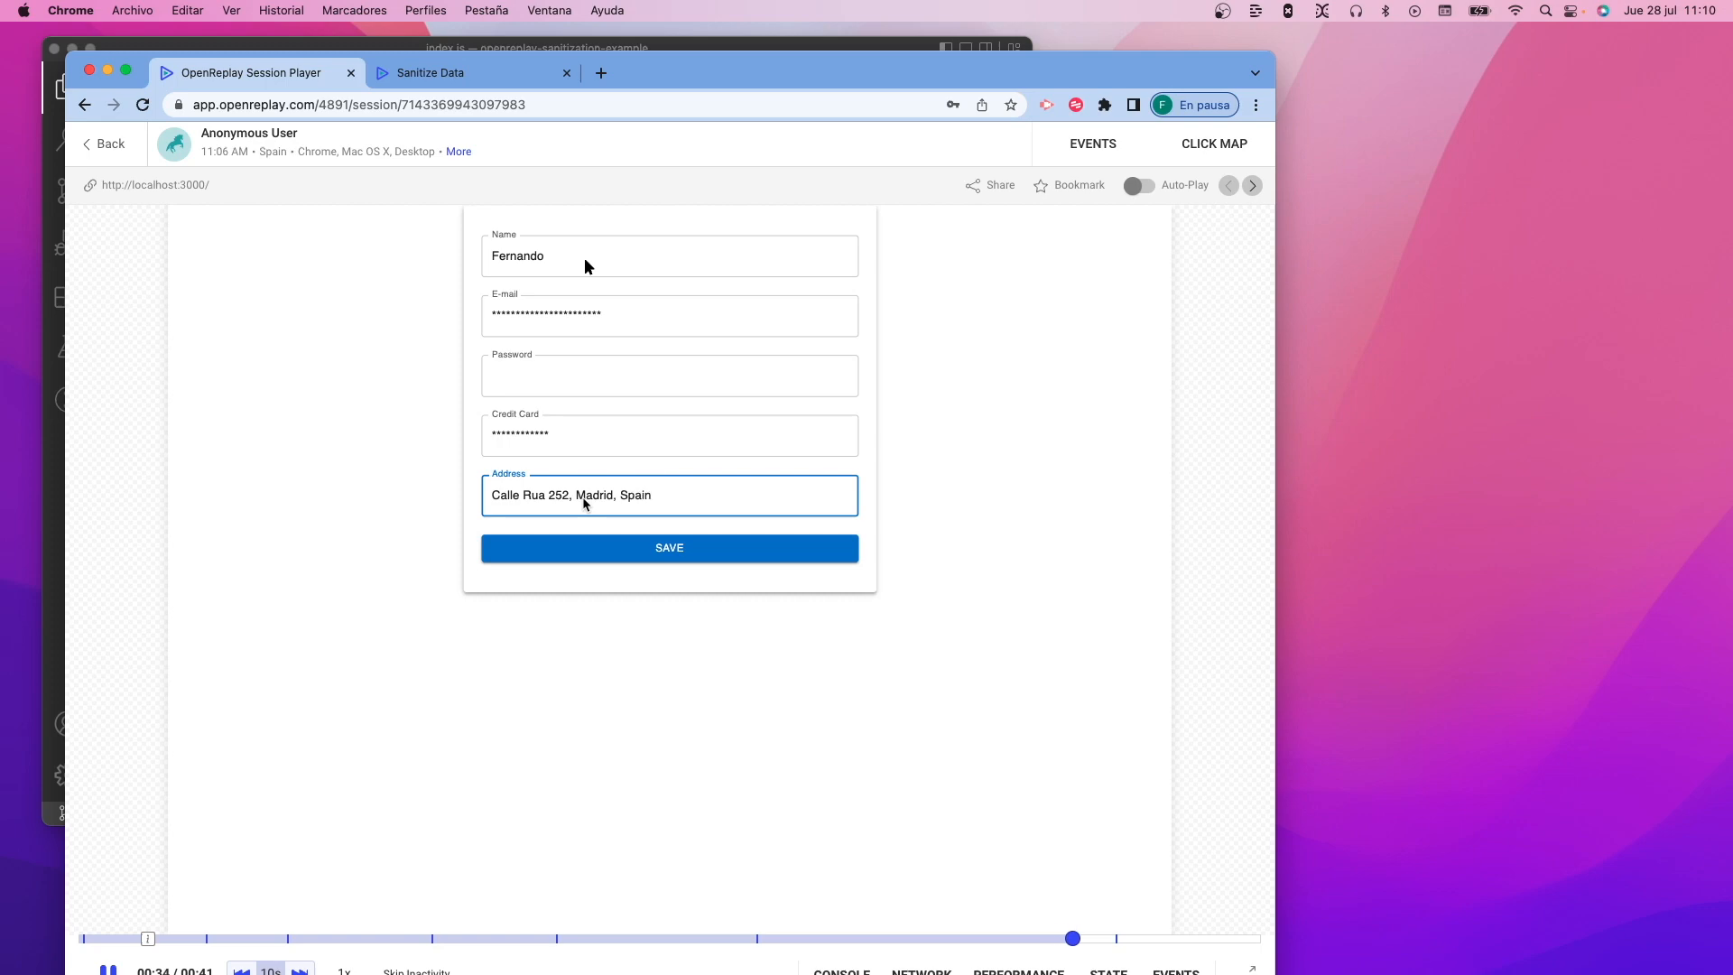
pyautogui.click(668, 548)
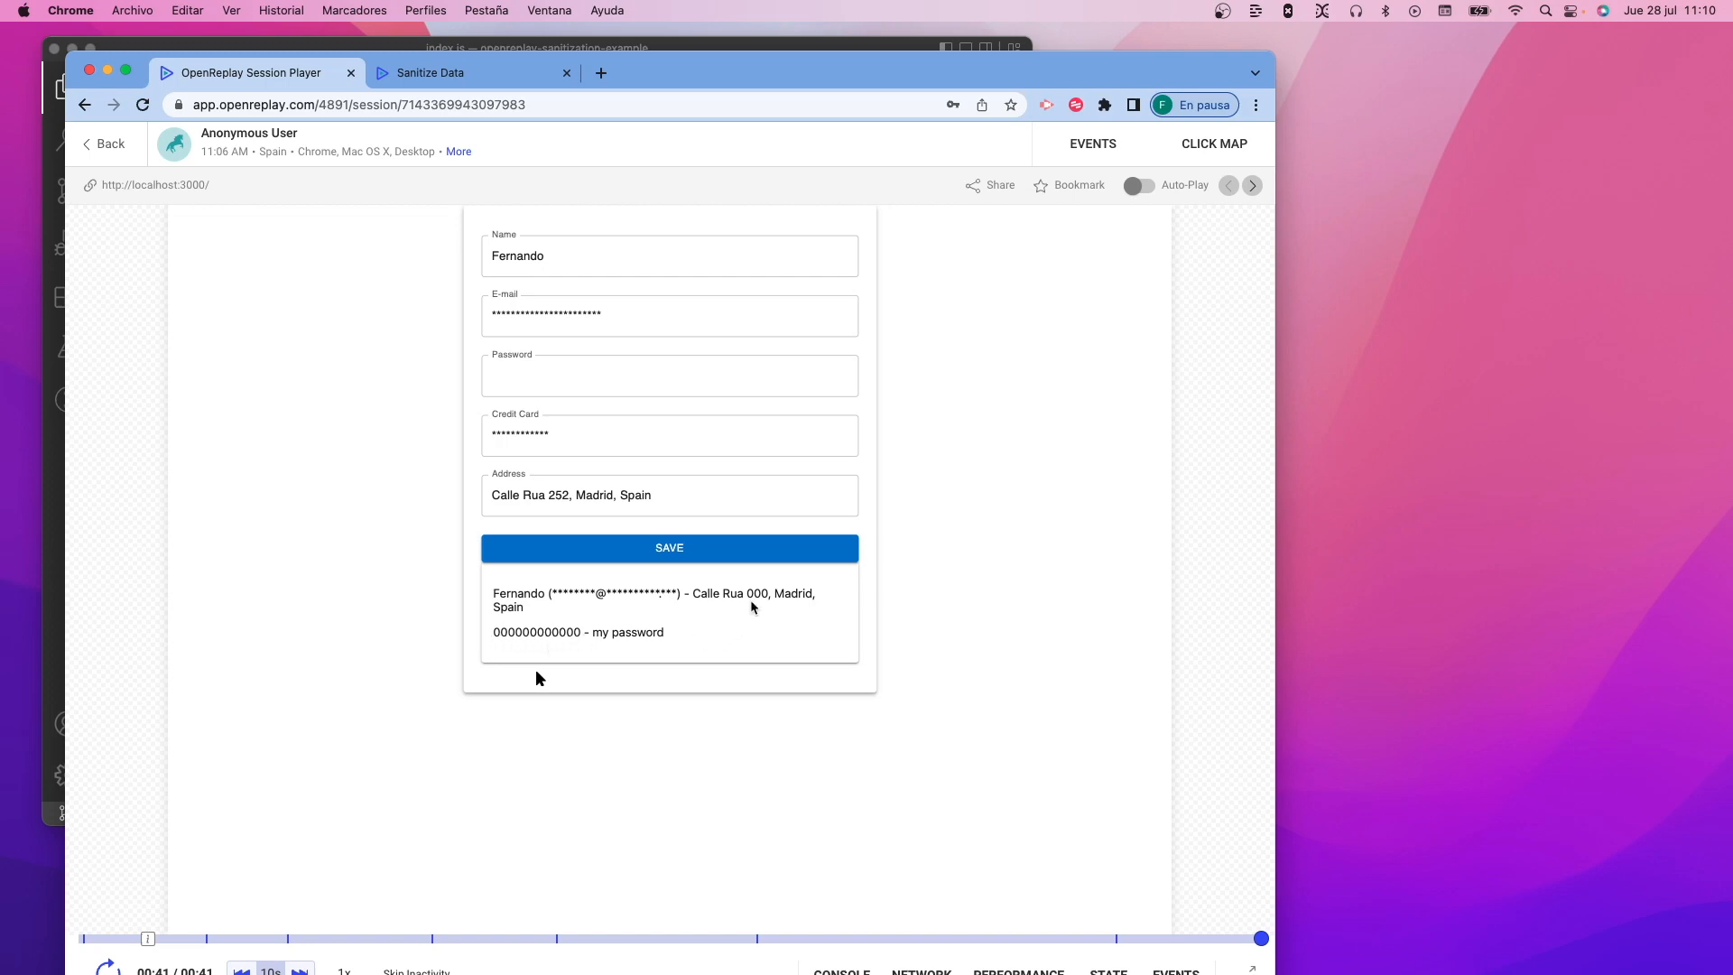
pyautogui.moveTo(758, 610)
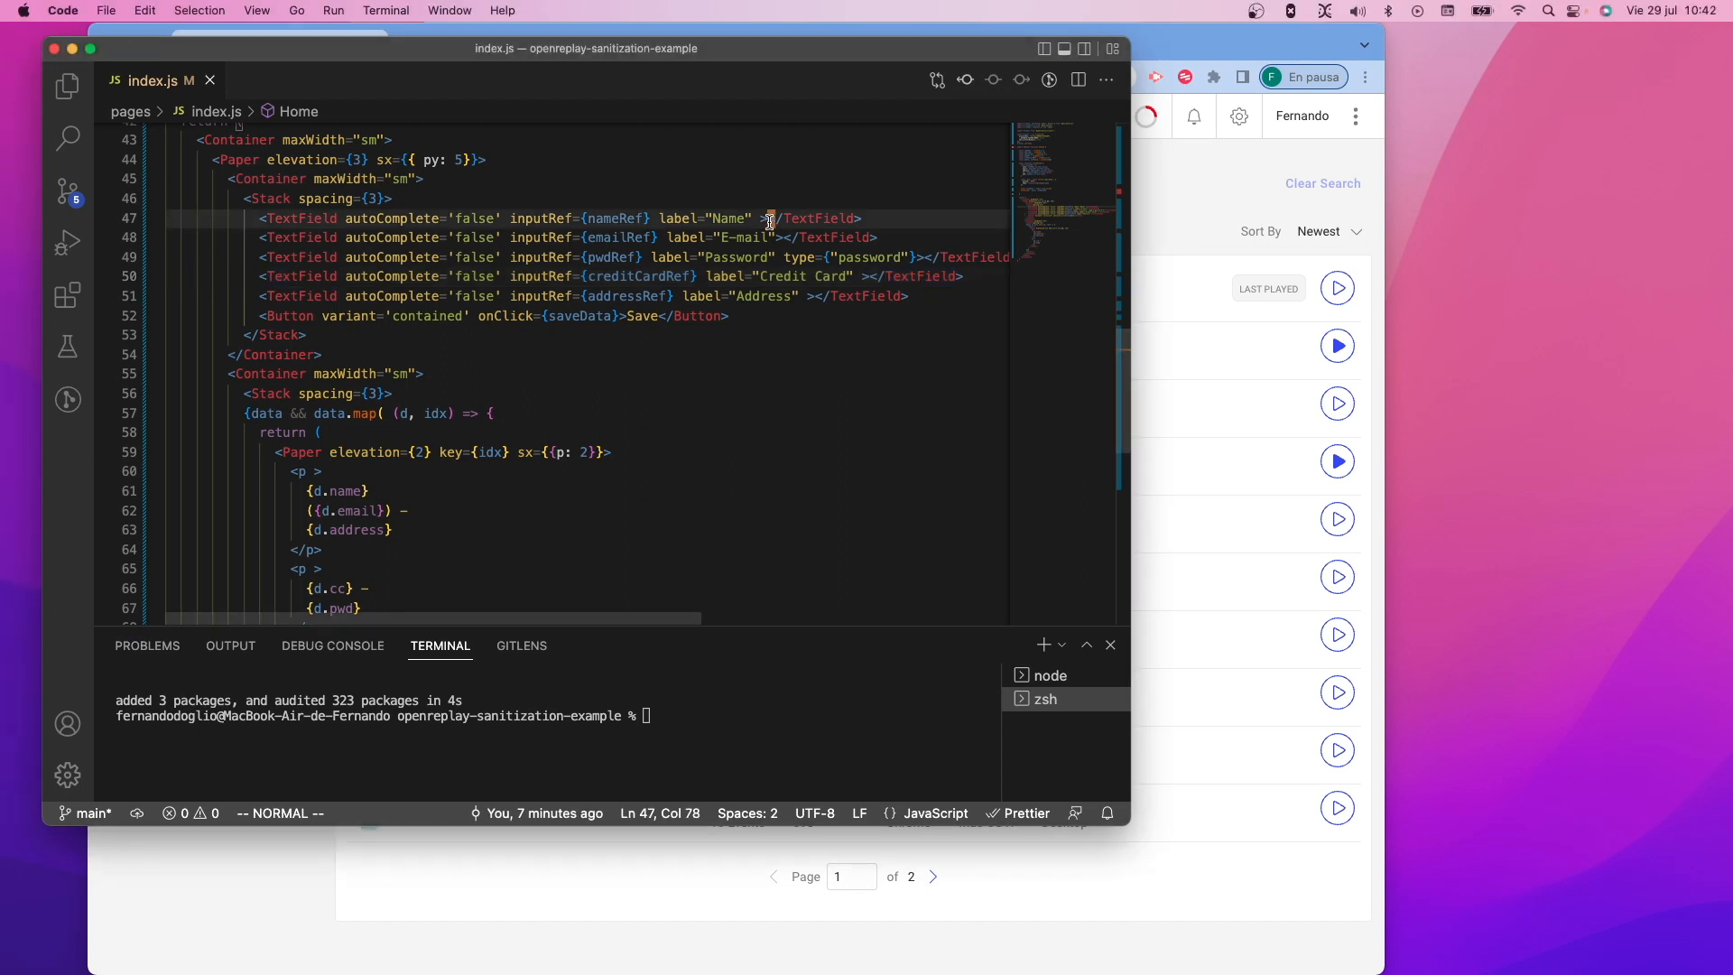
# Add data-openreplay-htmlmasked to the Name and Address TextFields in index.js.
pyautogui.write('data-openreplay-htmlmasked')
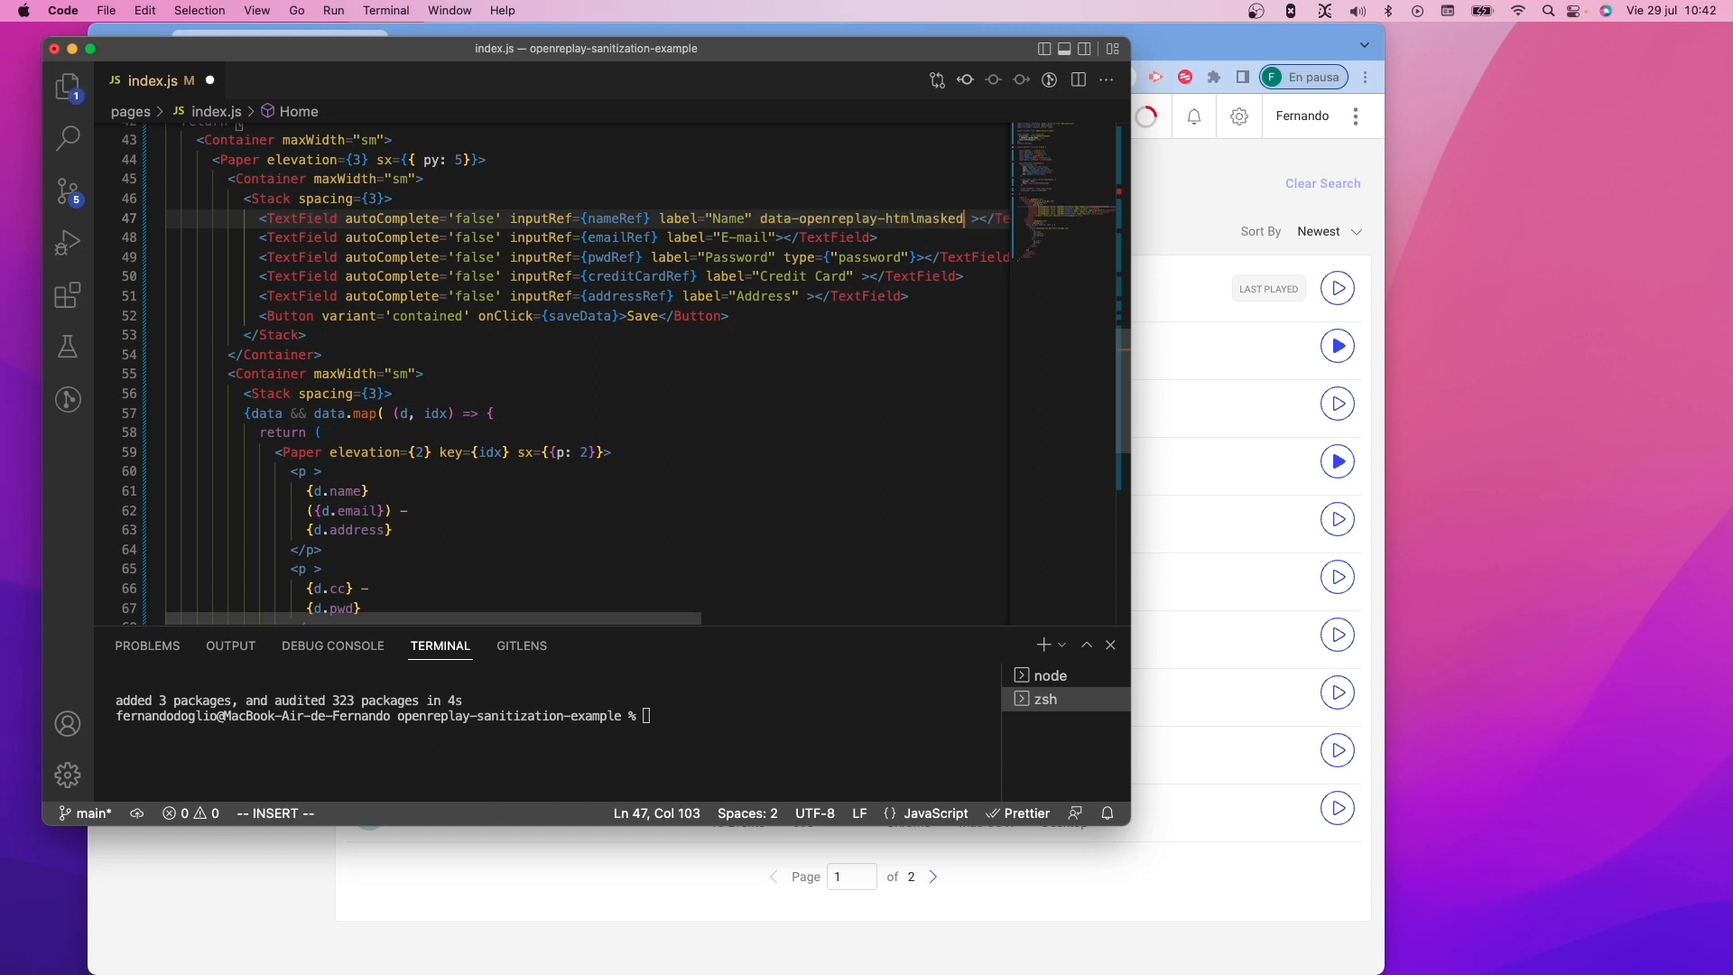
pyautogui.press('Escape')
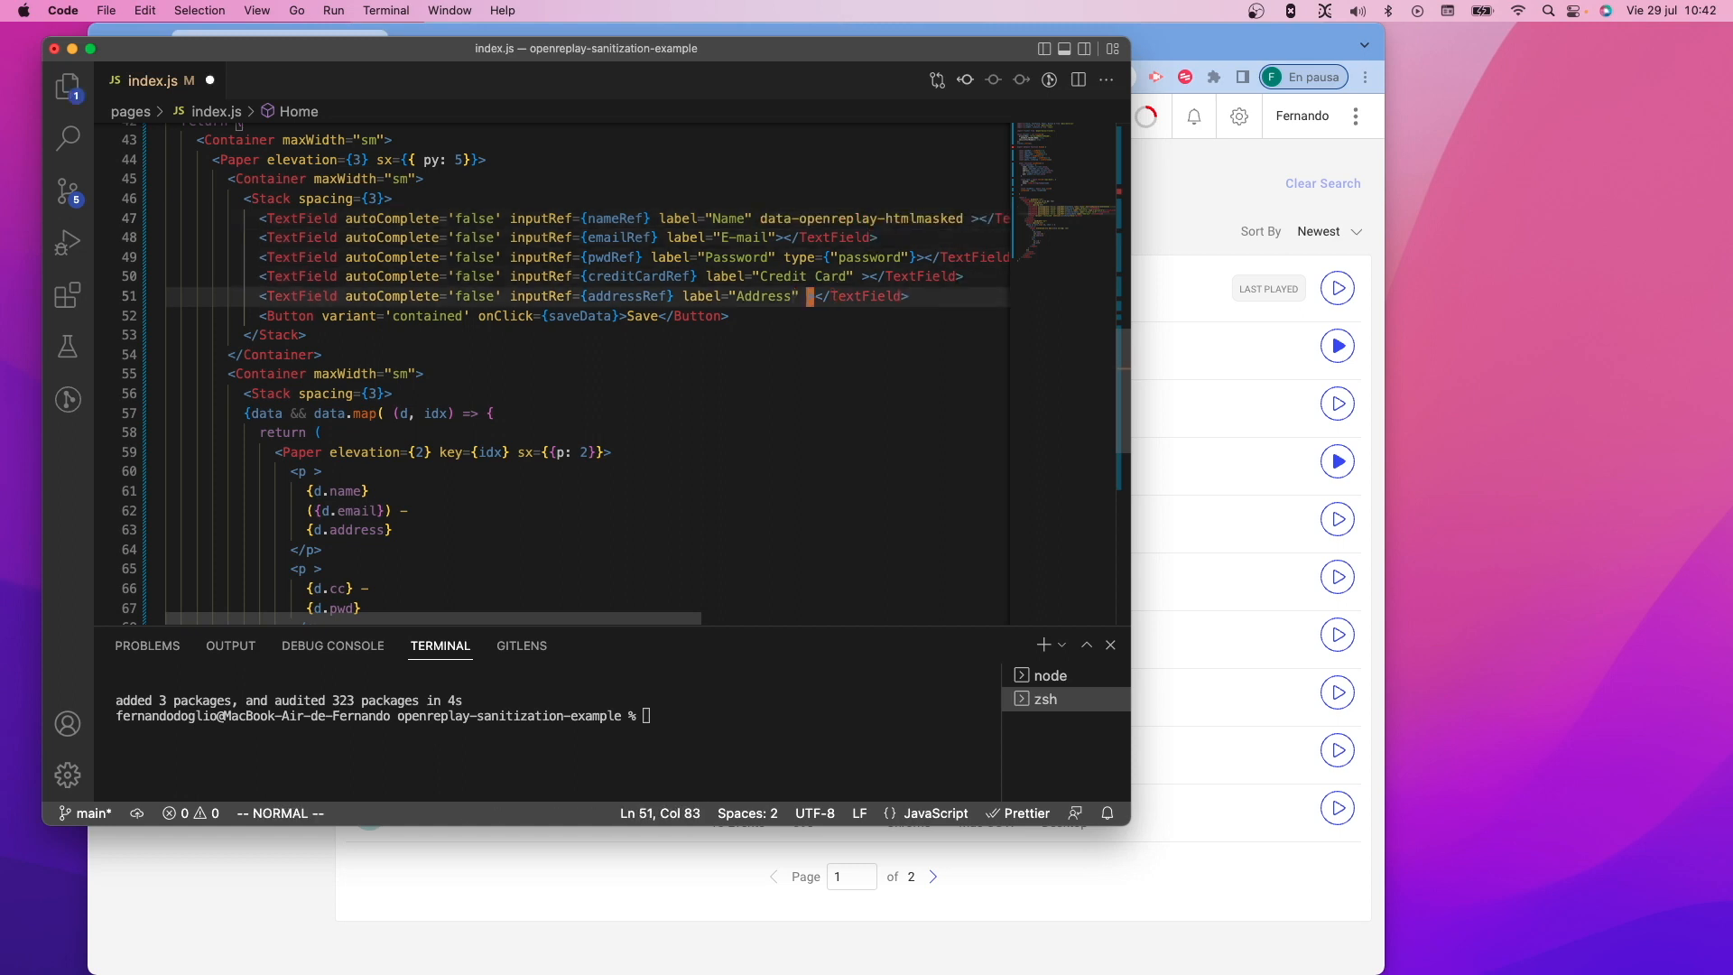
pyautogui.write('data-openreplay-htmlmaske')
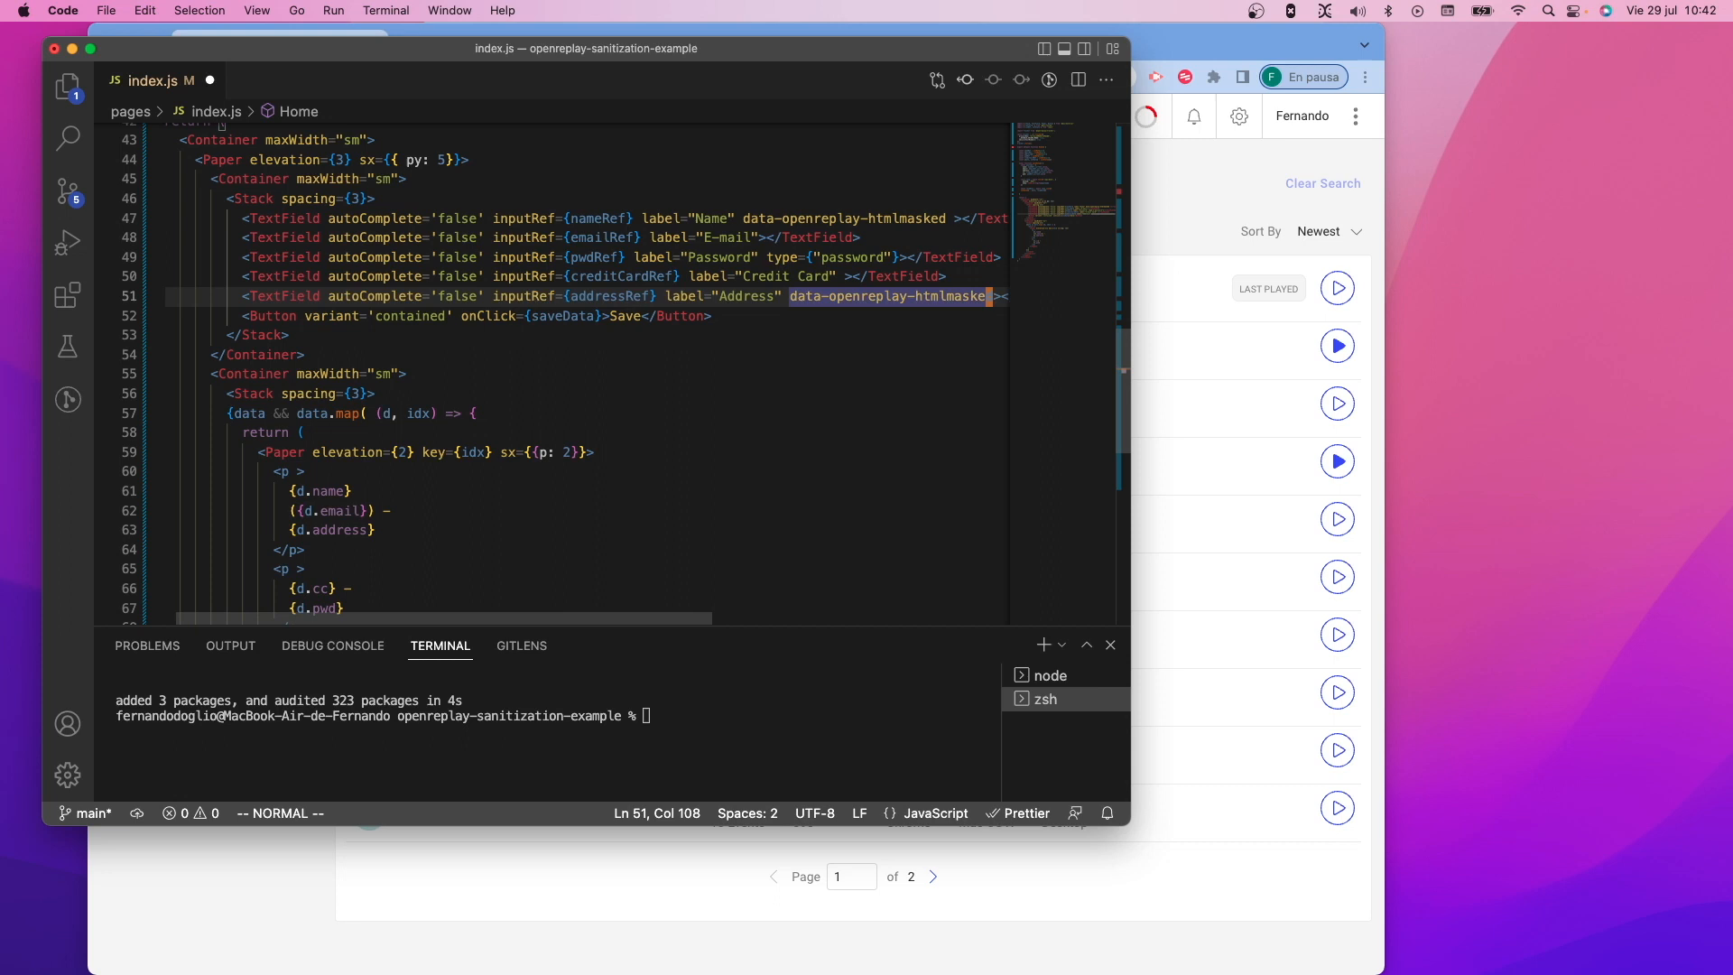
pyautogui.scroll(-3)
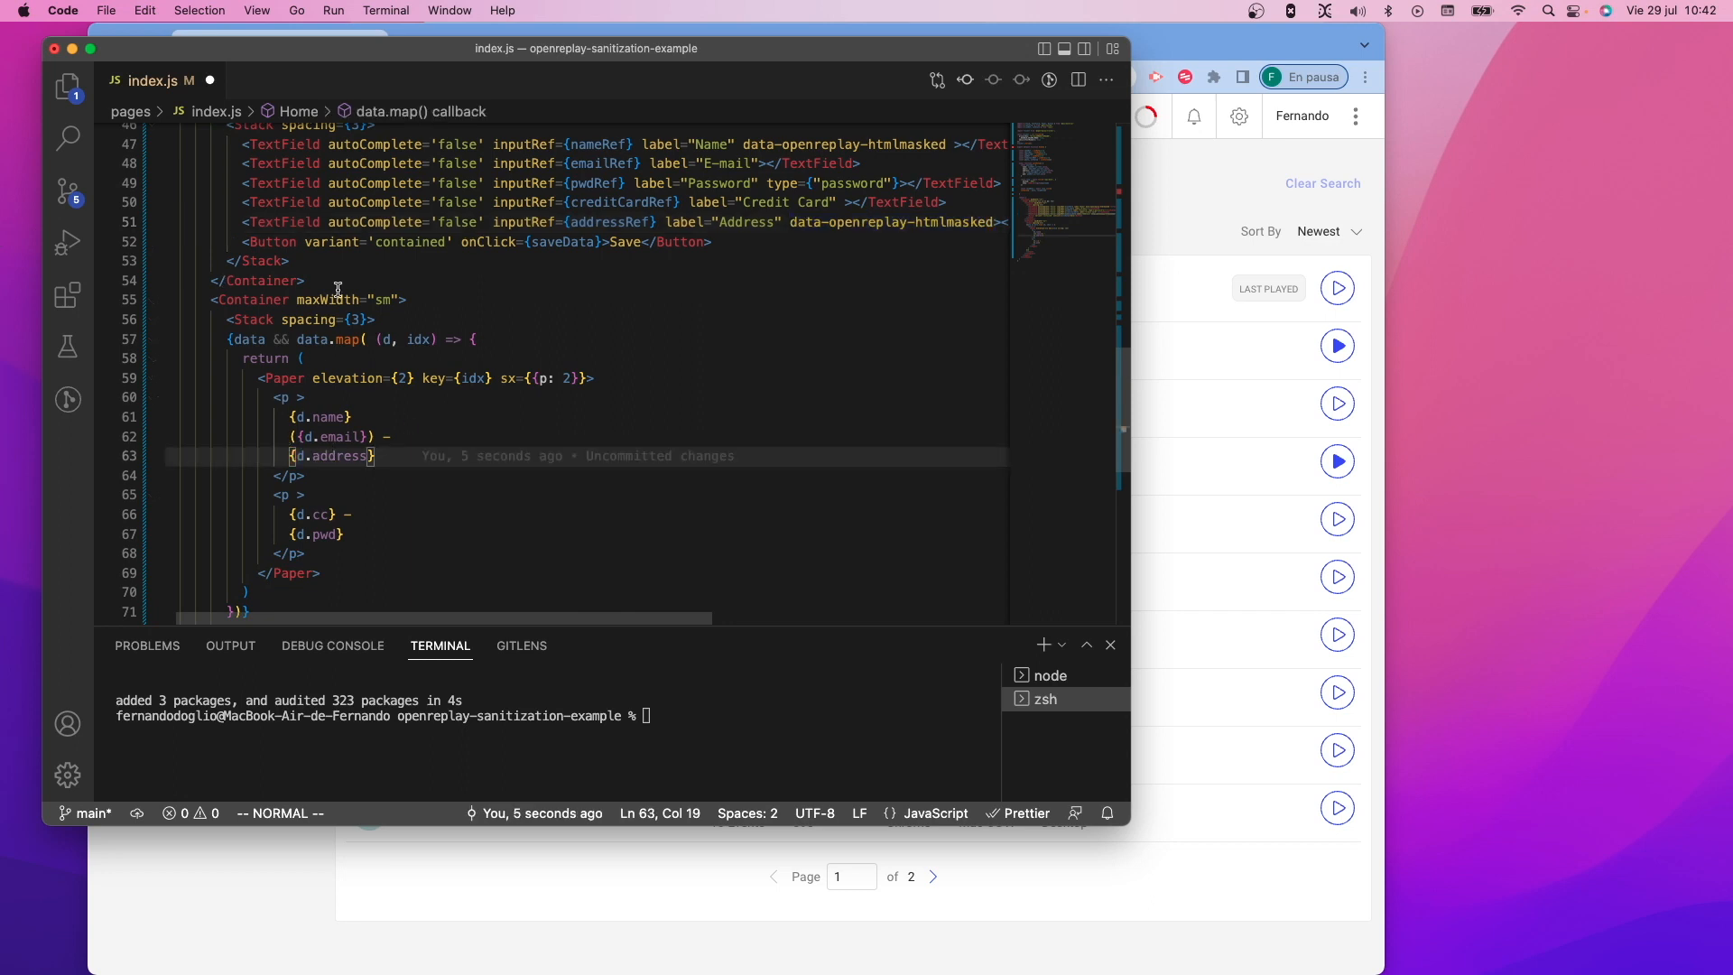
# Wrap the displayed address and password in <span data-openreplay-masked> elements.
pyautogui.write('<span')
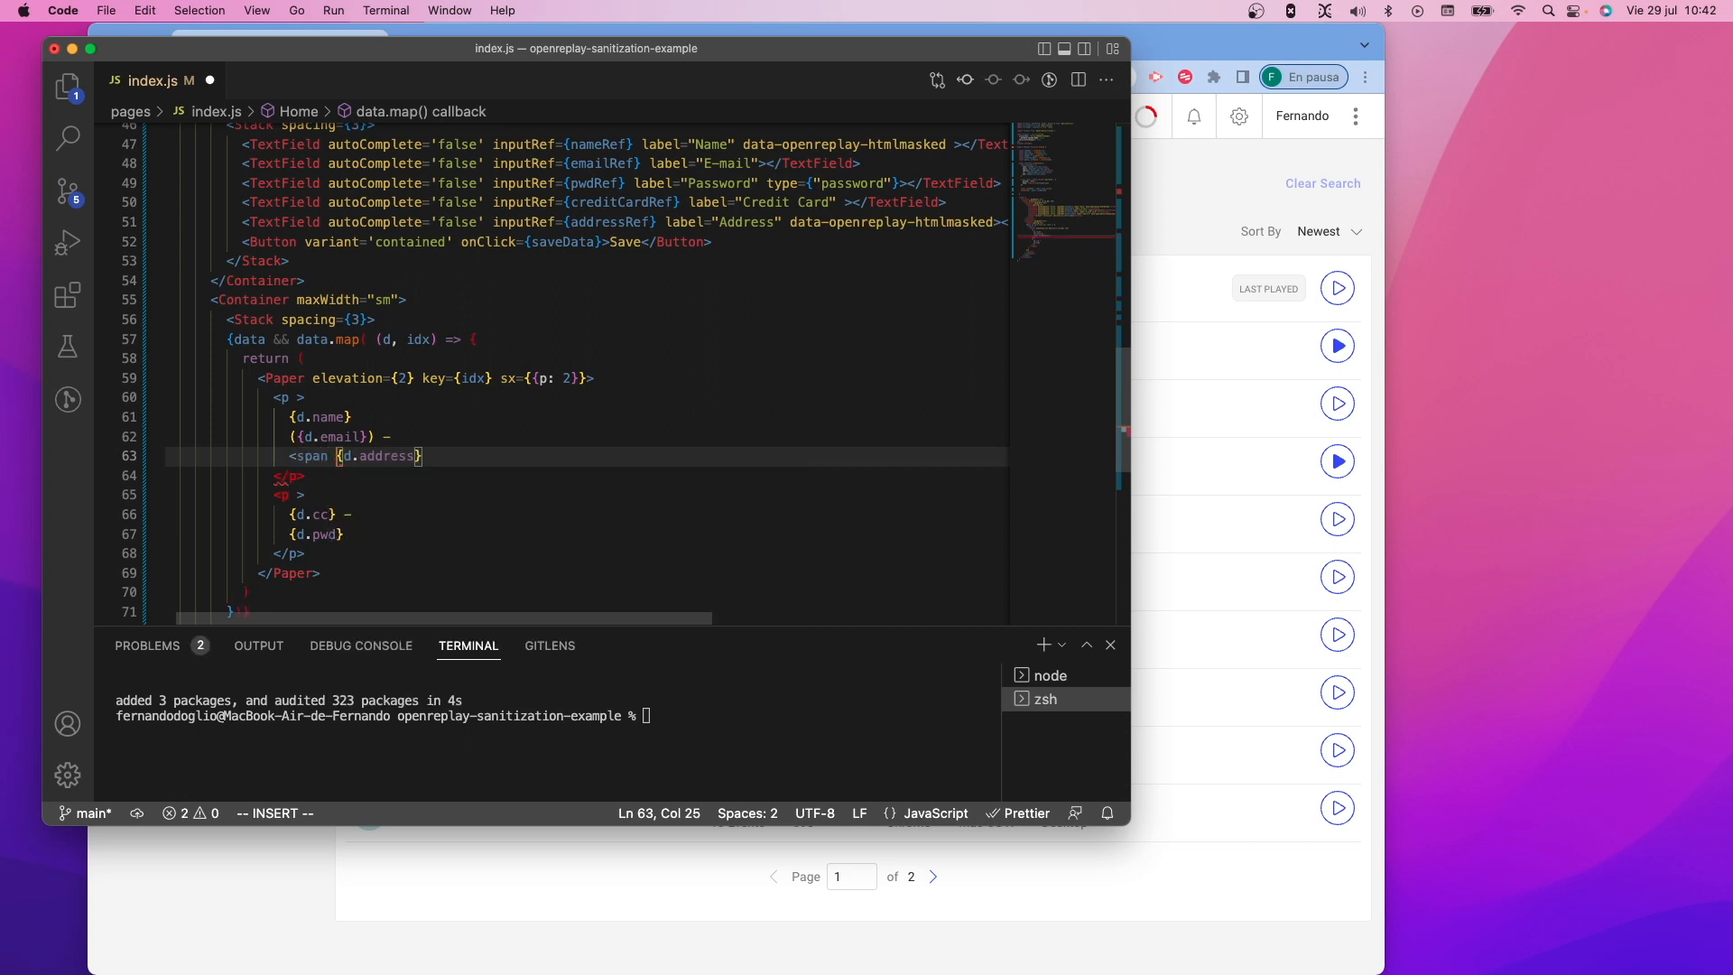
pyautogui.write('data-openreplay-masked>')
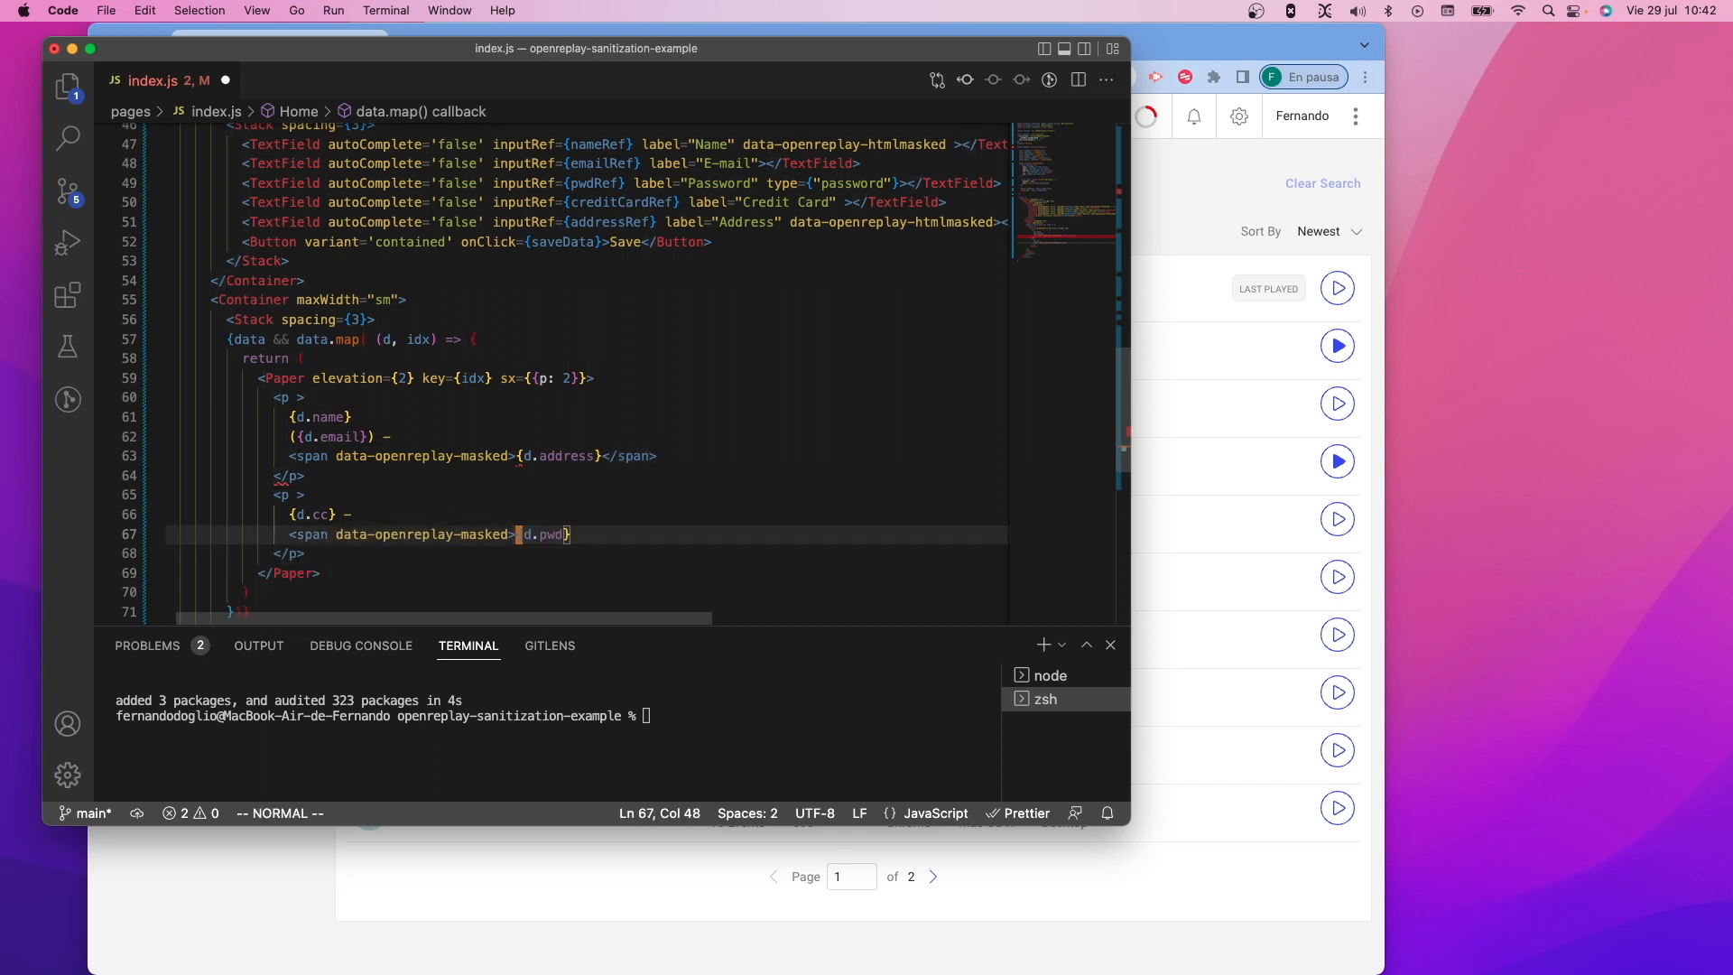
pyautogui.write('</span>')
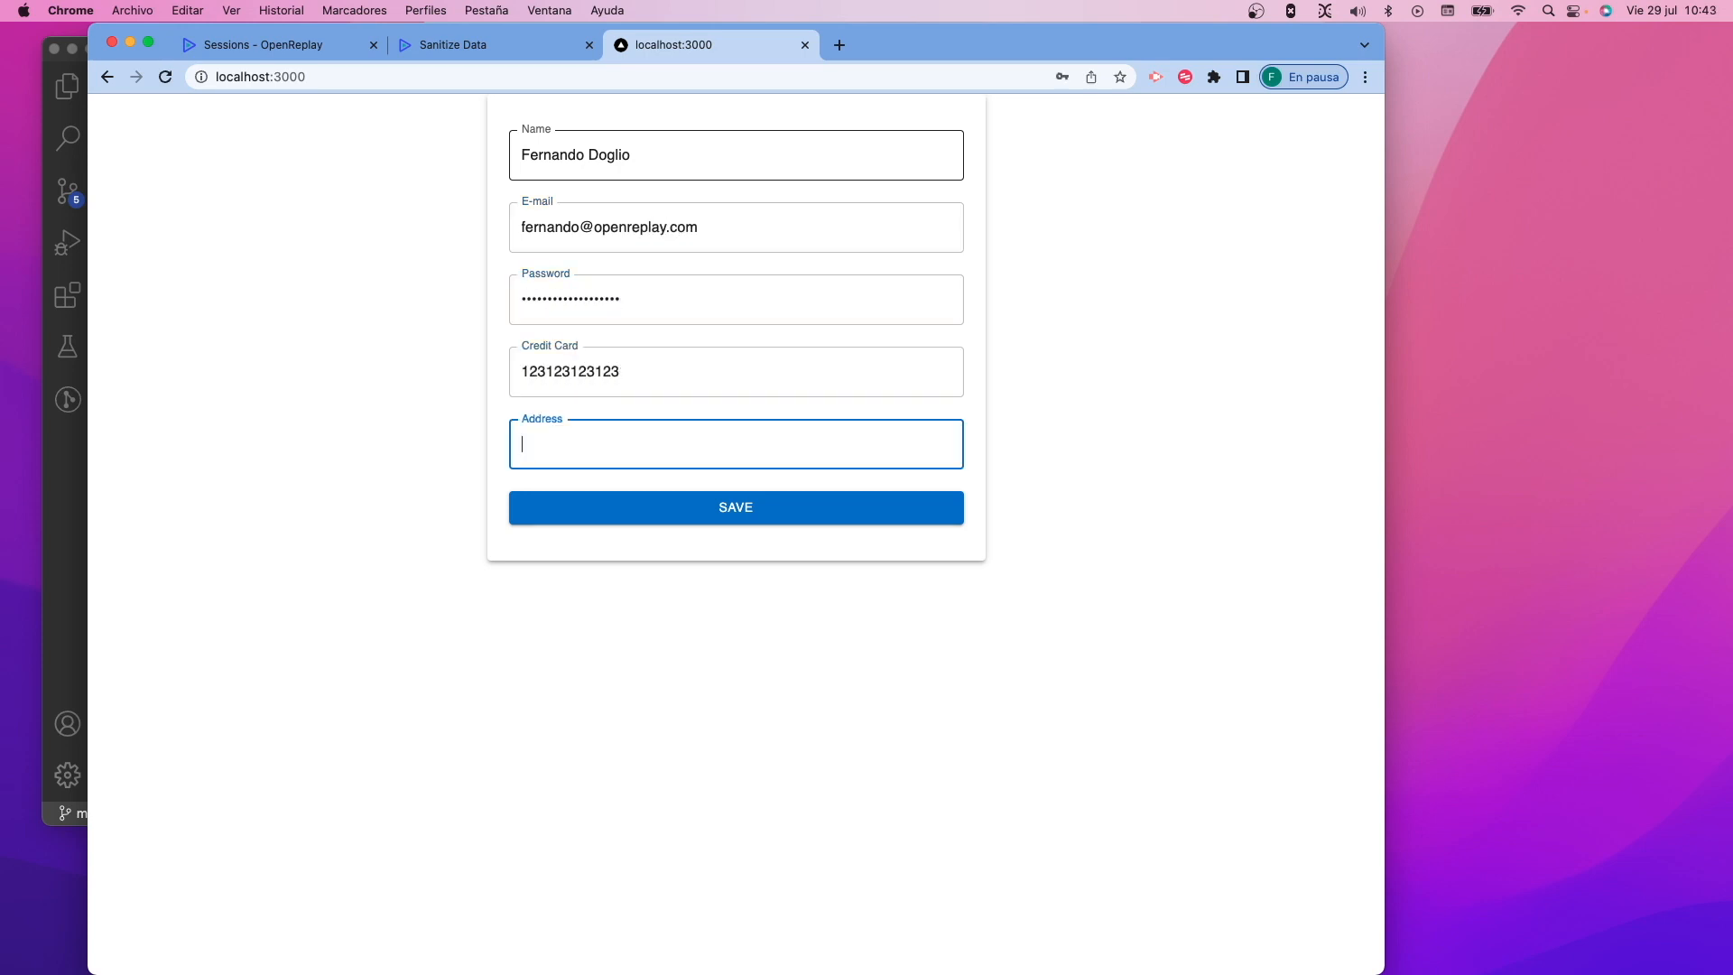
# Move to the Address field of the local form after filling the other details.
pyautogui.click(736, 507)
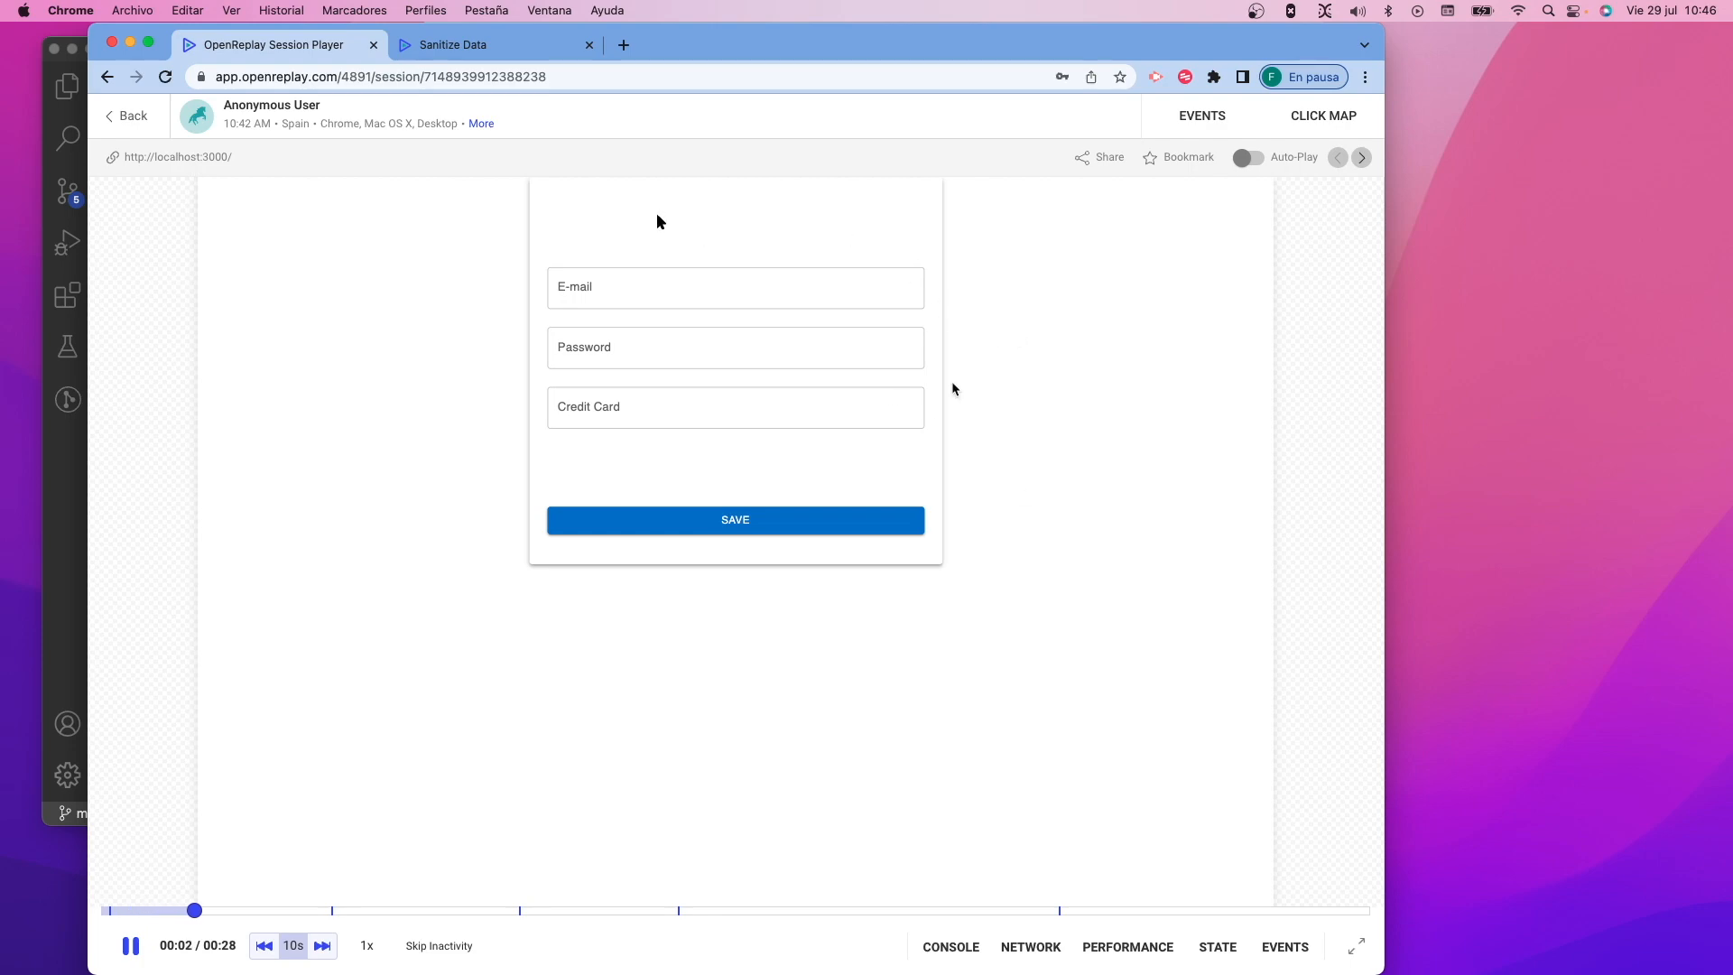
pyautogui.moveTo(985, 487)
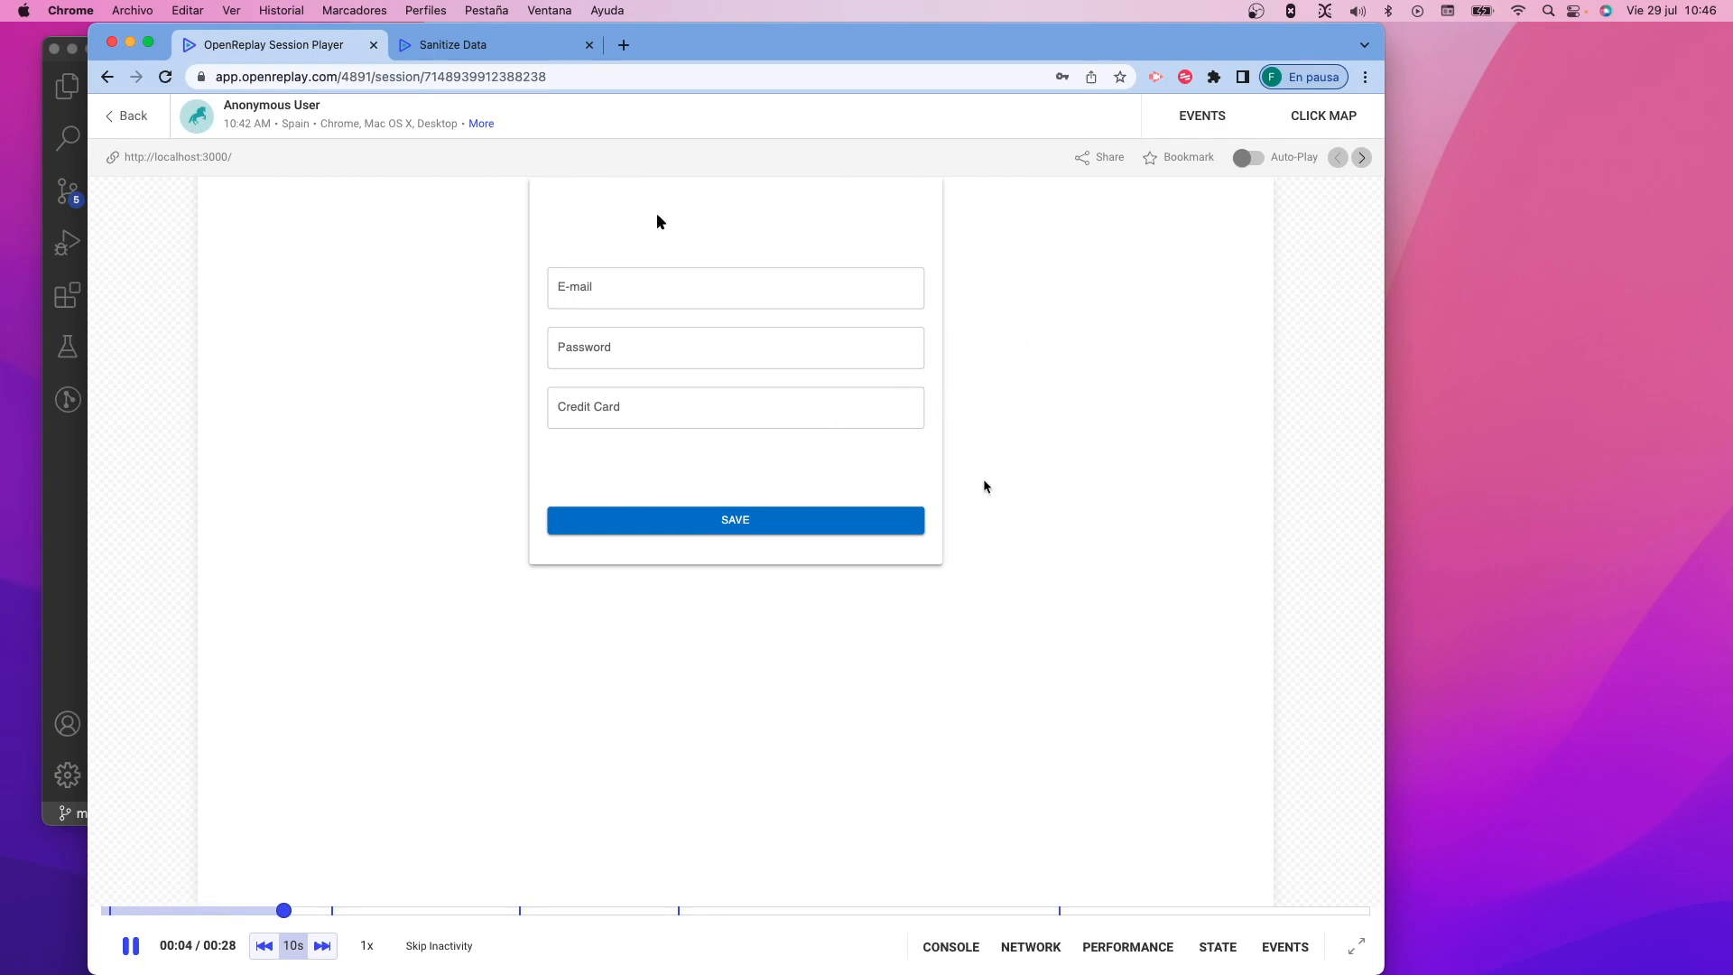
# Watch the newest replay show 'fernando' typed as a masked e-mail while Name and Address stay hidden.
pyautogui.write('fernando')
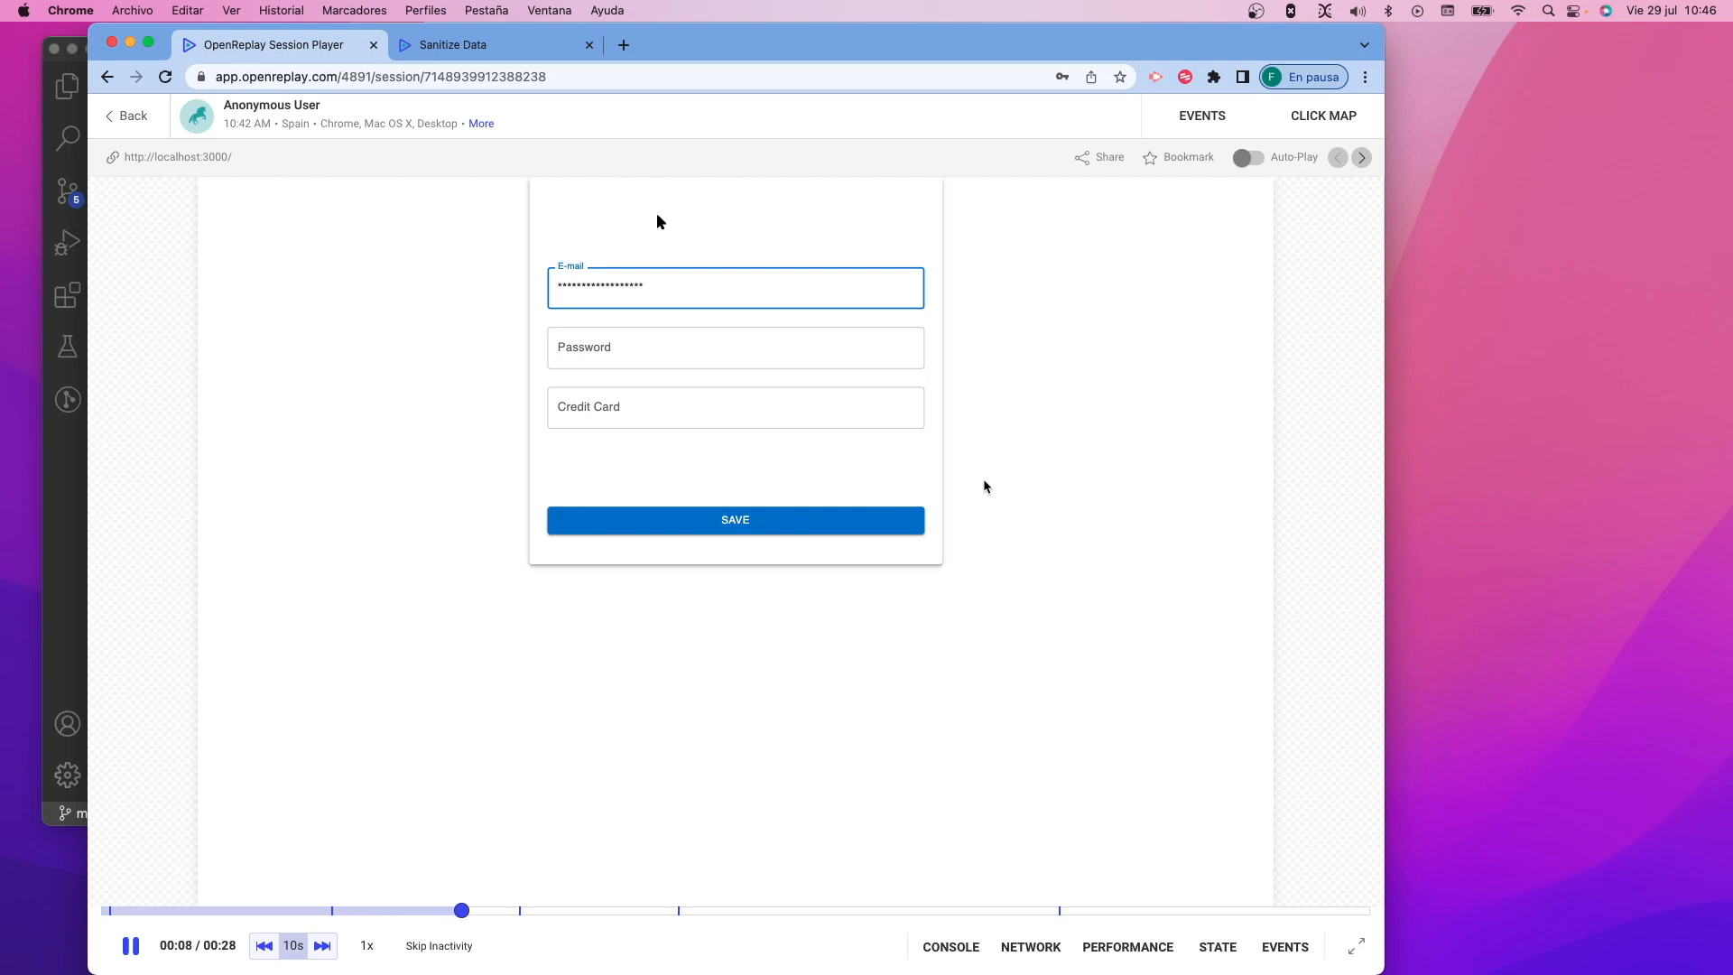
pyautogui.click(736, 348)
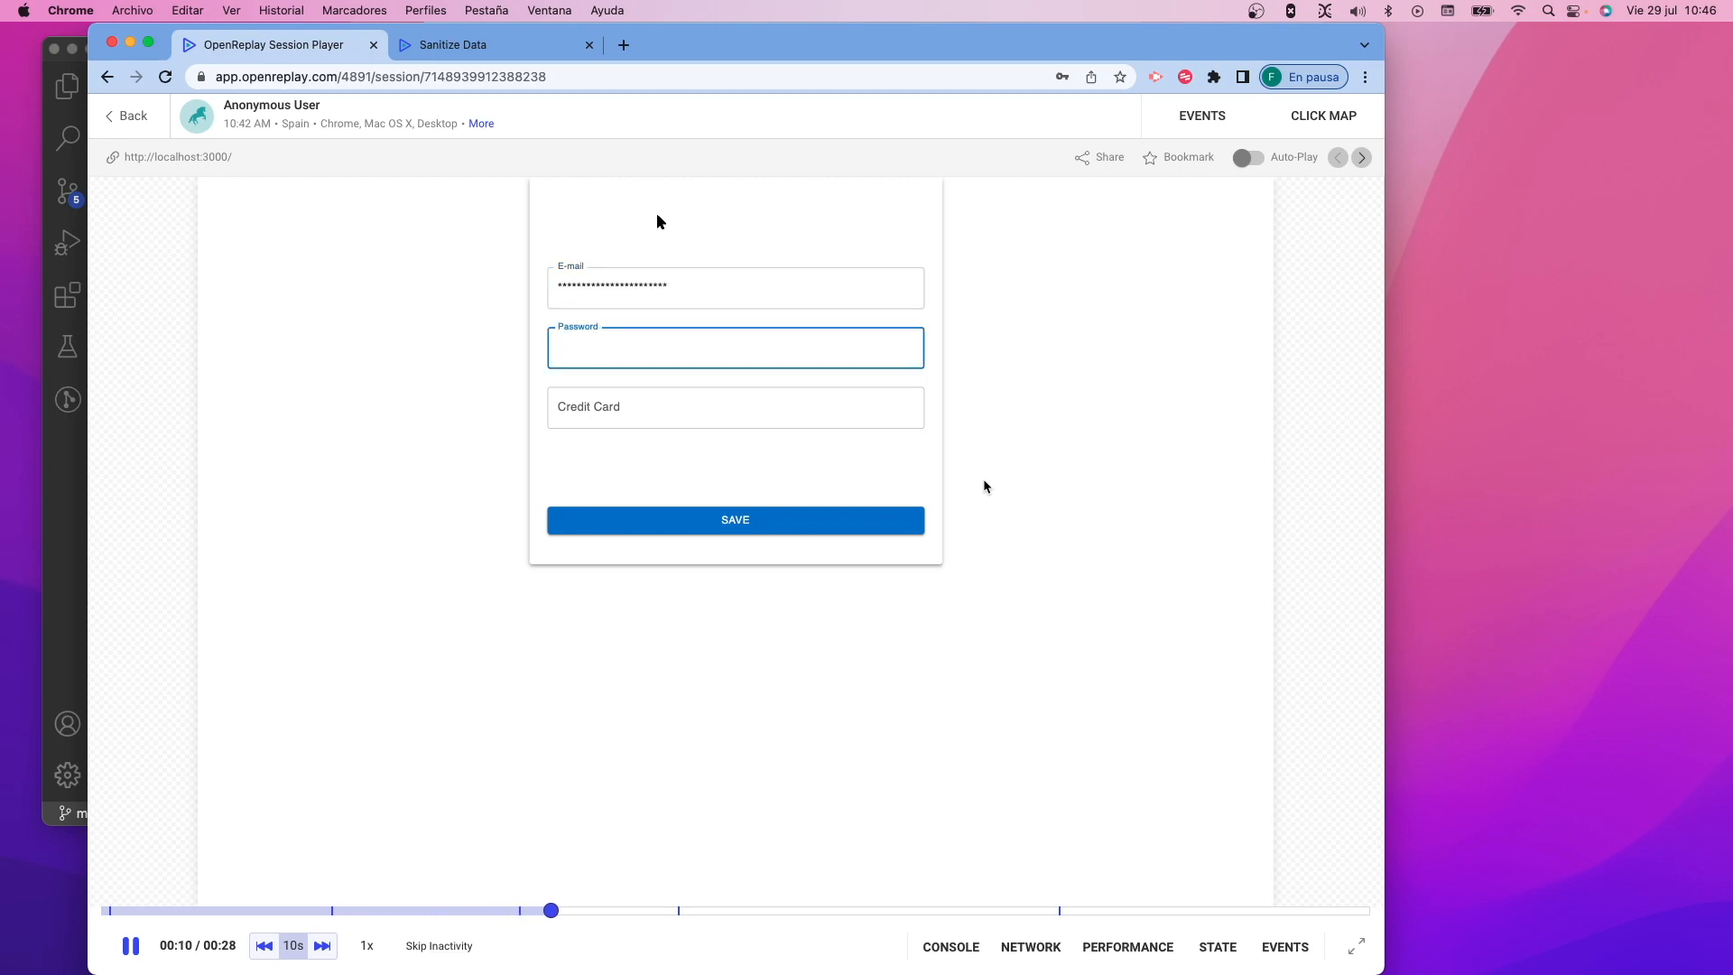
pyautogui.click(735, 408)
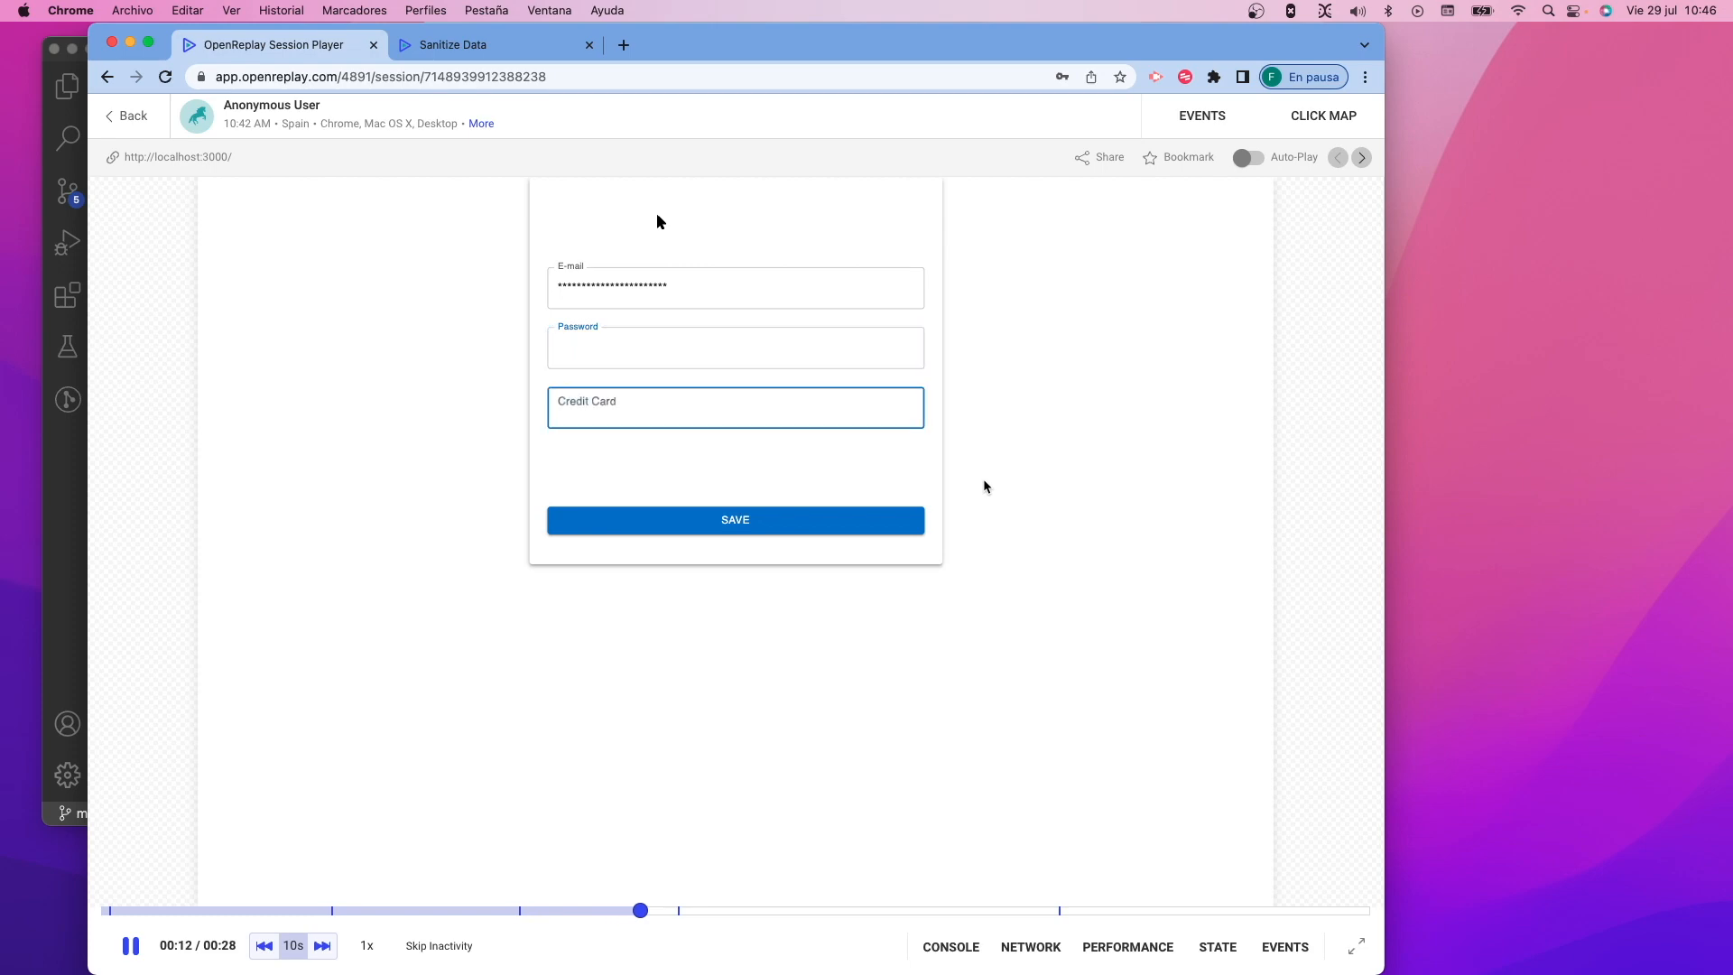